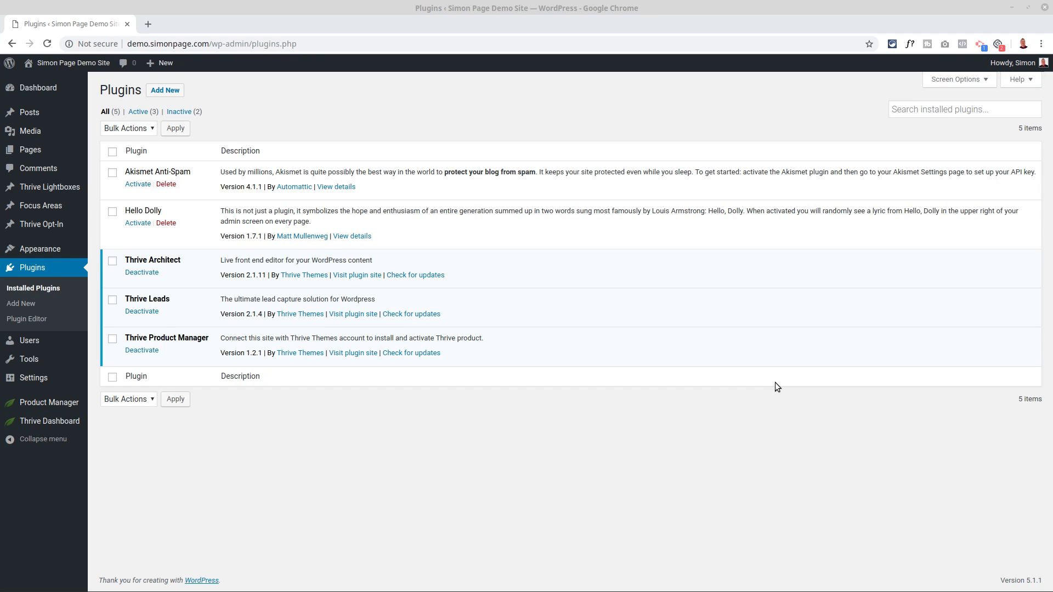
mouse_move(462, 385)
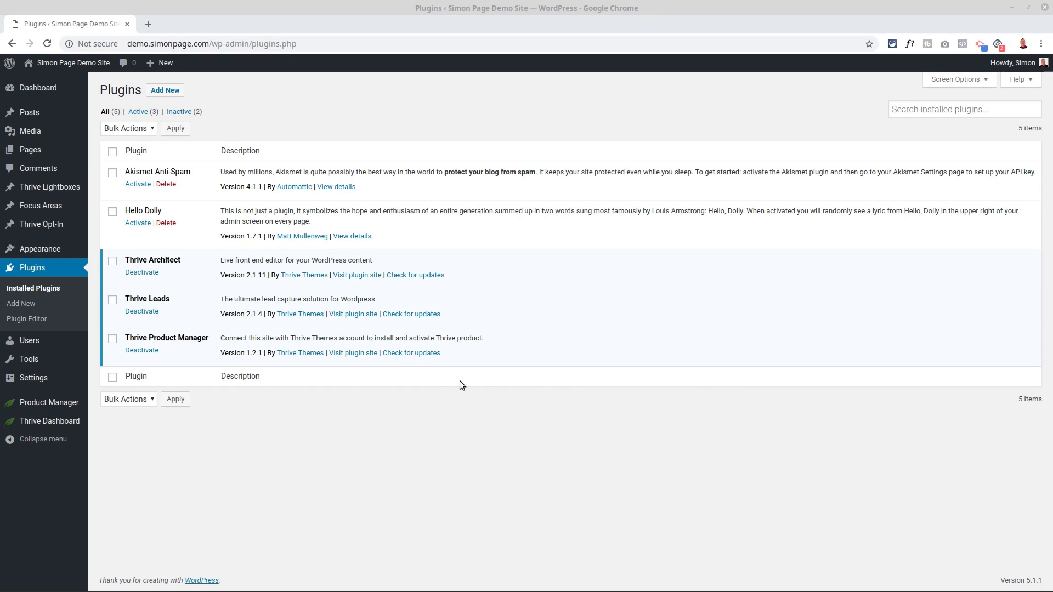
mouse_move(242, 167)
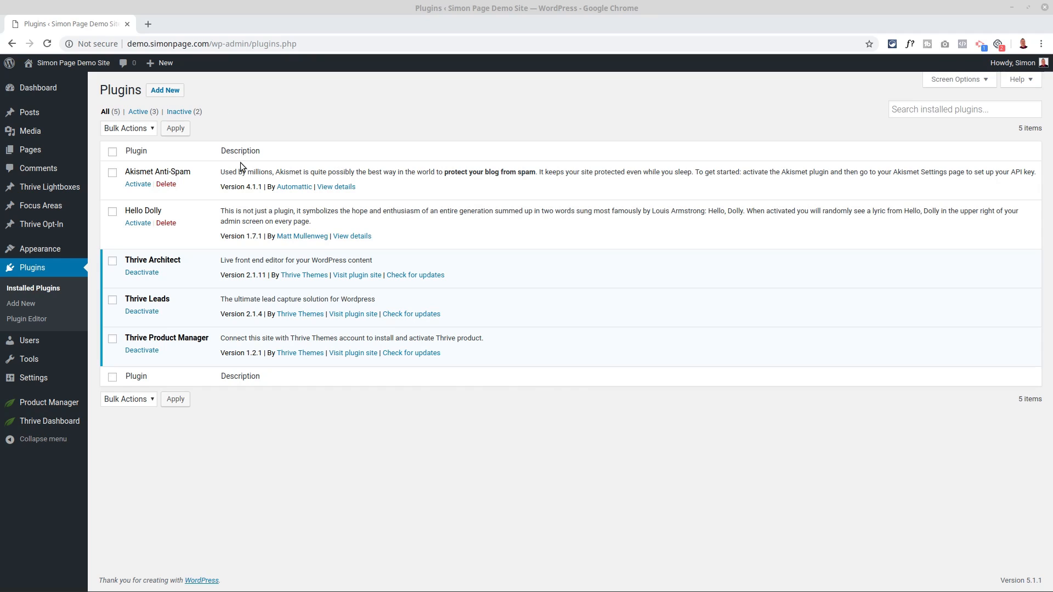
mouse_move(180, 102)
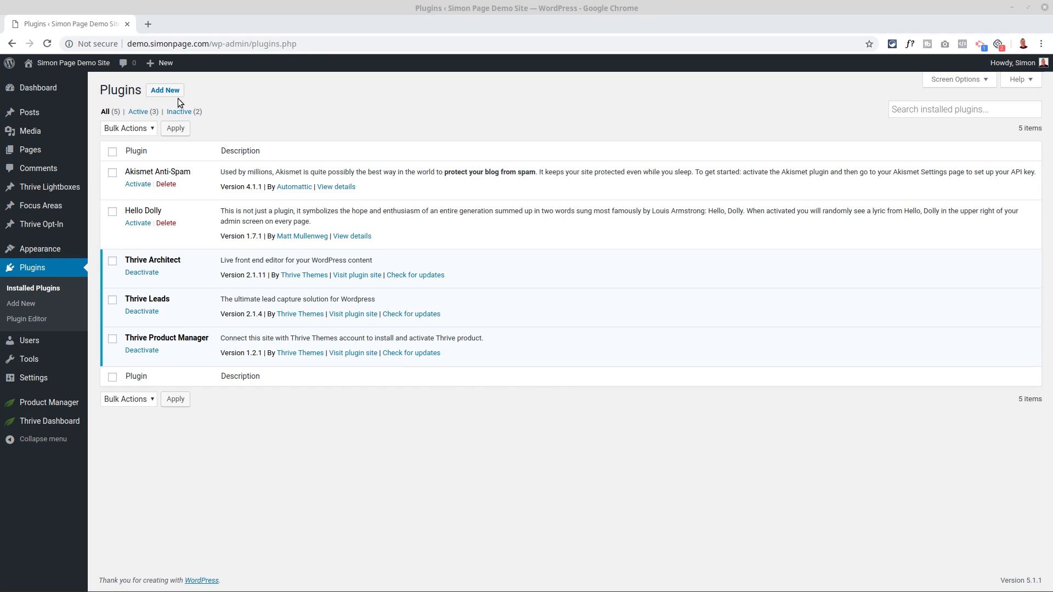
mouse_move(223, 101)
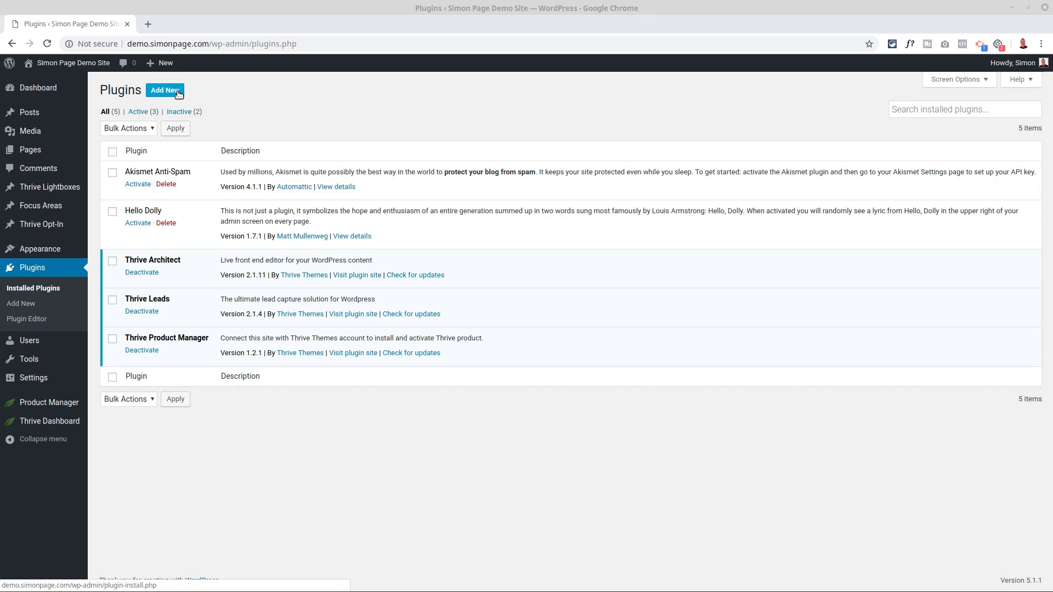
mouse_move(223, 99)
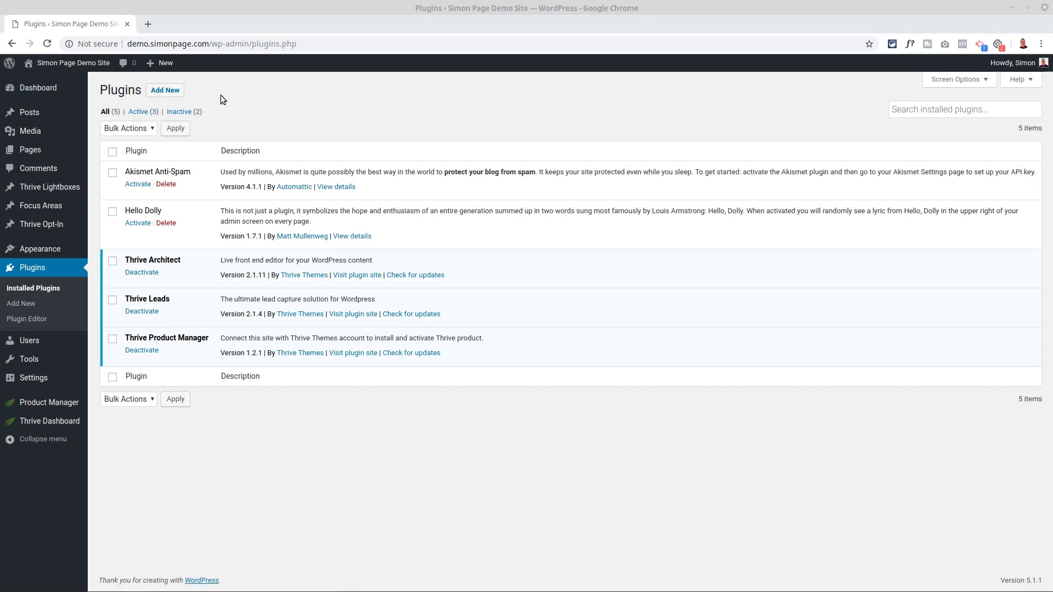
mouse_move(201, 98)
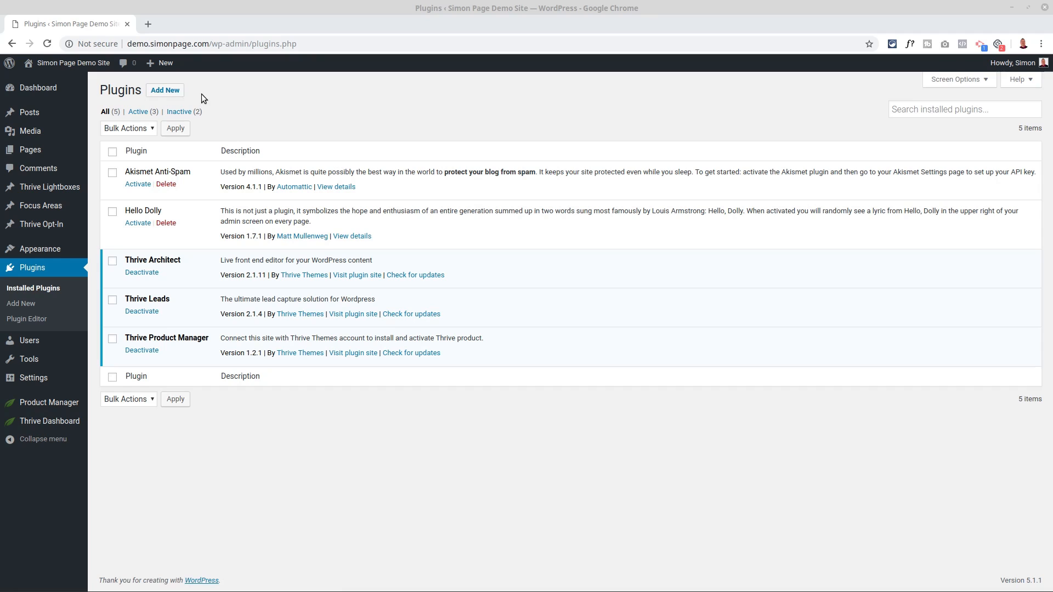
mouse_move(217, 97)
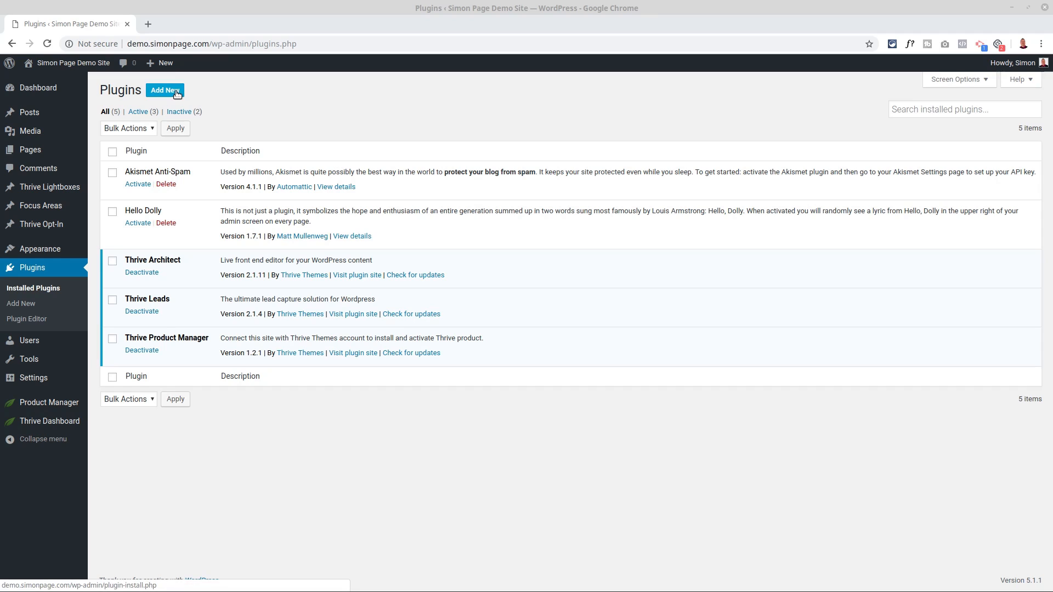
Step: Go from the installed plugins list to the Add New plugins page
click(164, 90)
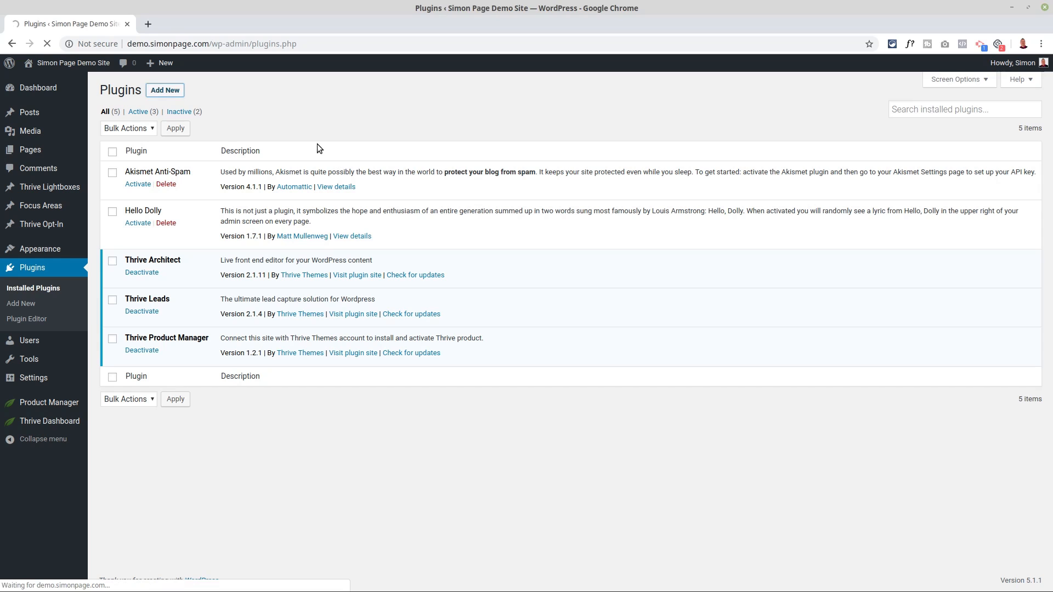
Step: Search the plugin directory for 'shield'
click(165, 90)
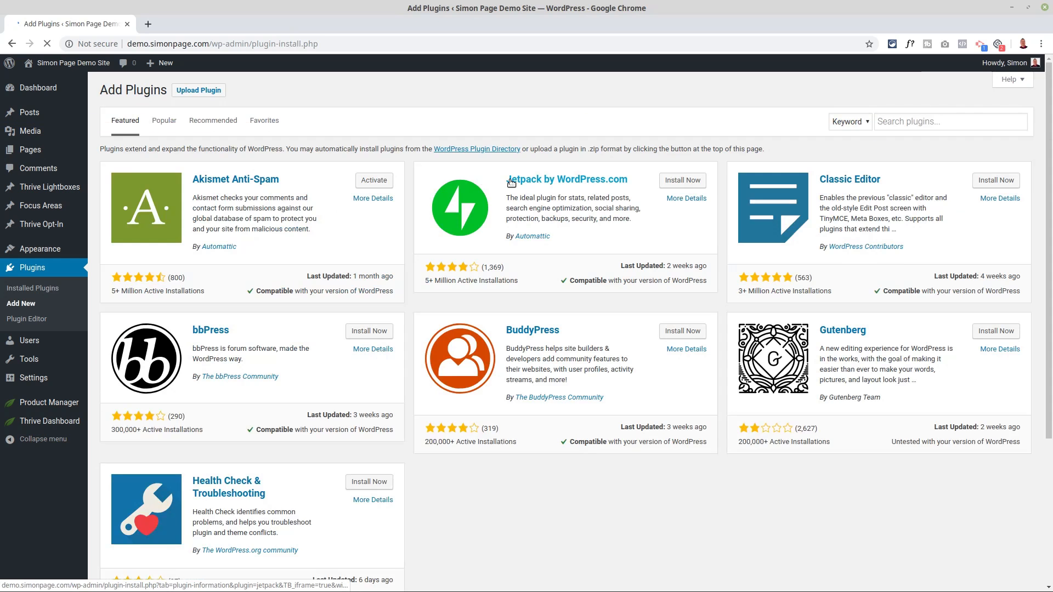
click(949, 122)
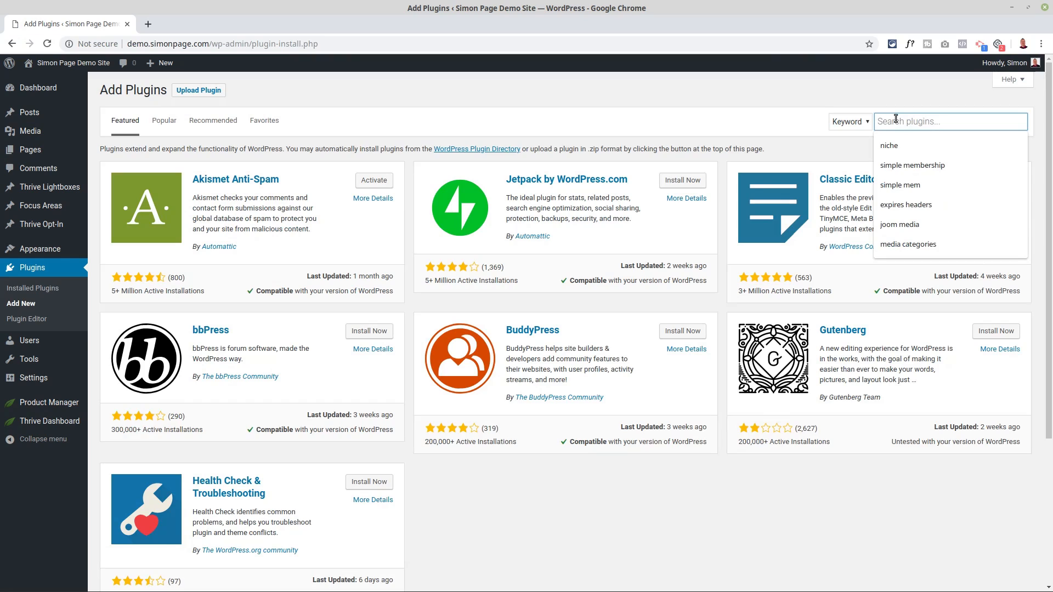
mouse_move(888, 122)
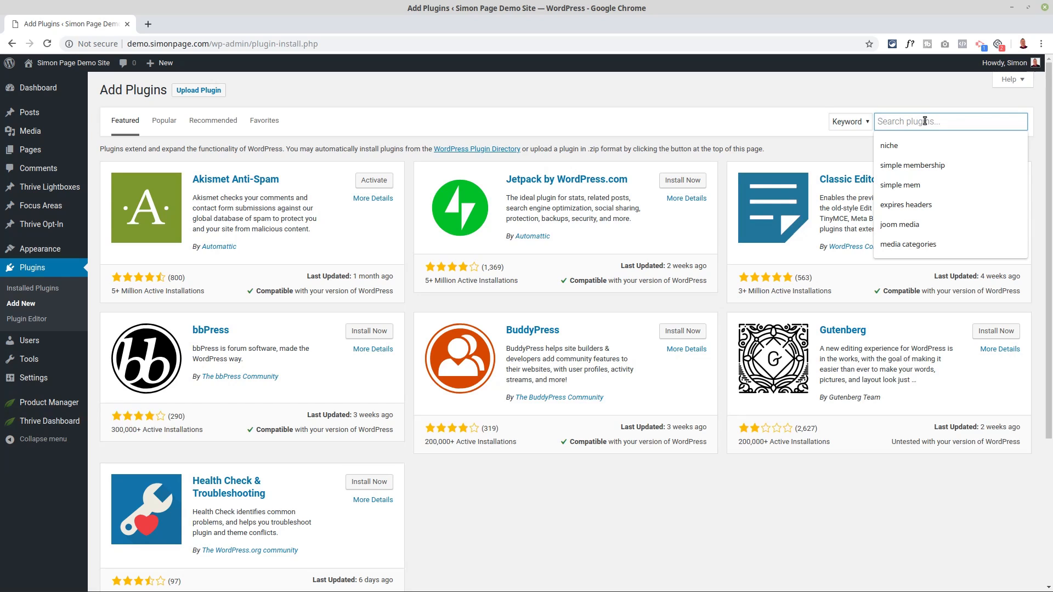
text(shield)
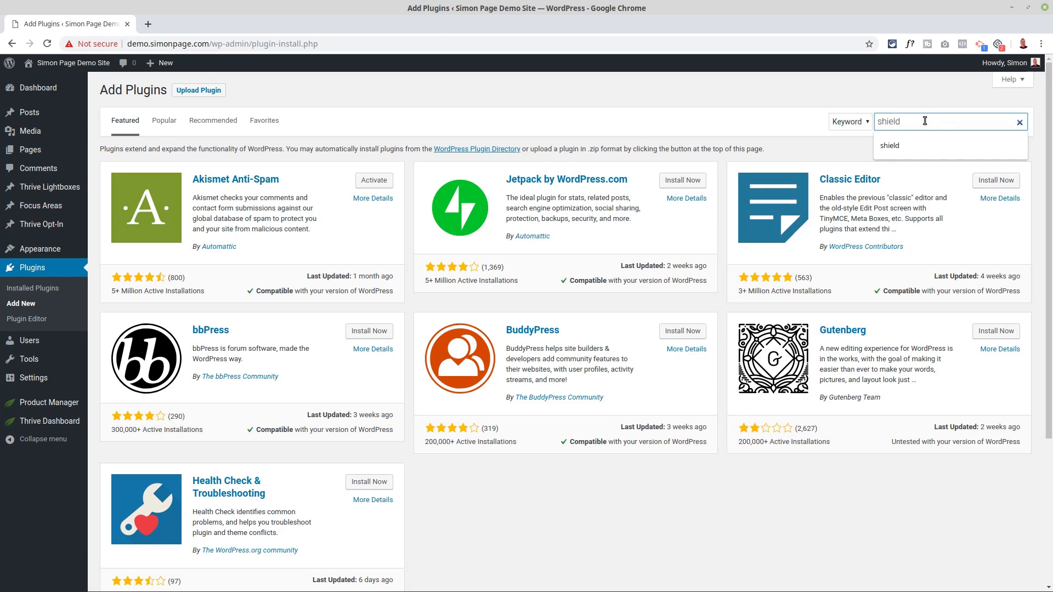
key(Return)
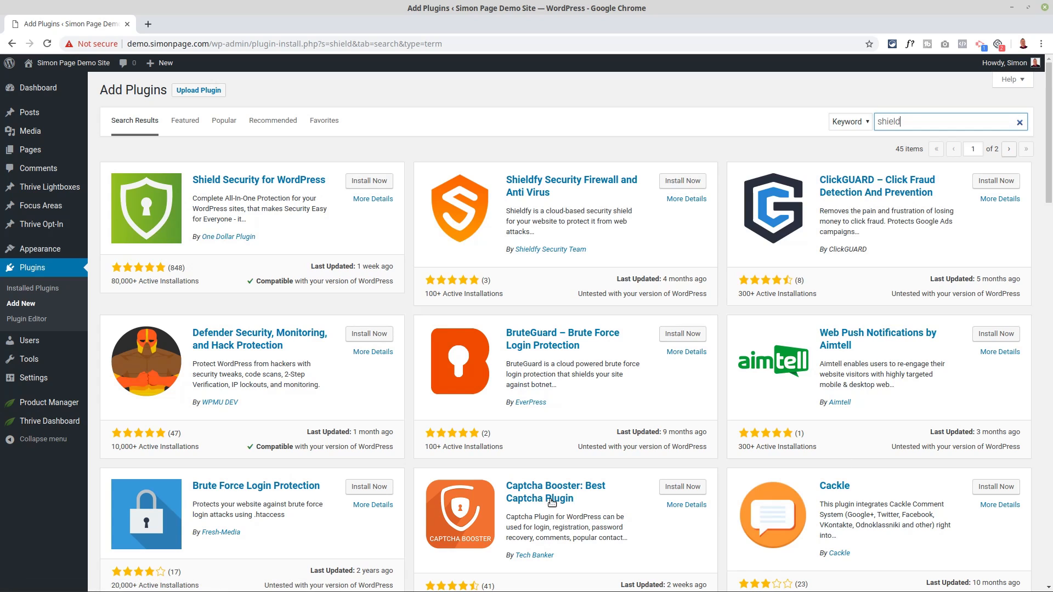
mouse_move(235, 477)
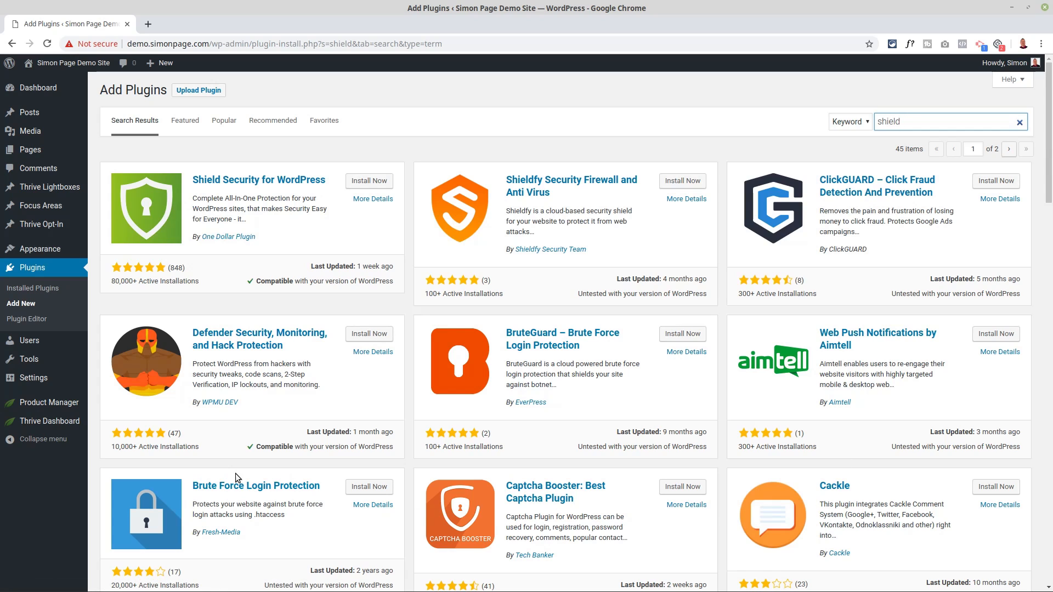
mouse_move(242, 180)
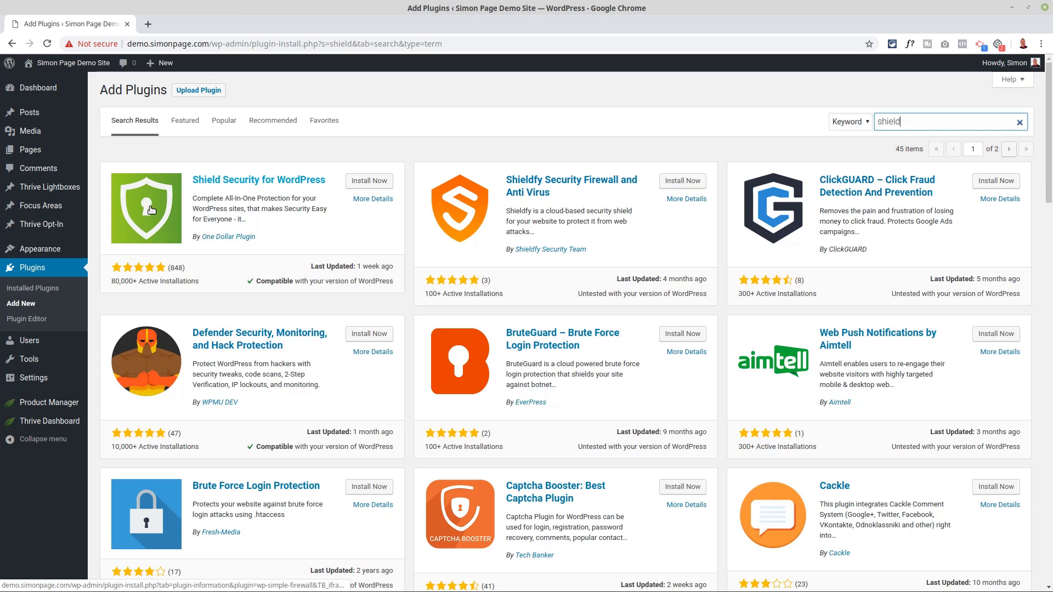
mouse_move(225, 218)
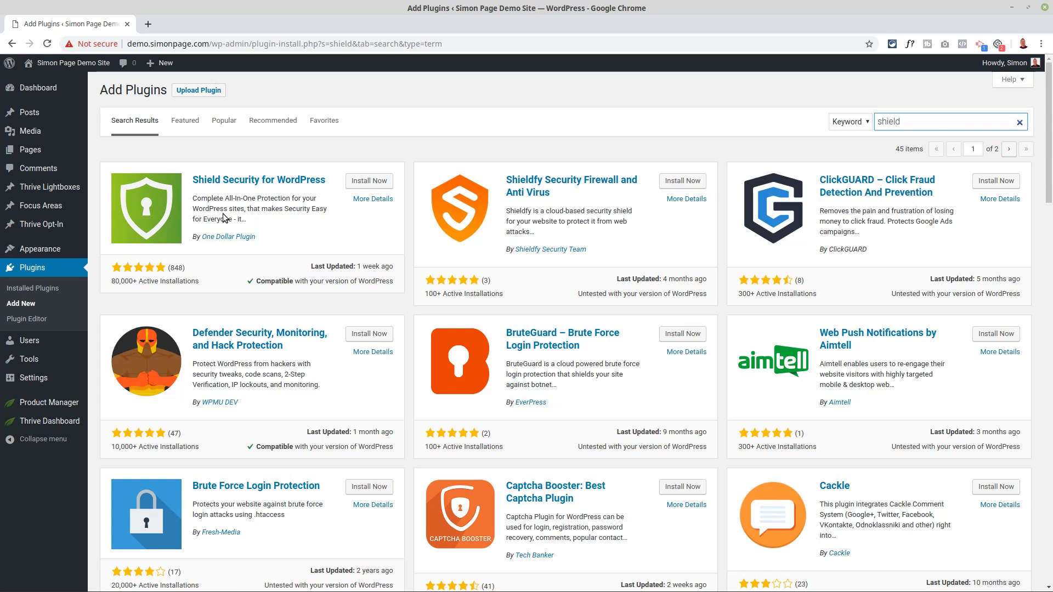
mouse_move(267, 230)
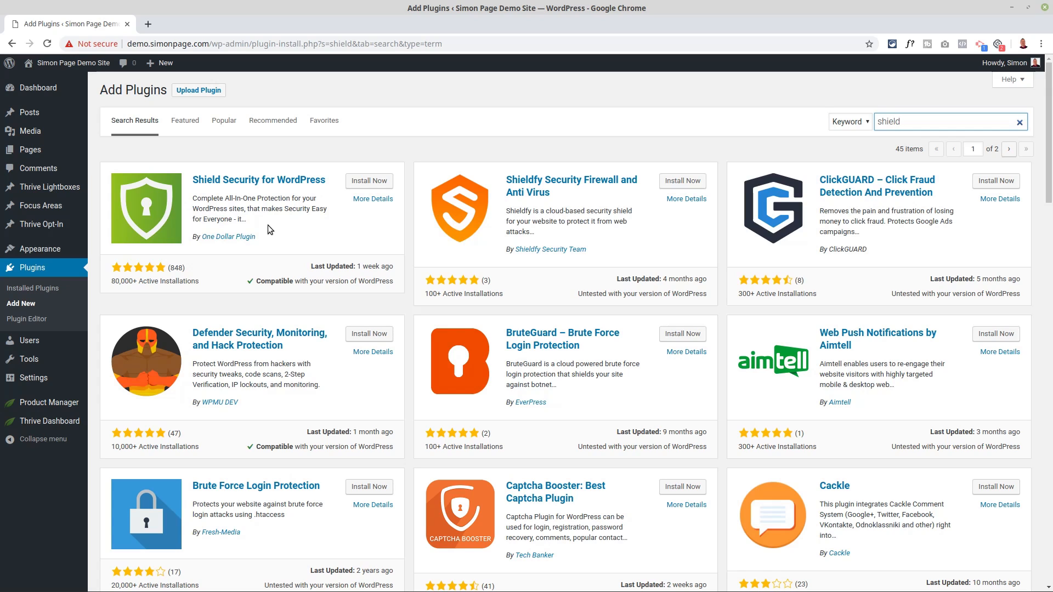
click(939, 122)
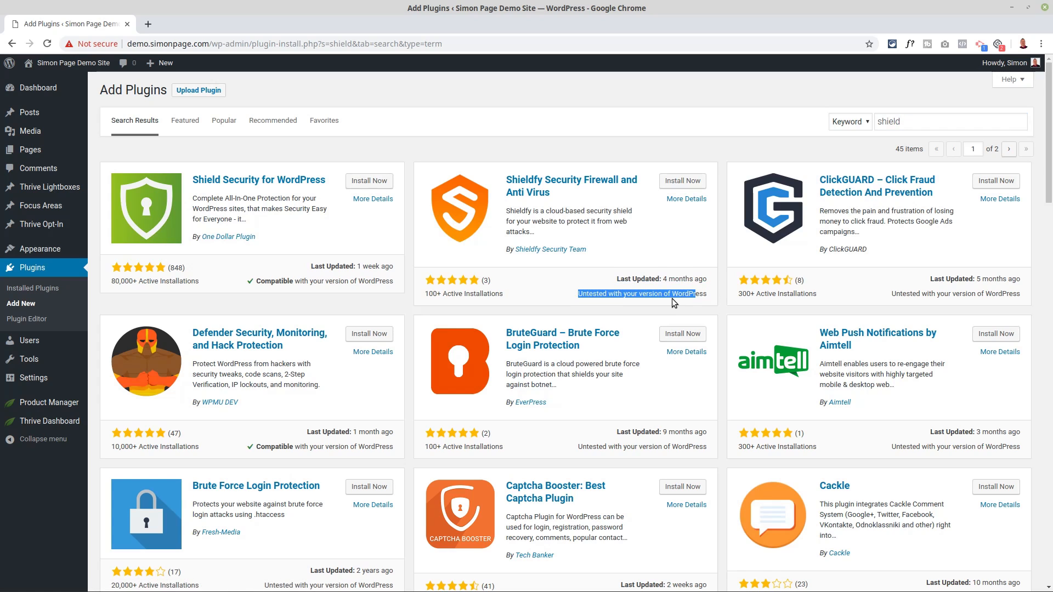
mouse_move(482, 291)
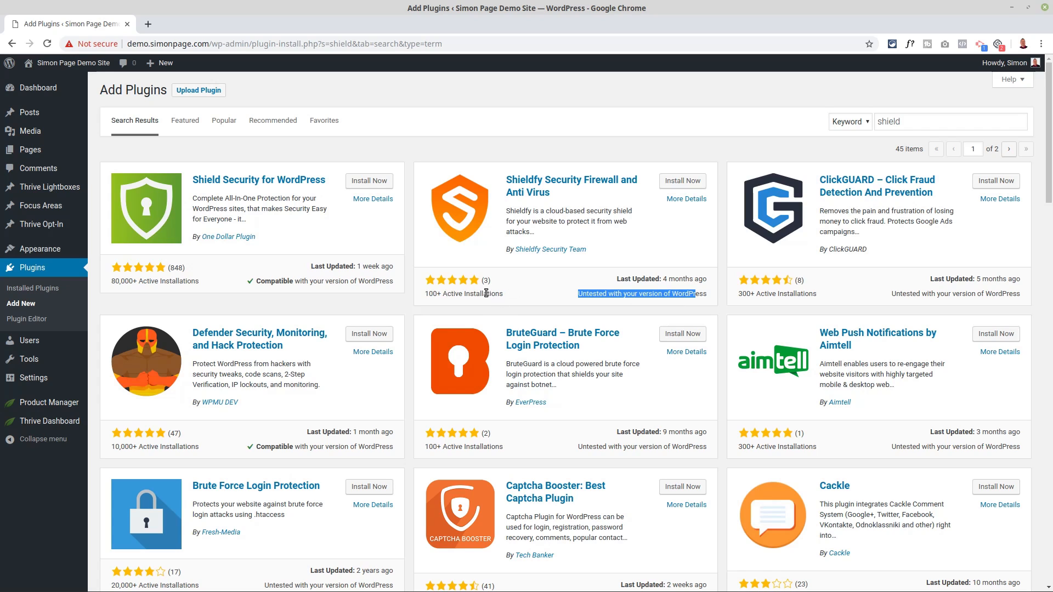
mouse_move(451, 295)
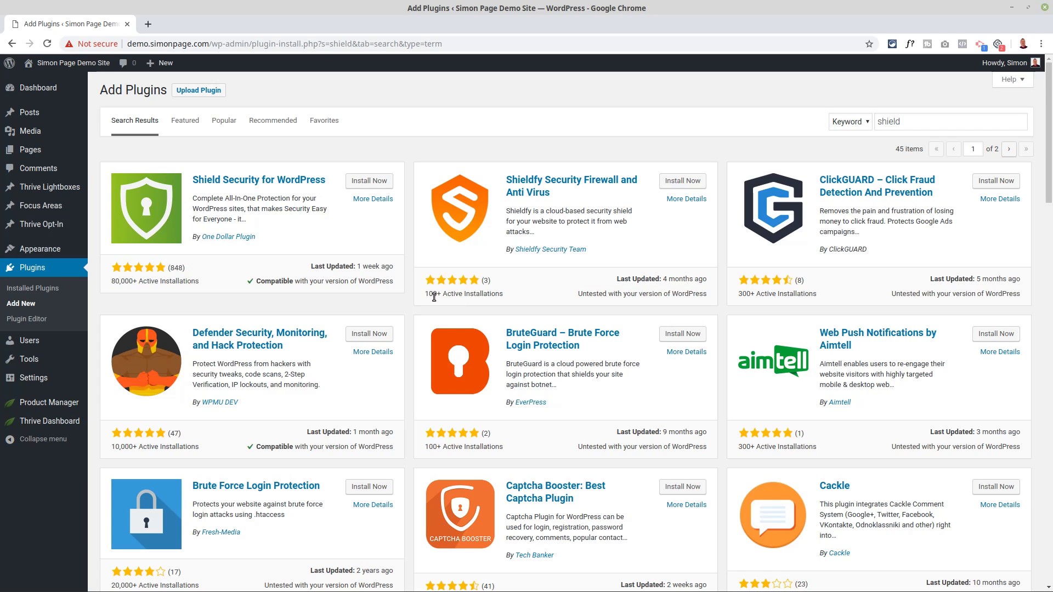
mouse_move(475, 283)
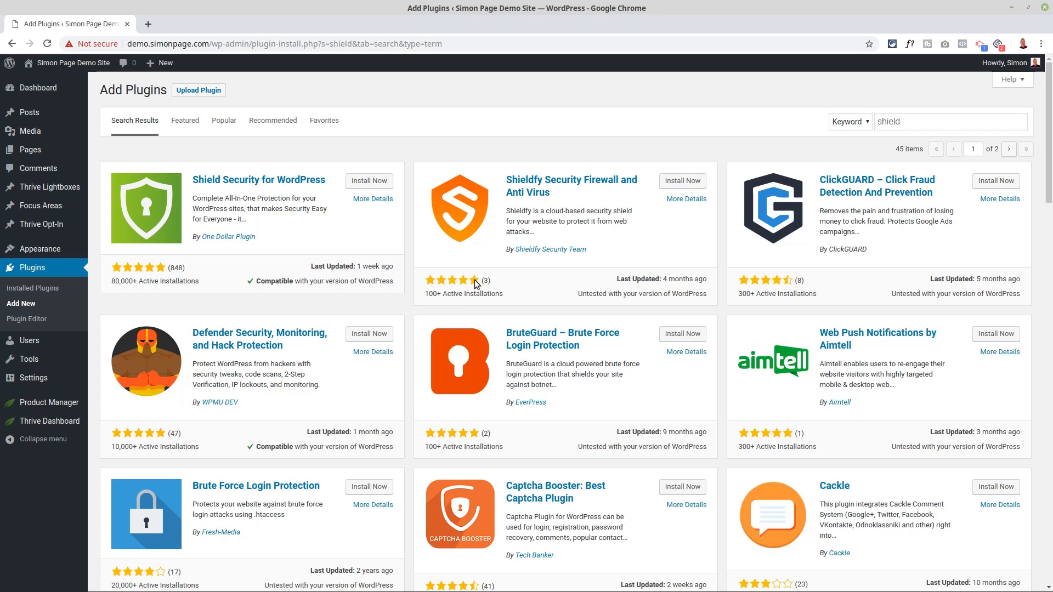
mouse_move(459, 294)
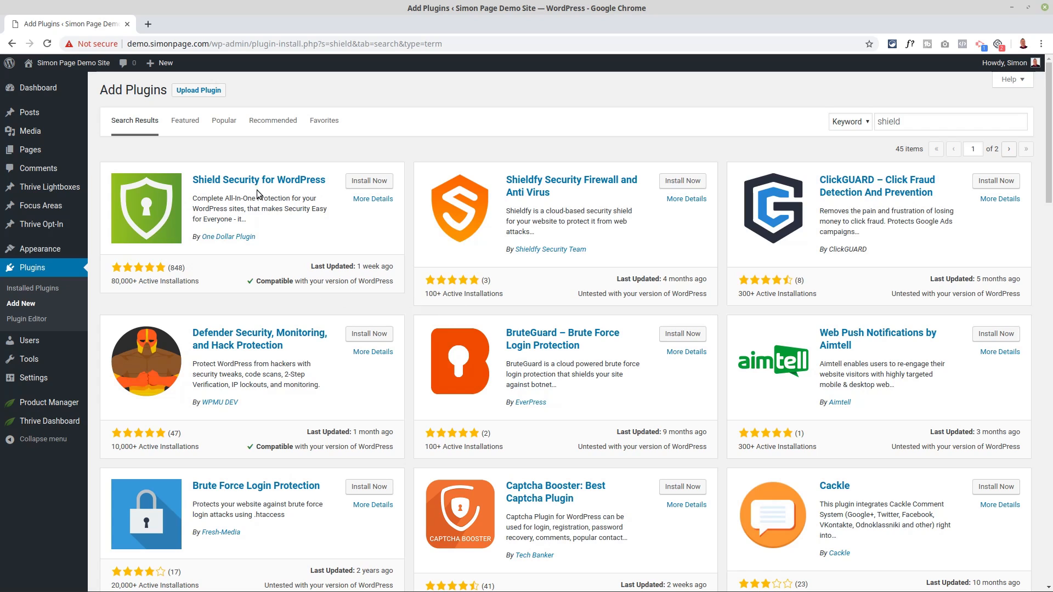
mouse_move(335, 283)
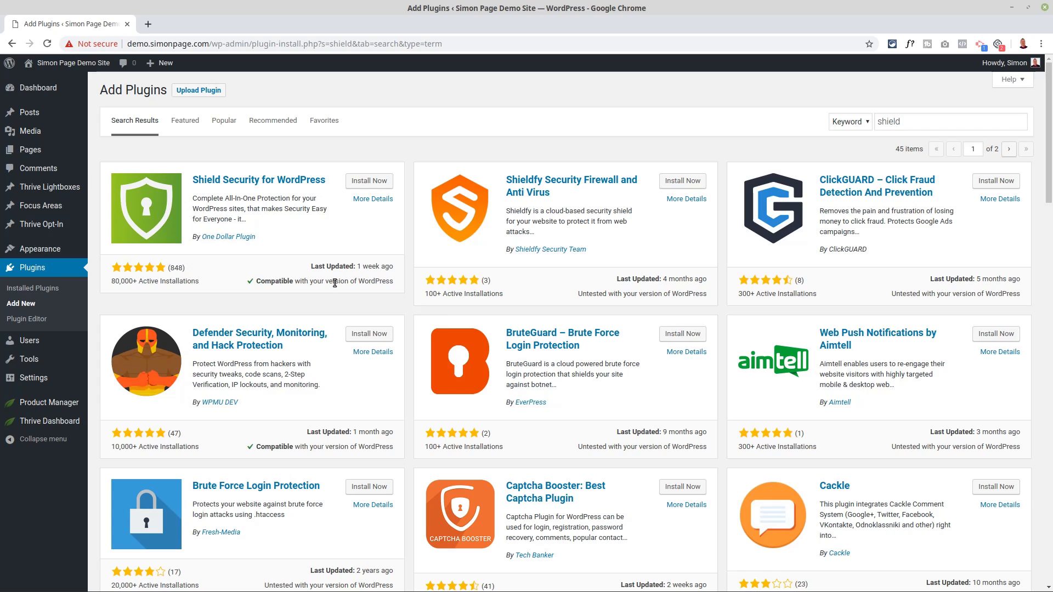
mouse_move(109, 283)
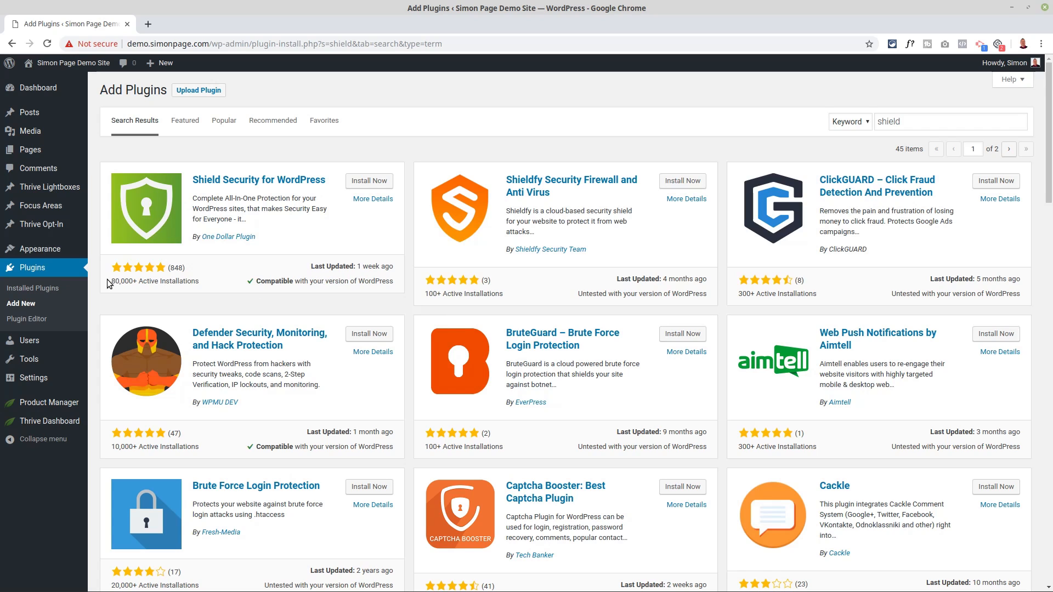
mouse_move(175, 271)
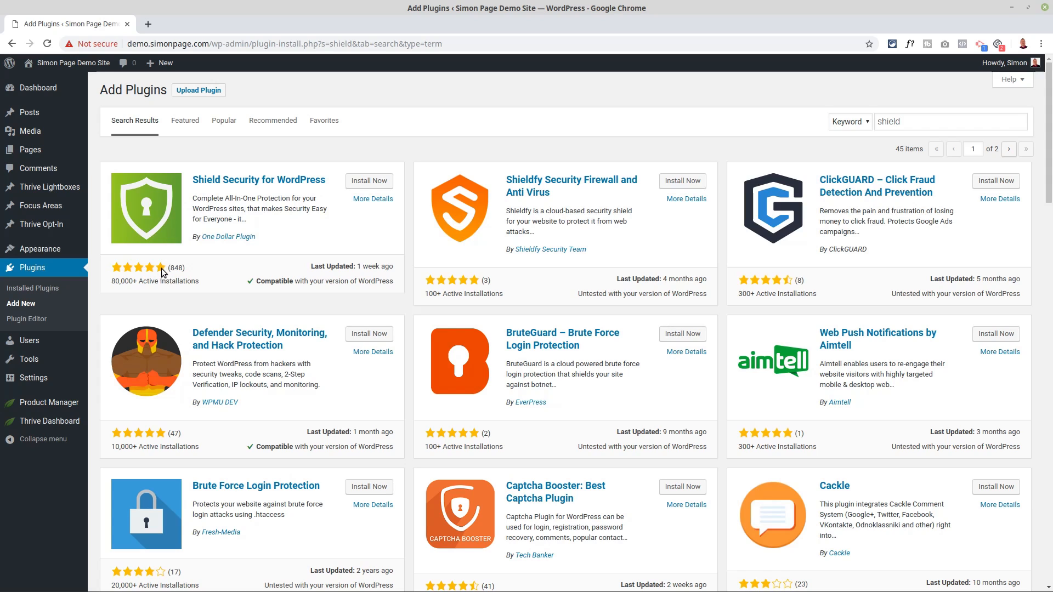
mouse_move(197, 271)
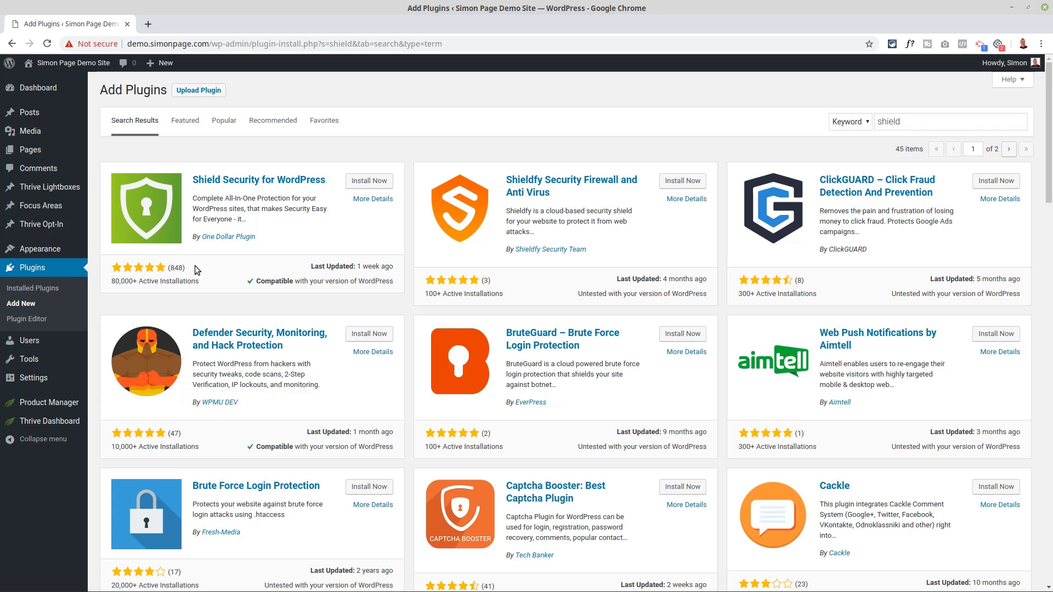
mouse_move(233, 275)
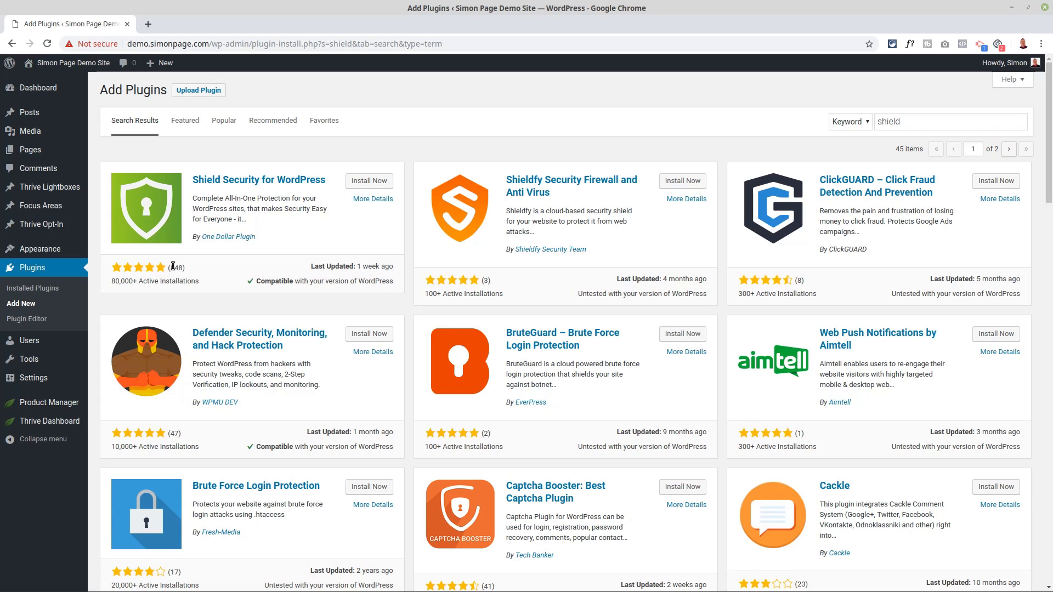
mouse_move(141, 267)
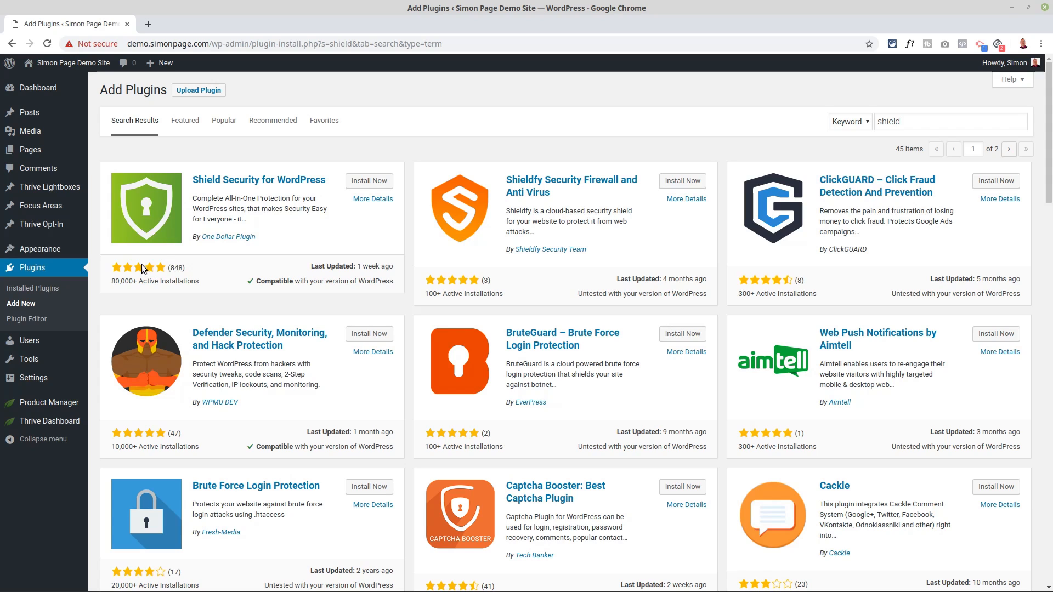
mouse_move(221, 287)
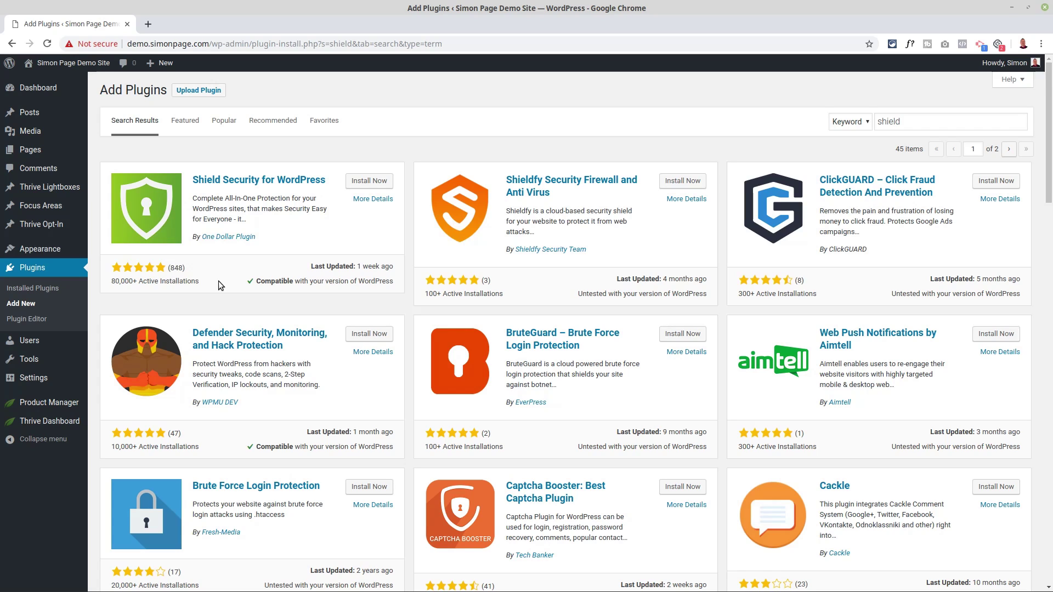
mouse_move(188, 277)
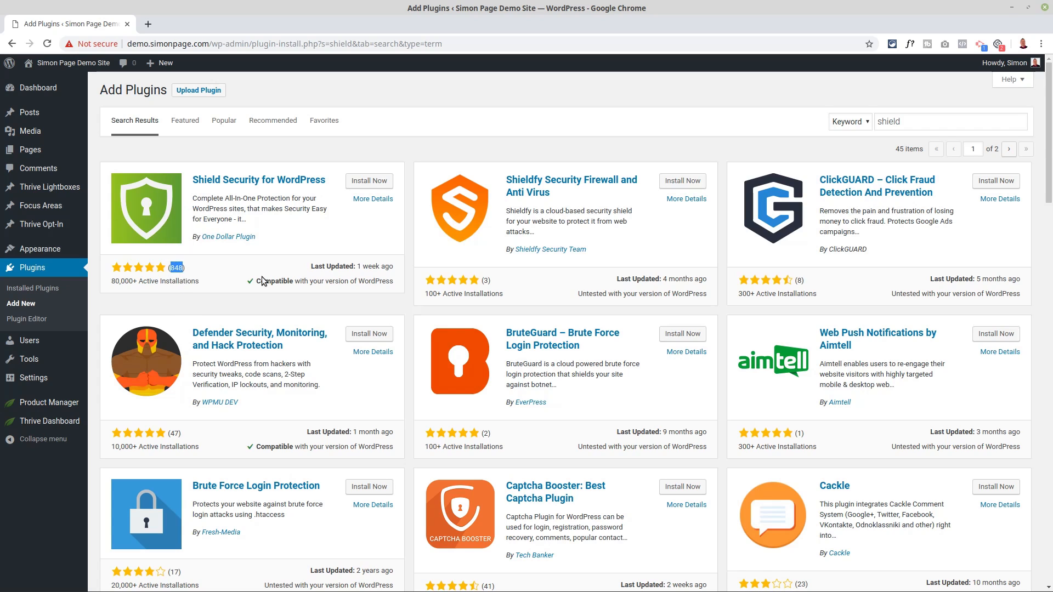
scroll(down, 3)
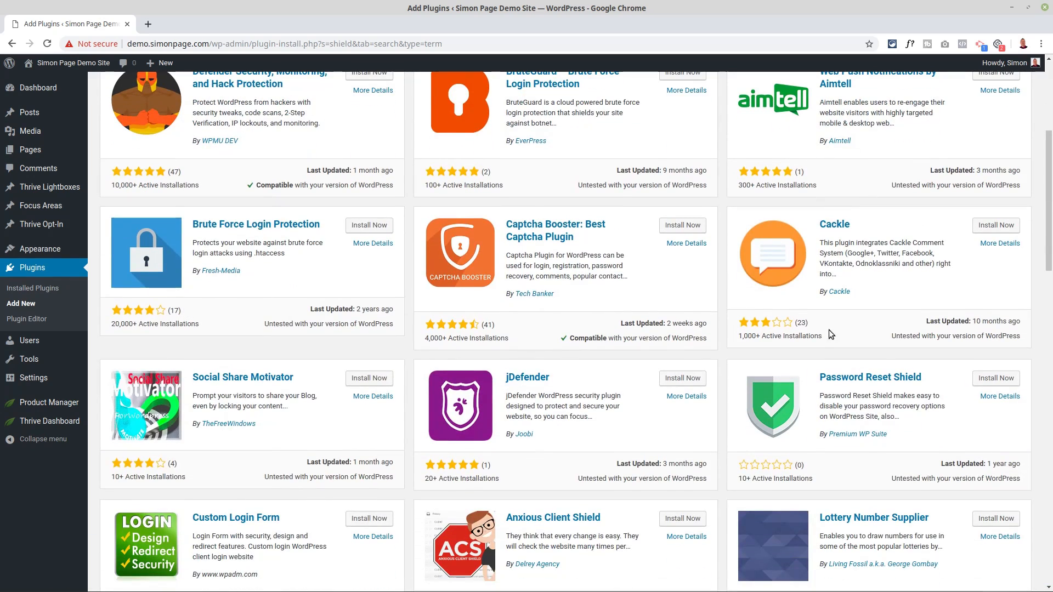
scroll(down, 3)
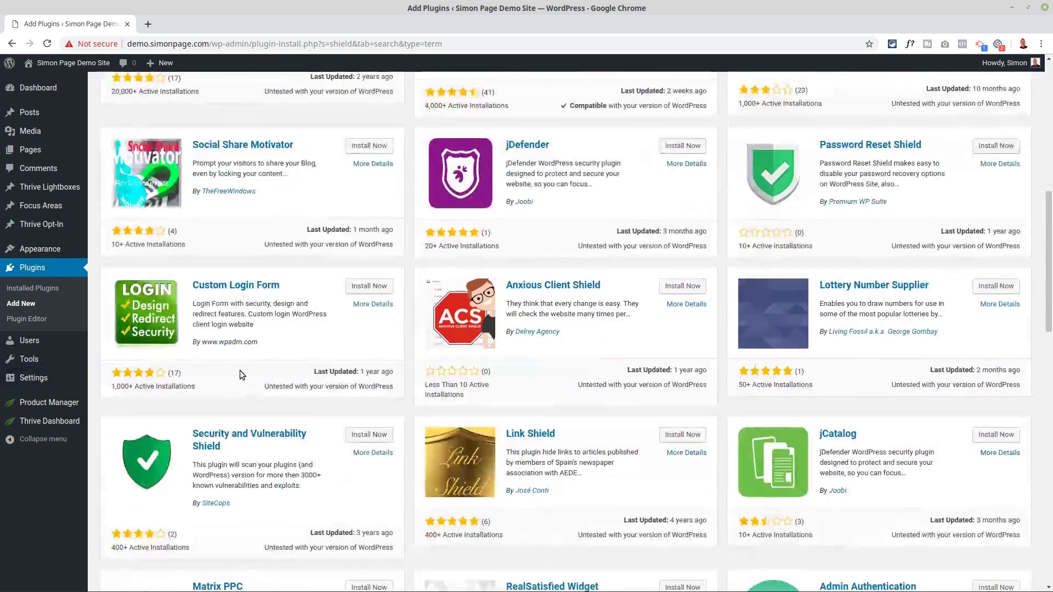
mouse_move(260, 494)
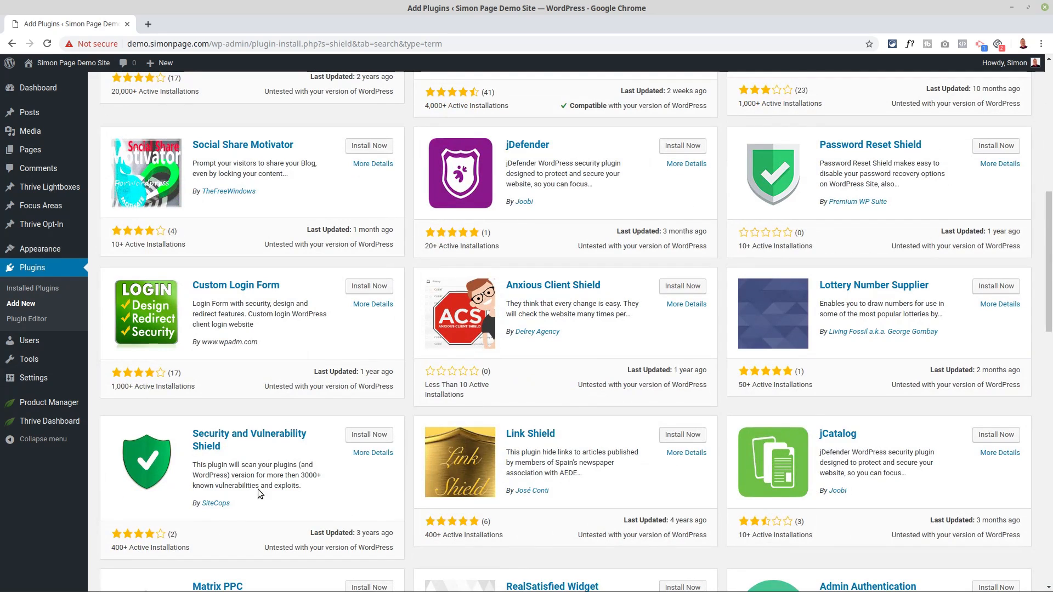
scroll(down, 3)
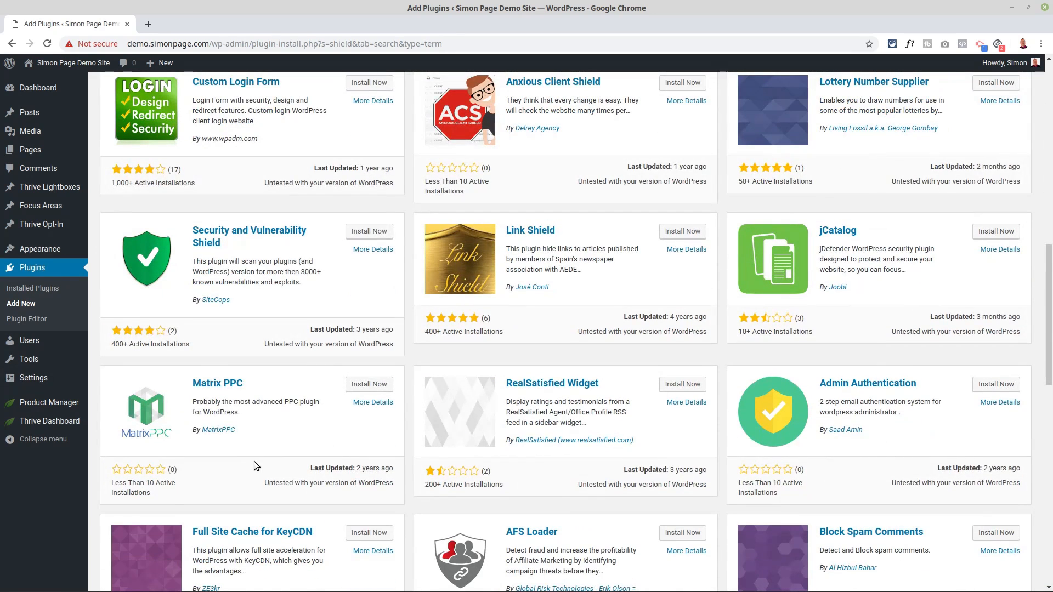
scroll(down, 3)
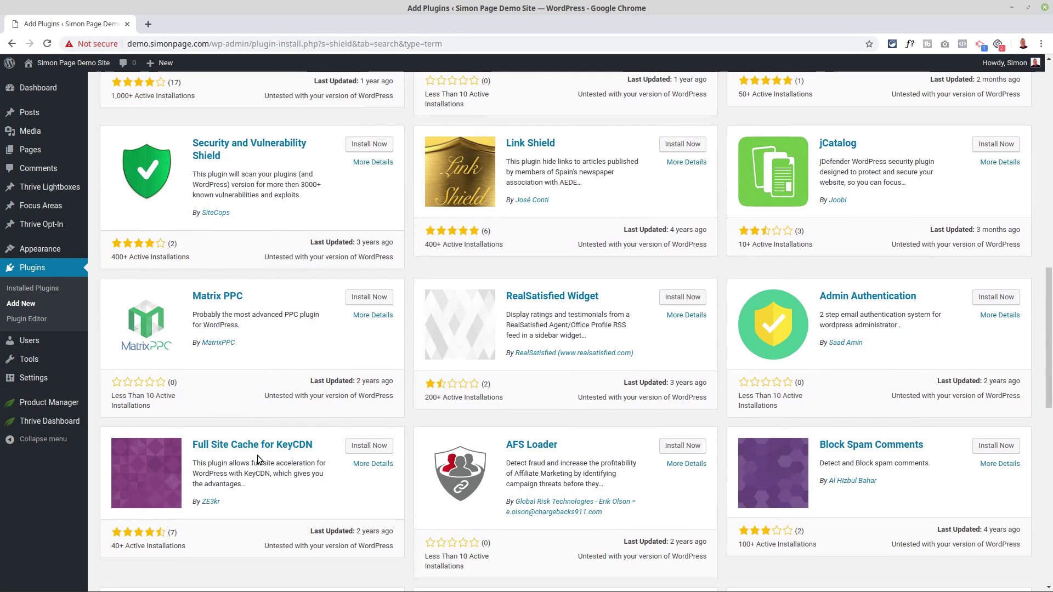
scroll(down, 3)
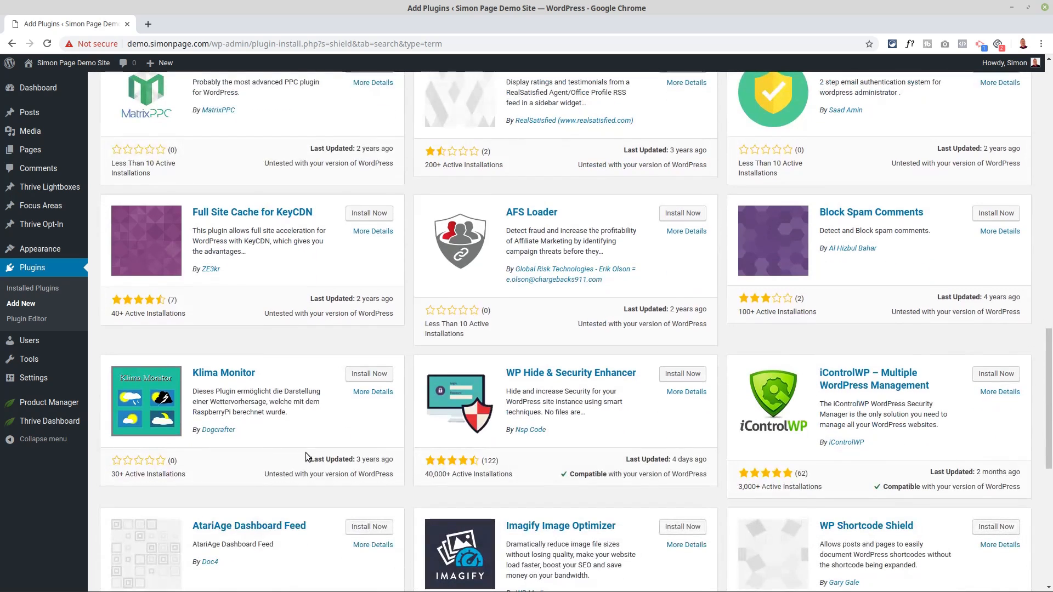
mouse_move(297, 457)
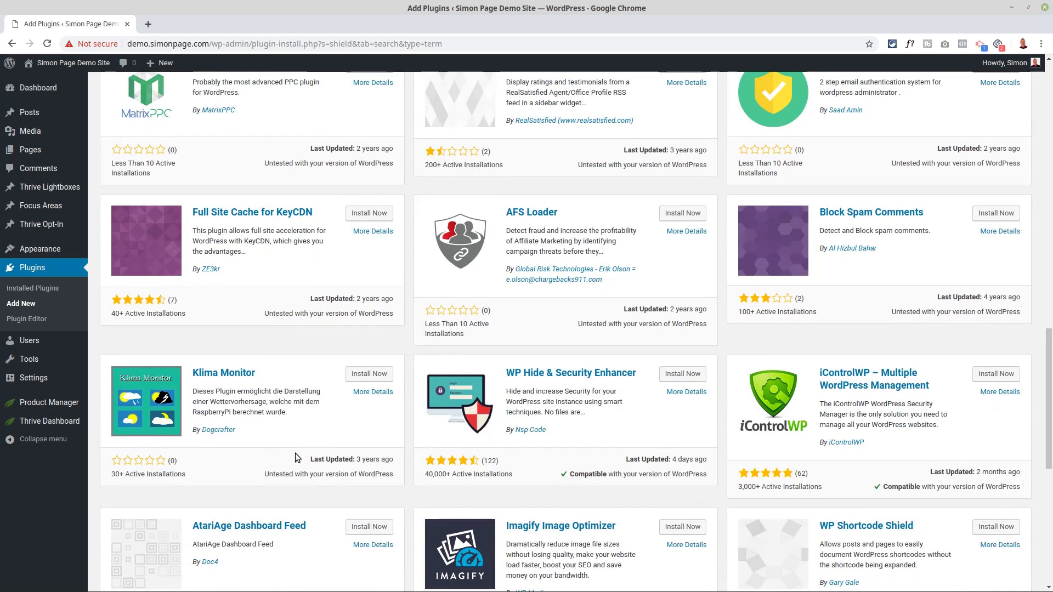
mouse_move(431, 475)
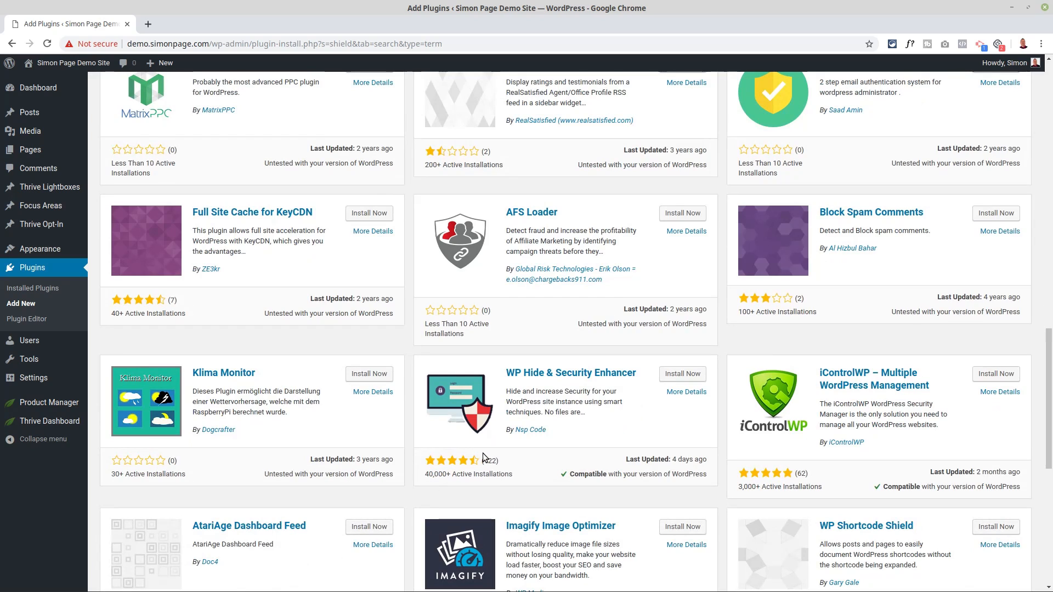
mouse_move(450, 472)
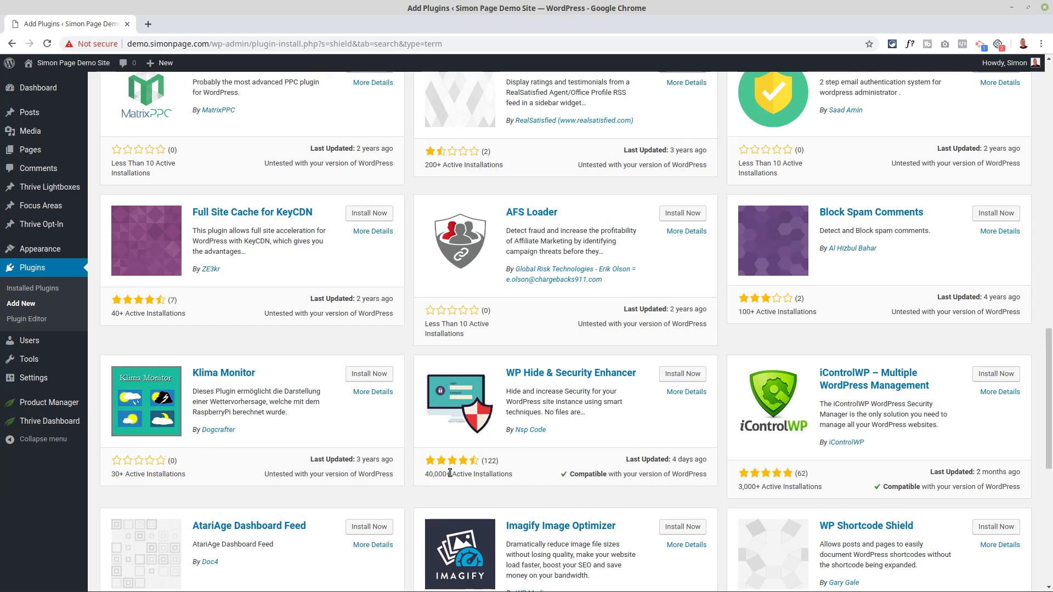
scroll(up, 3)
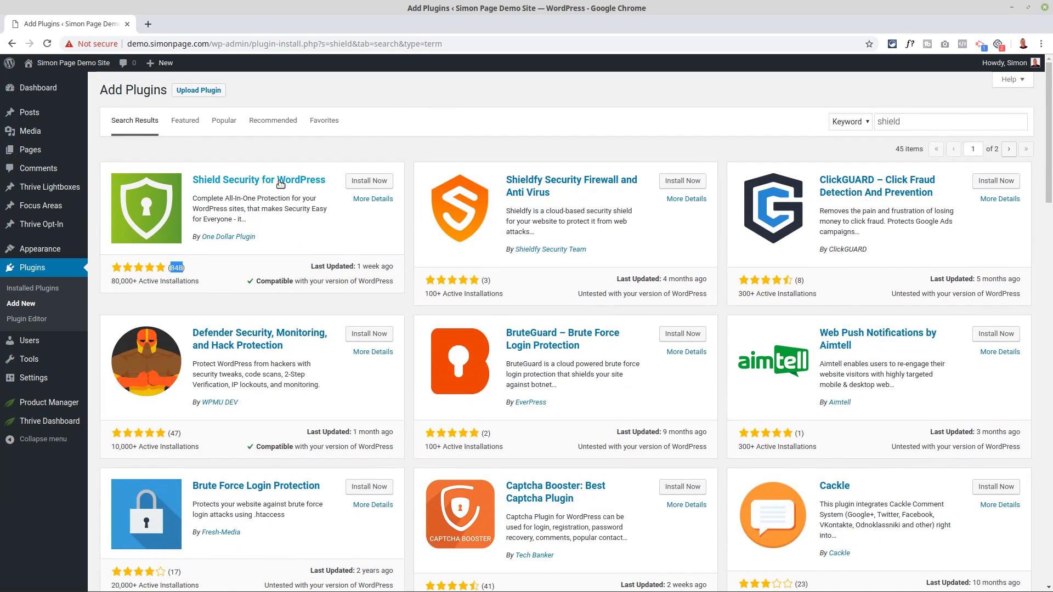
Step: Install Shield Security for WordPress from the search results
click(368, 180)
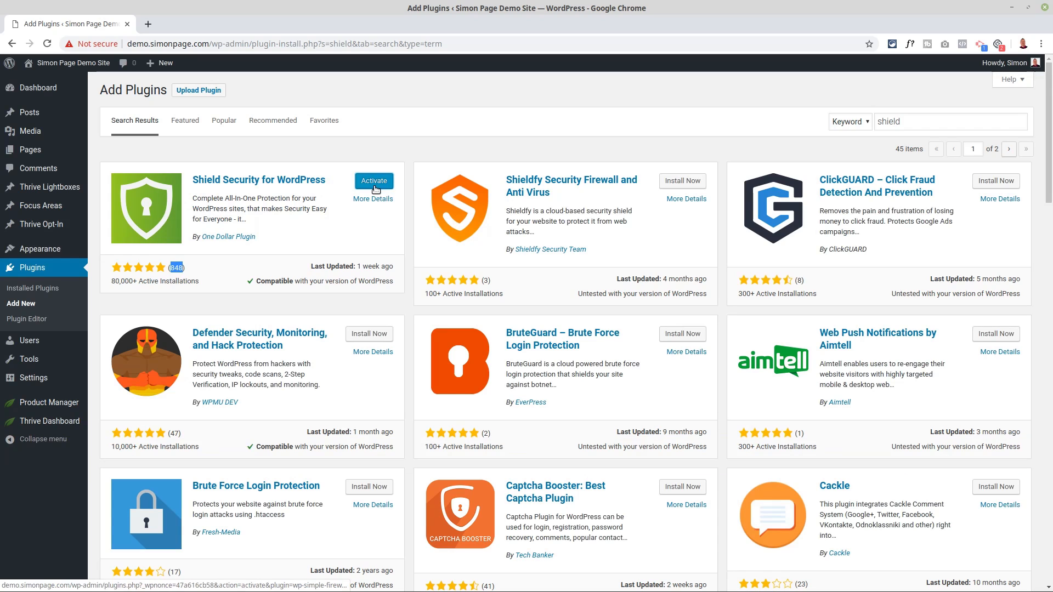
mouse_move(395, 174)
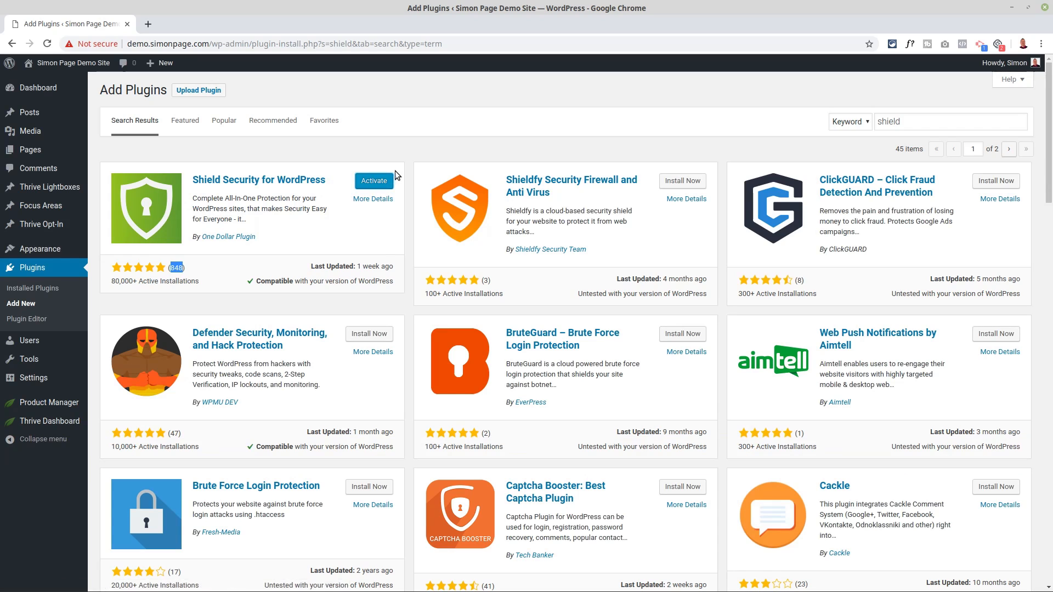
mouse_move(373, 181)
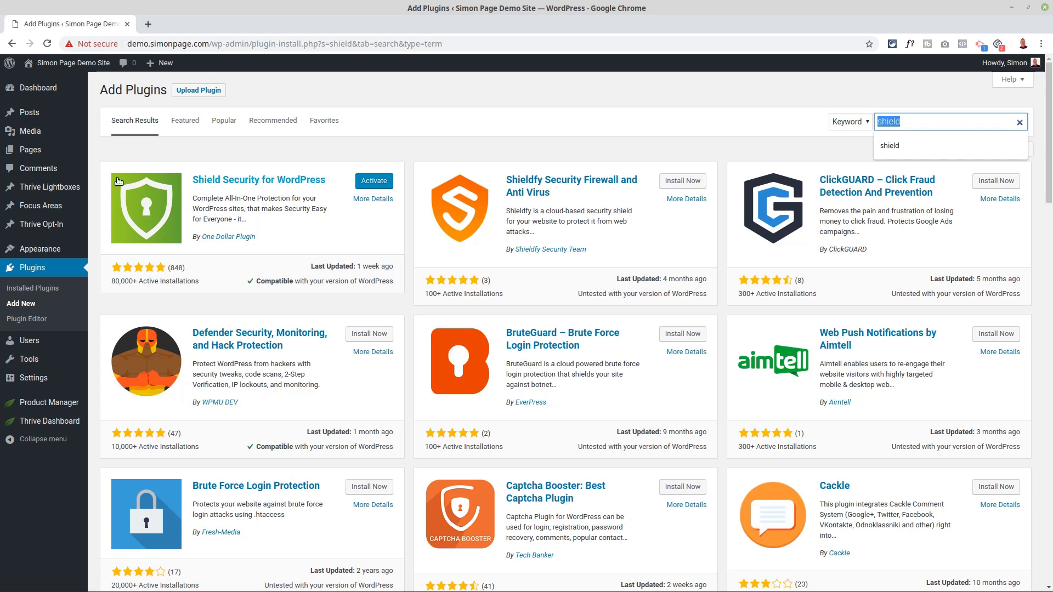
mouse_move(141, 179)
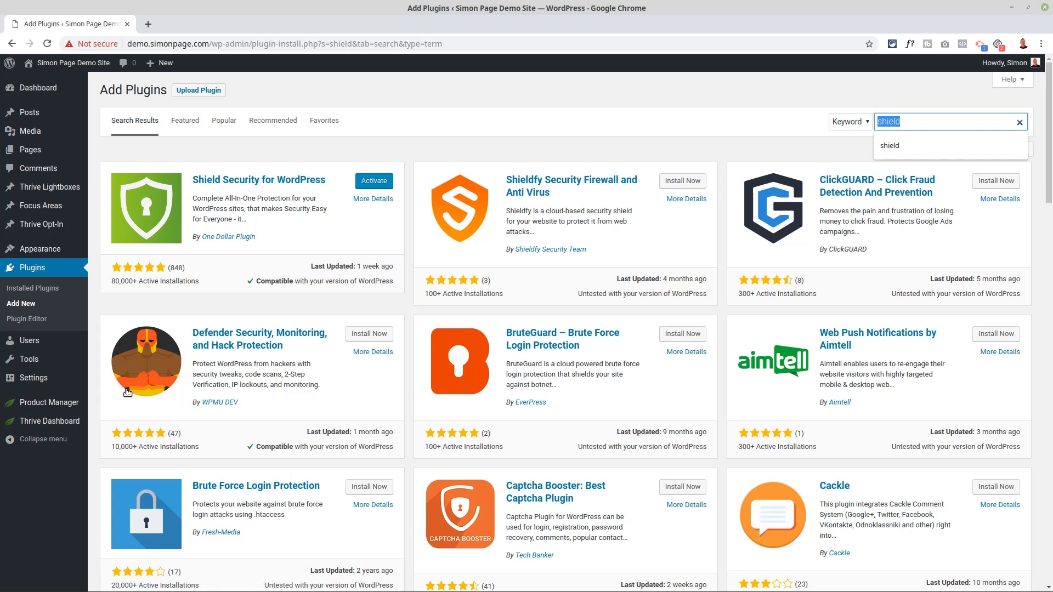
mouse_move(171, 207)
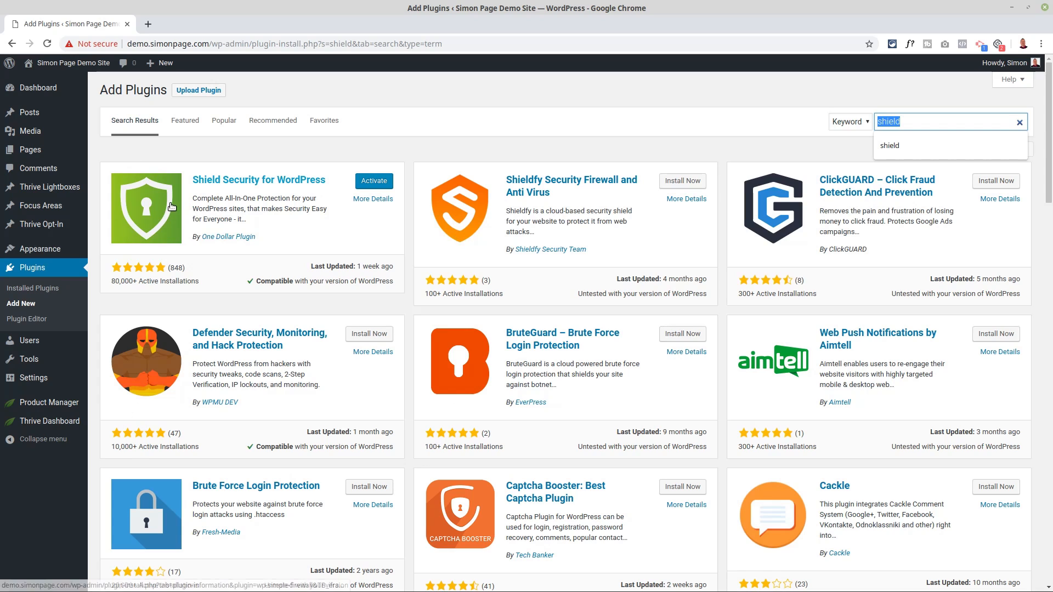
mouse_move(167, 208)
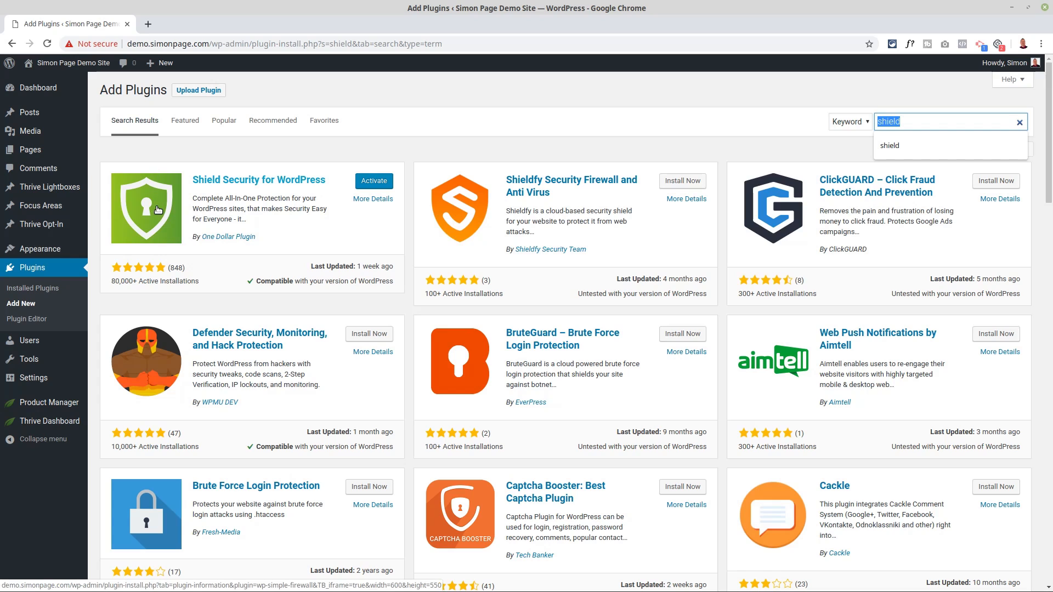
mouse_move(207, 172)
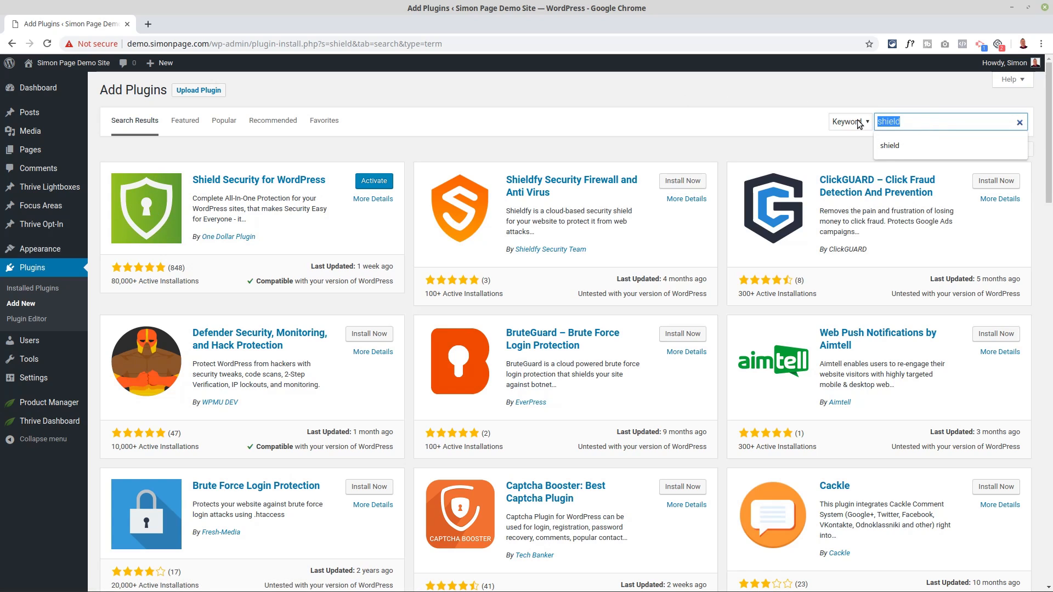
Step: Search for 'image compression' and install Smush Image Compression and Optimization
text(image compression)
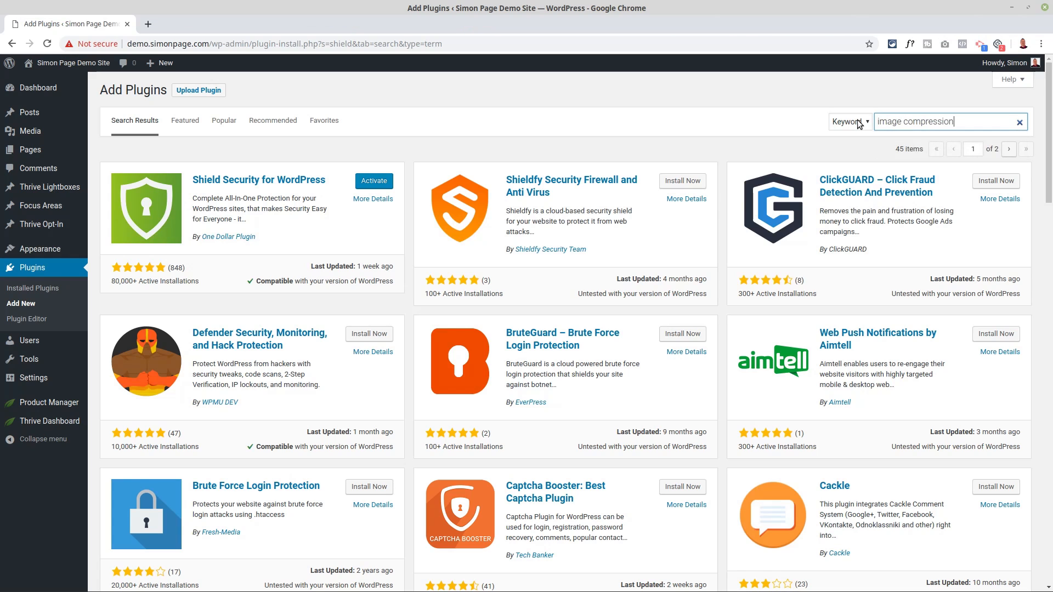
key(Return)
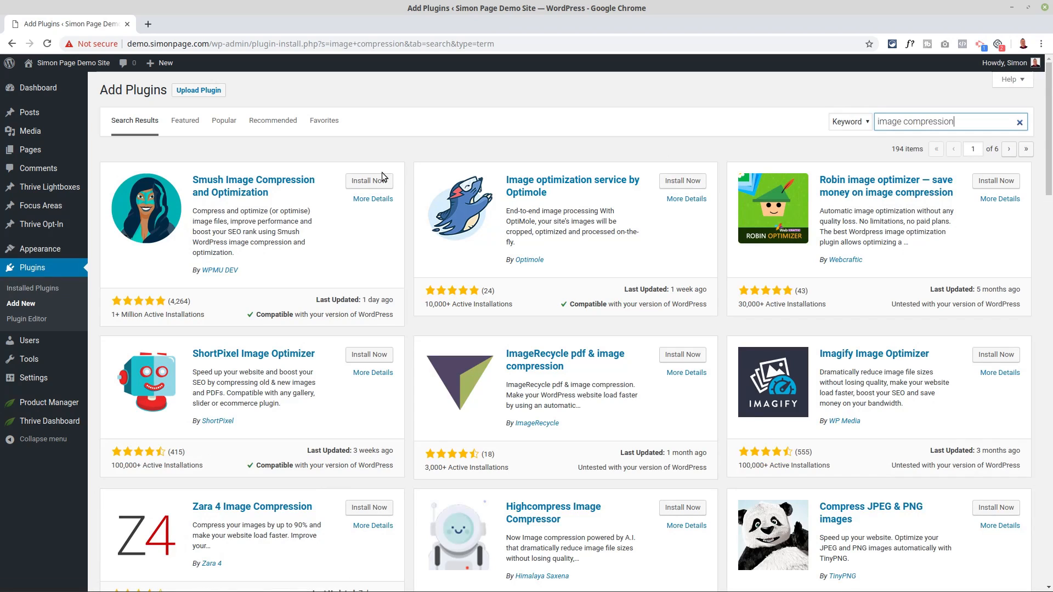
mouse_move(245, 185)
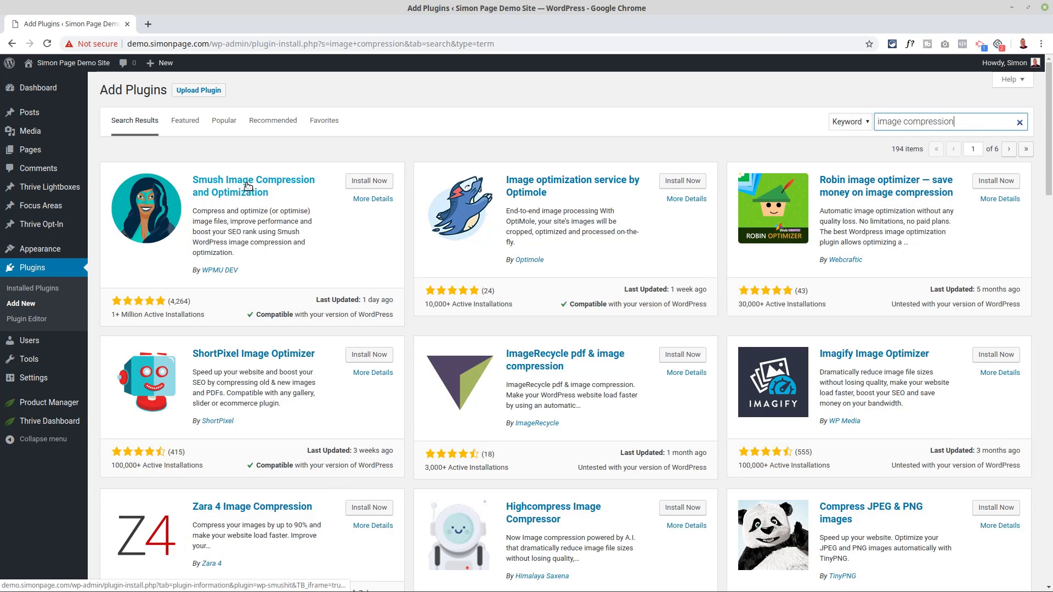
mouse_move(188, 300)
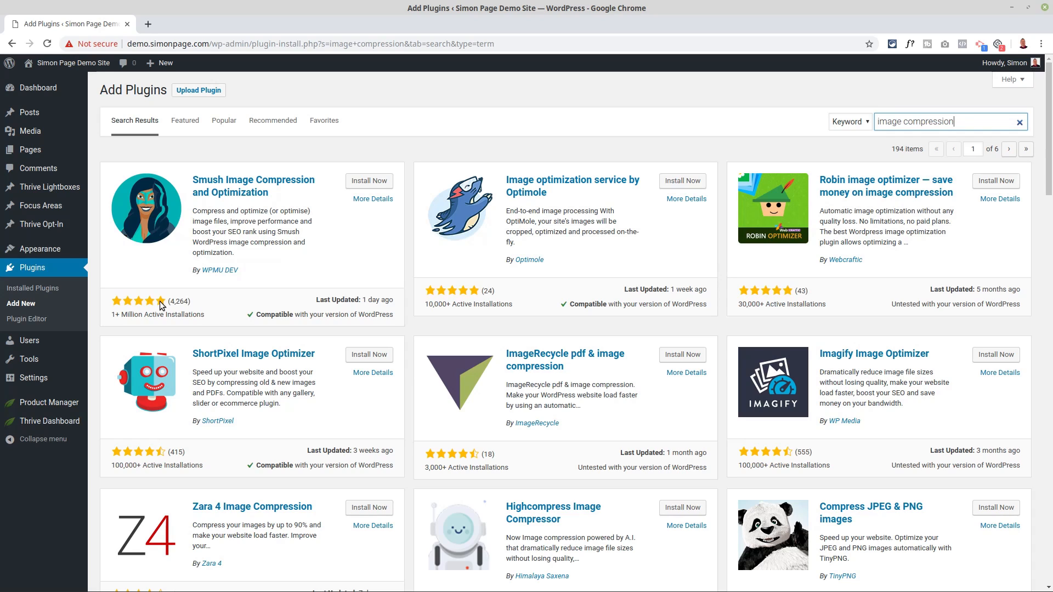
mouse_move(161, 305)
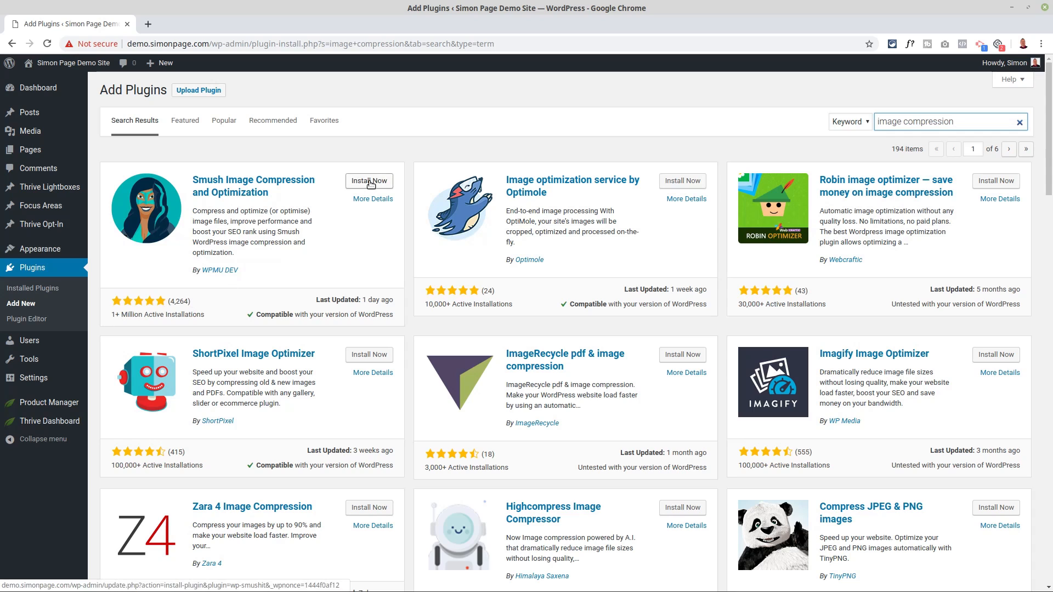
click(368, 180)
text(SEO)
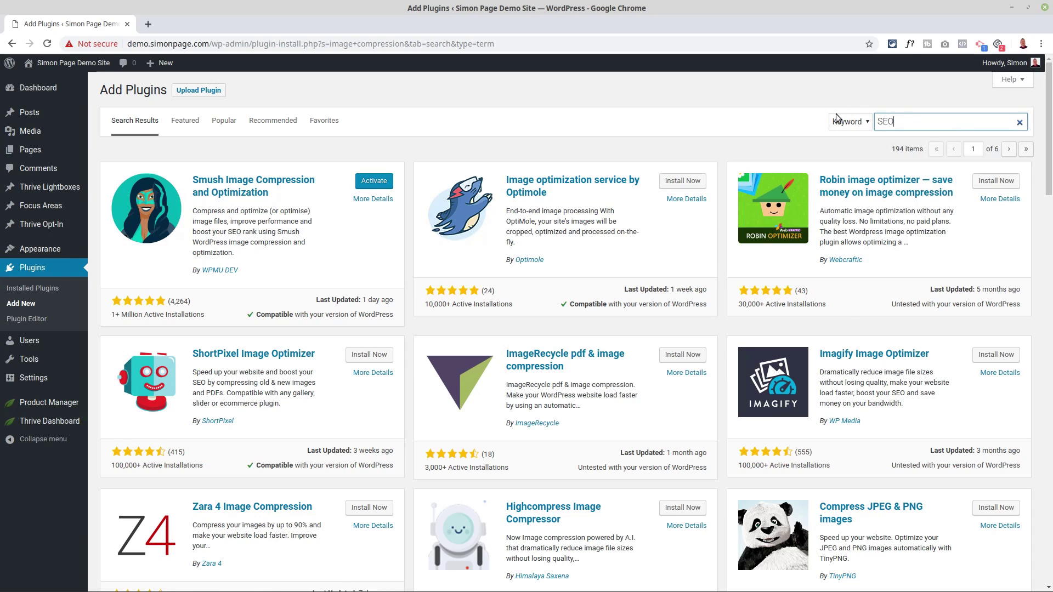
Step: Search the plugin directory for SEO and install Yoast SEO
key(Return)
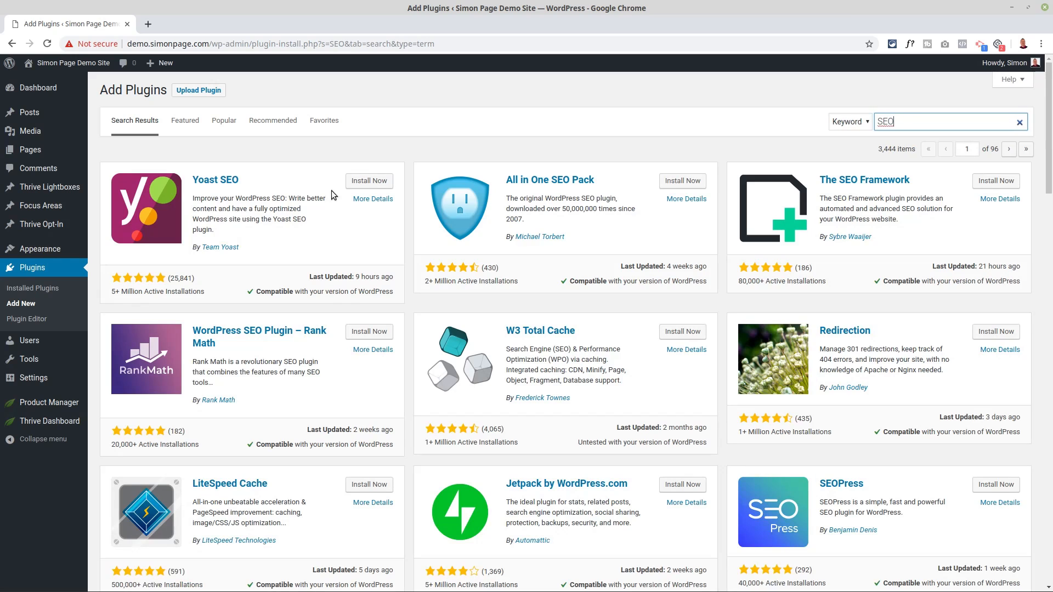
mouse_move(216, 179)
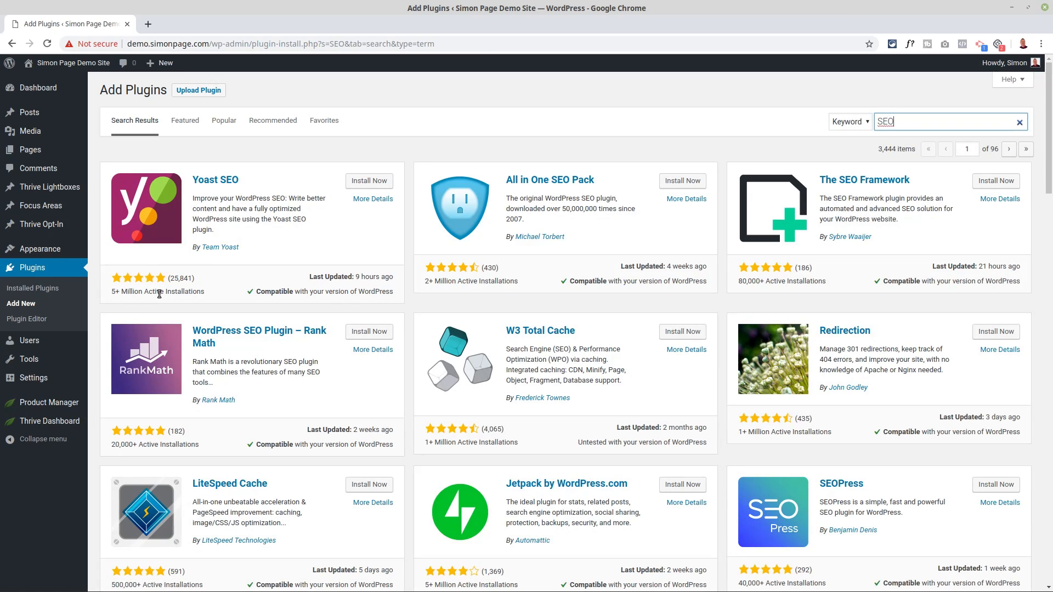
mouse_move(198, 284)
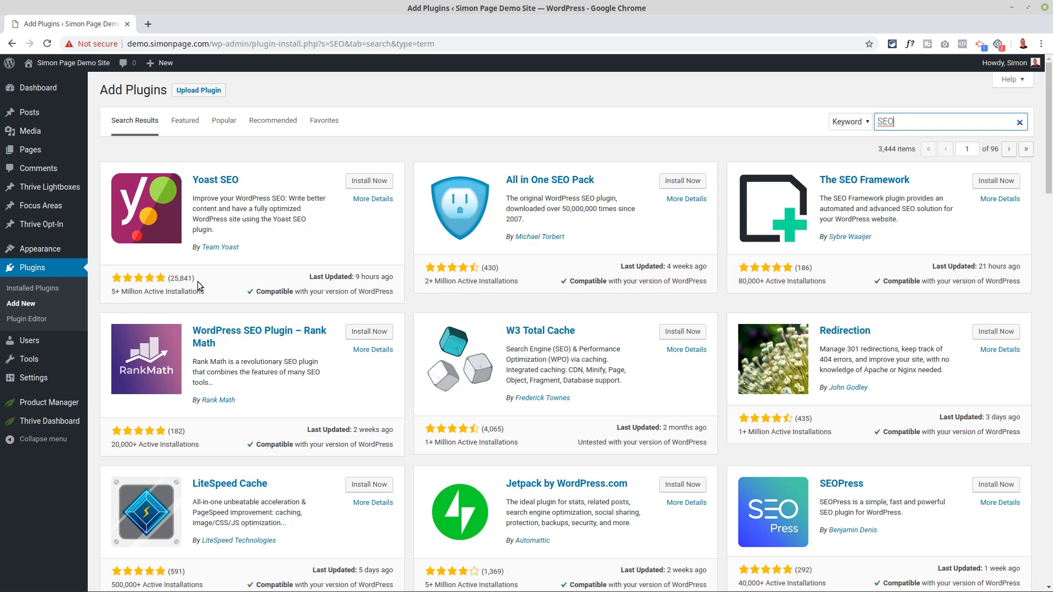
mouse_move(155, 222)
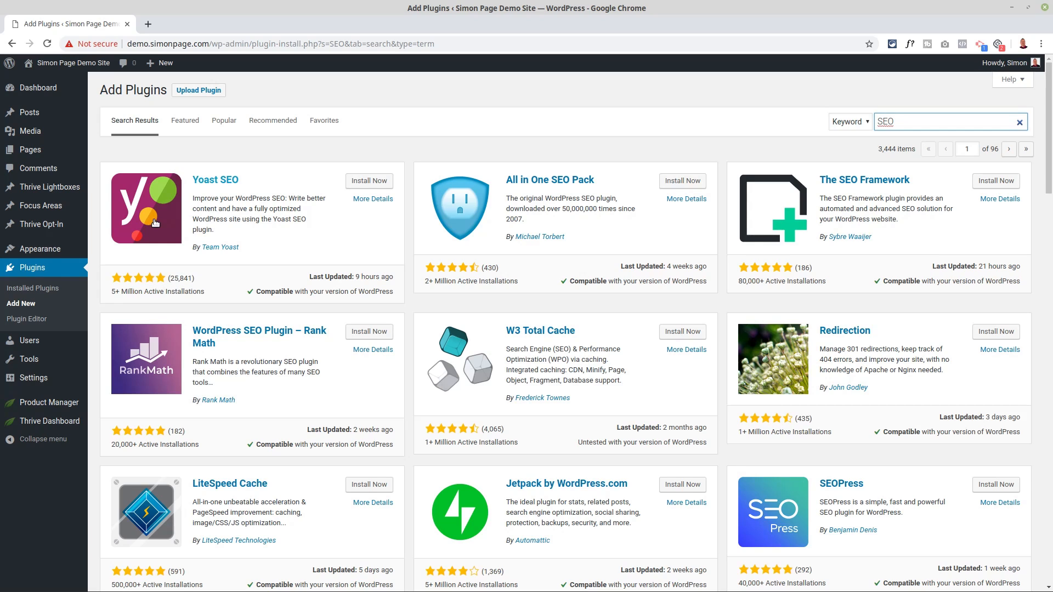
mouse_move(283, 219)
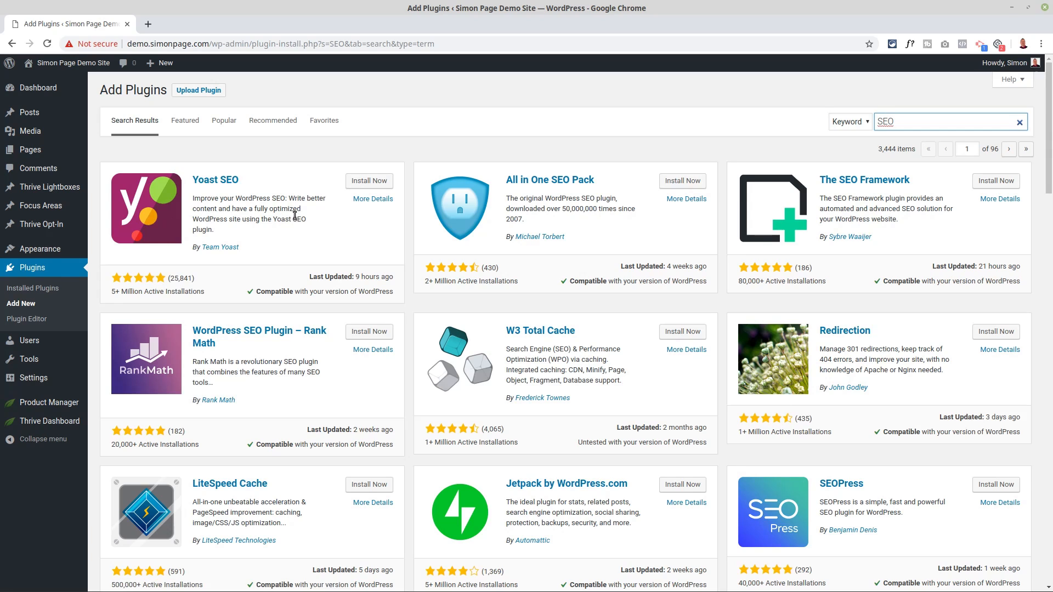
click(947, 121)
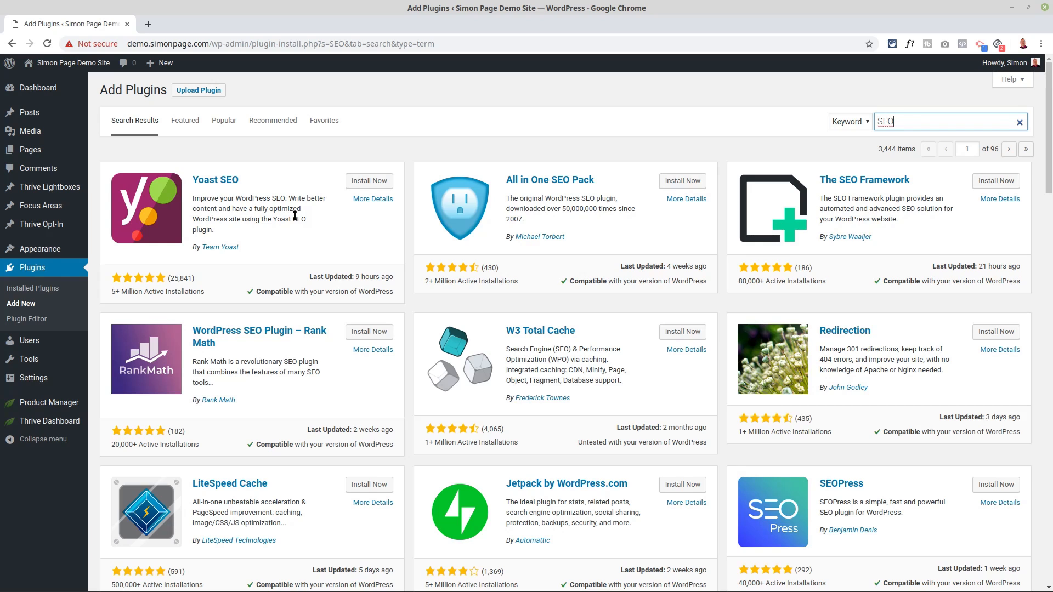
mouse_move(362, 192)
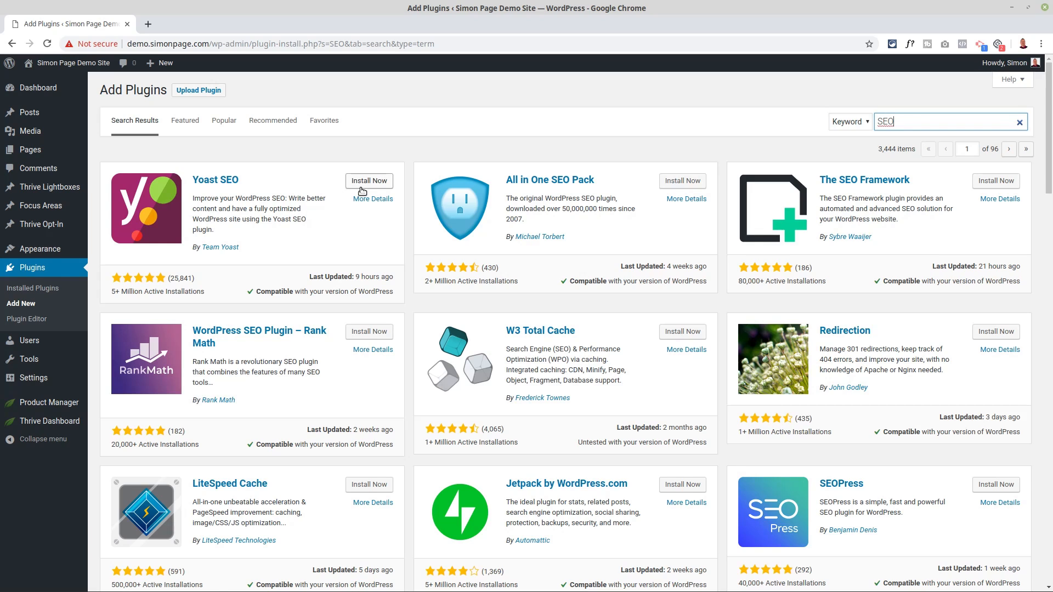
click(369, 180)
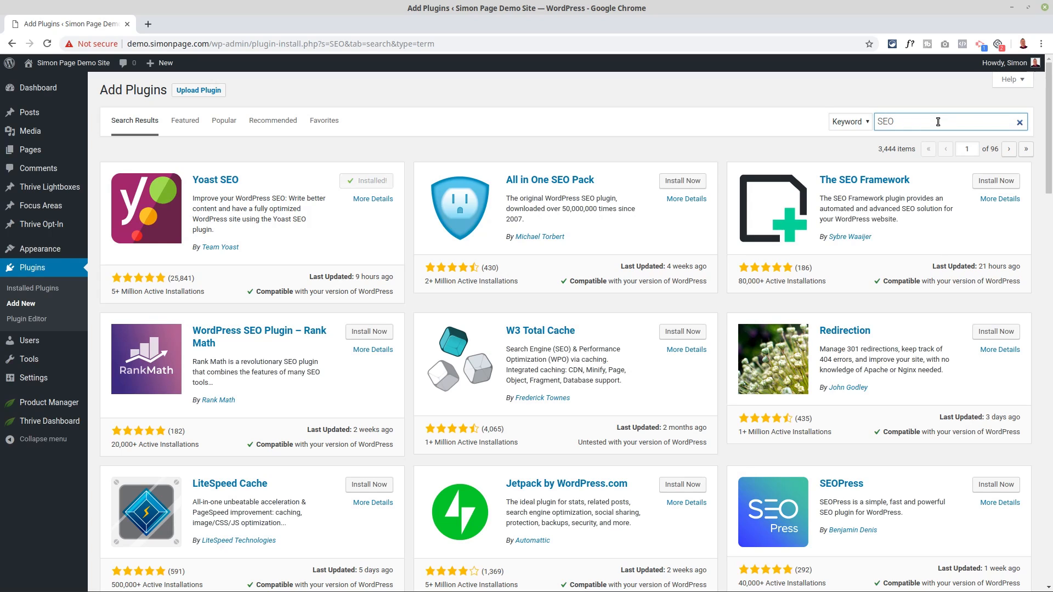
Step: Search for 'google analytics' and install ExactMetrics' Google Analytics Dashboard for WP
text(go)
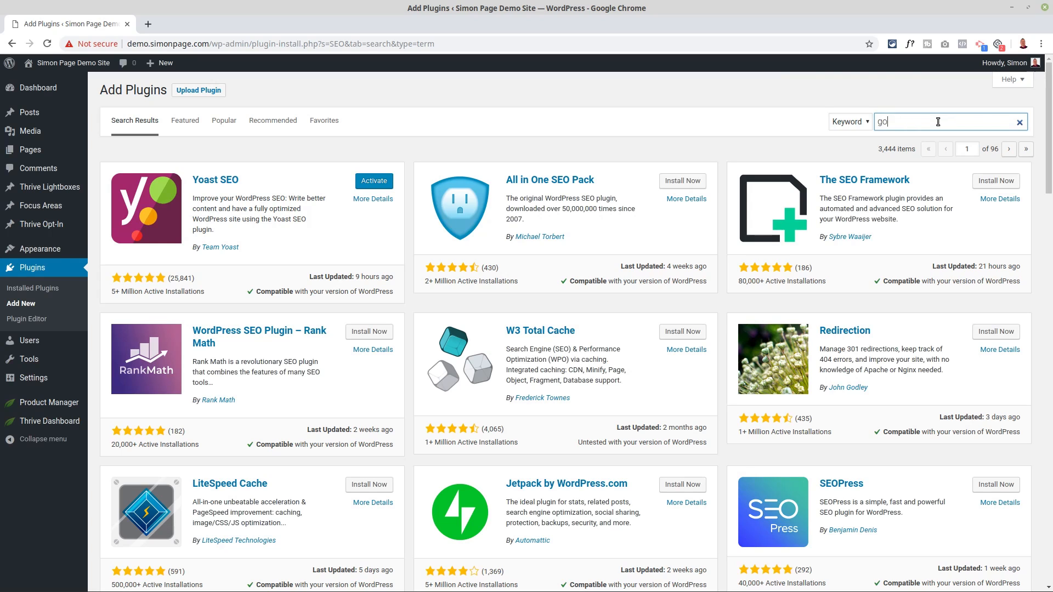
text(google analyt)
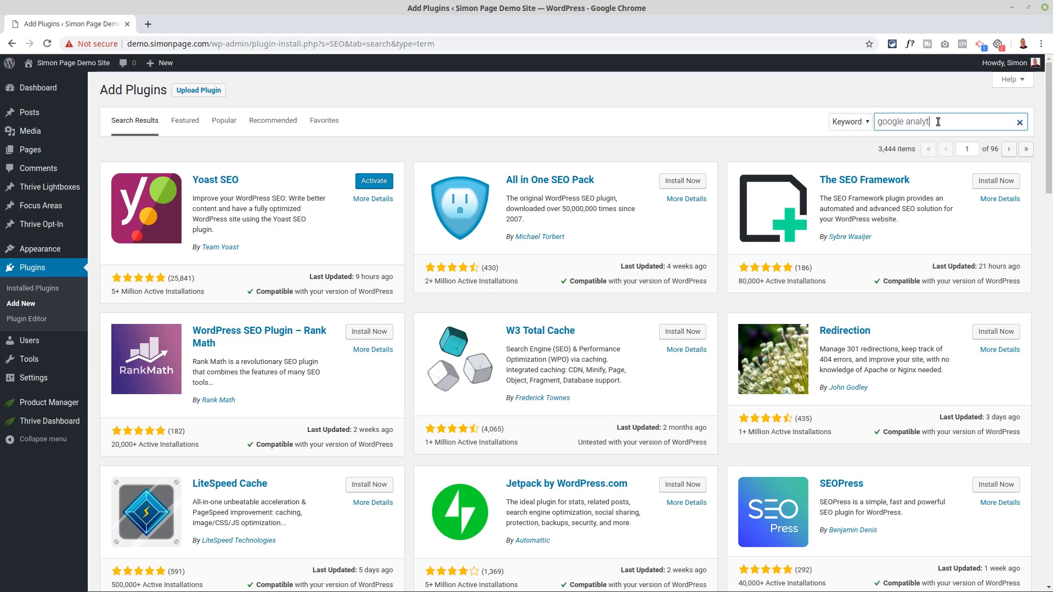
key(Return)
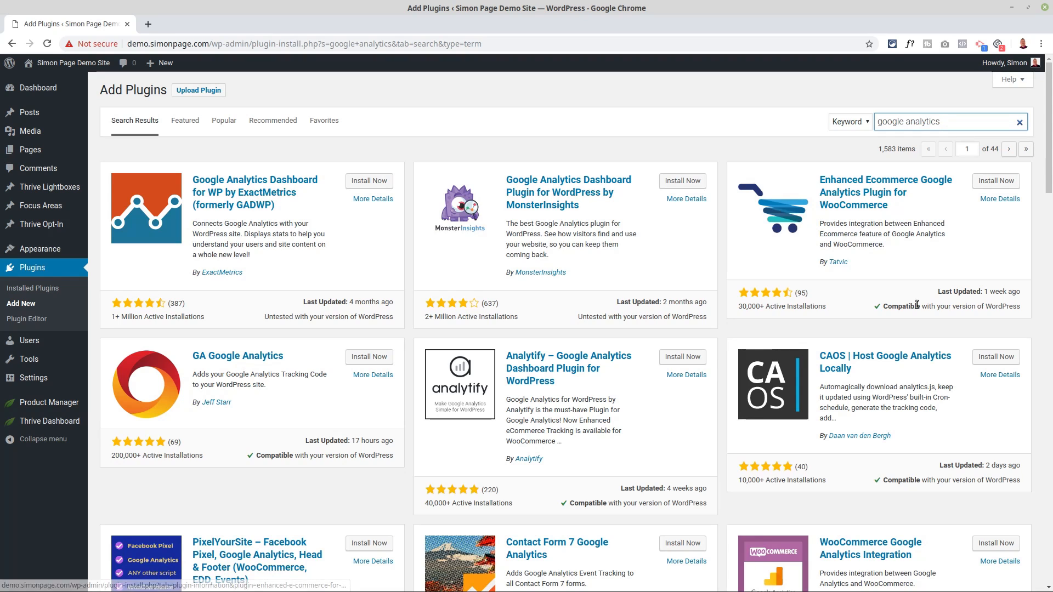
mouse_move(559, 204)
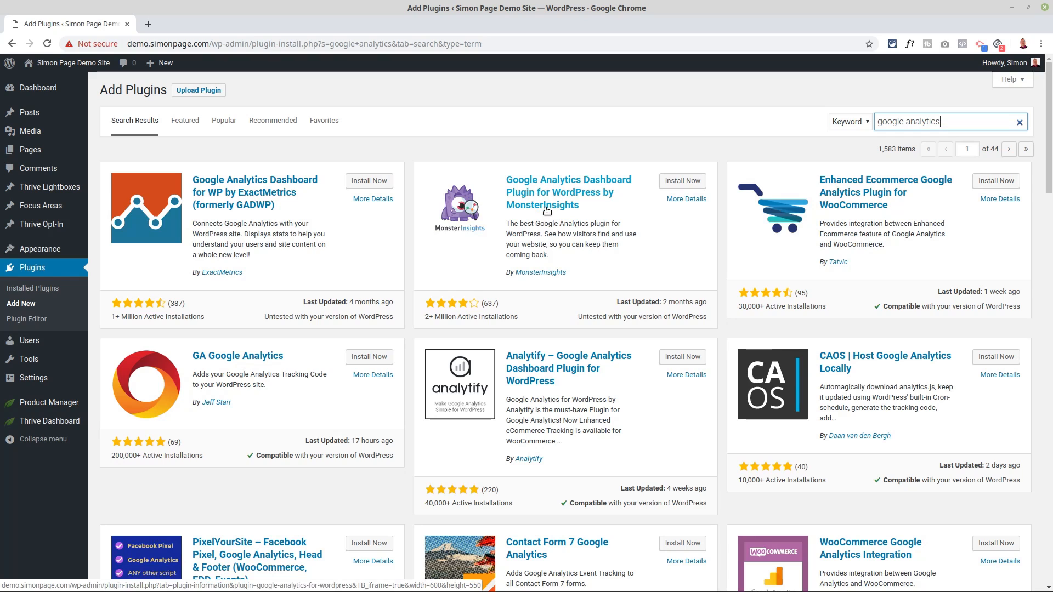
mouse_move(536, 240)
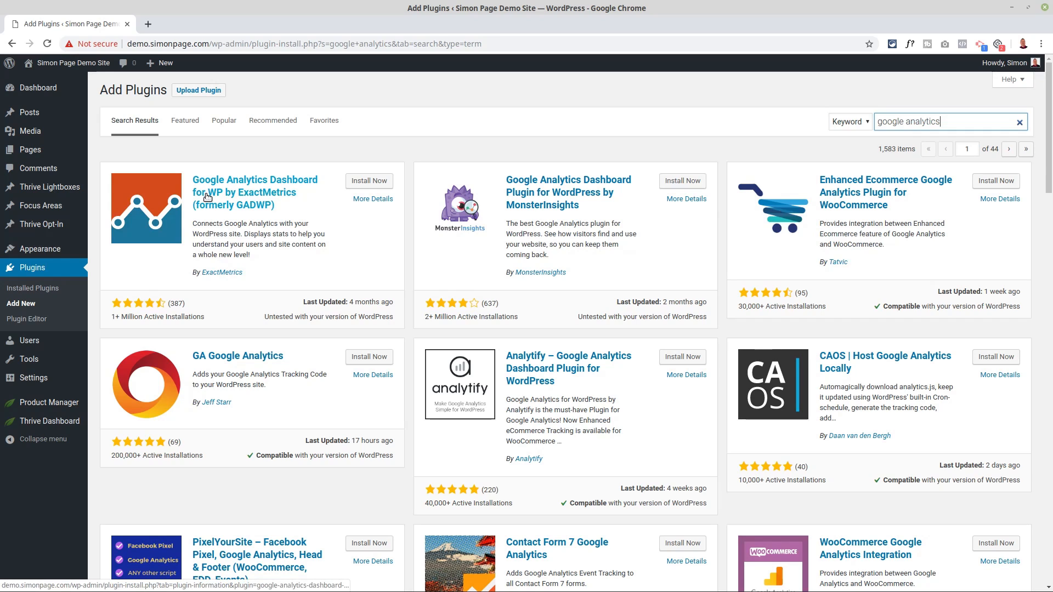
mouse_move(248, 192)
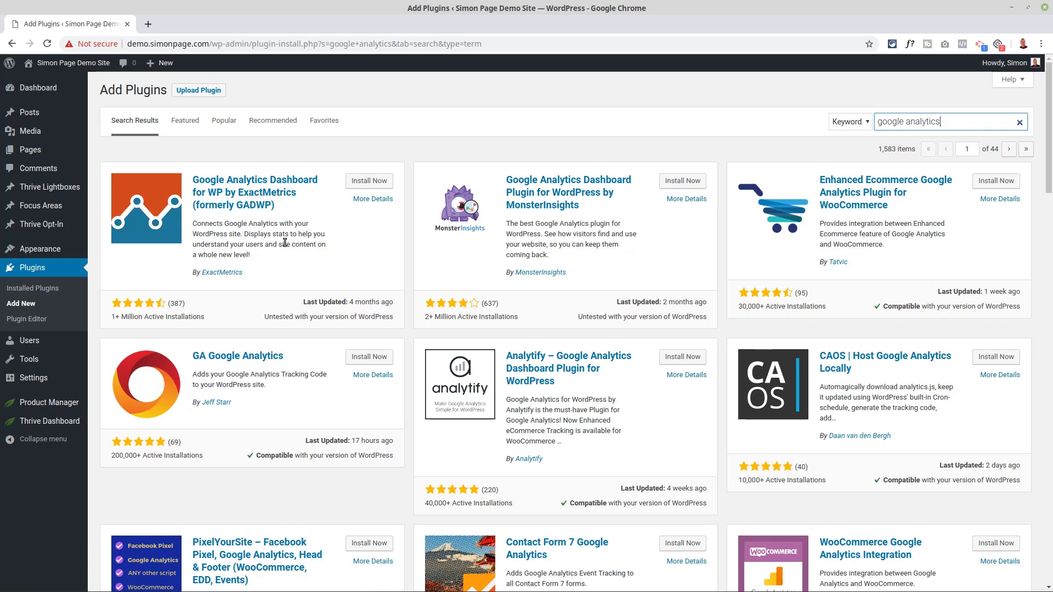
mouse_move(302, 309)
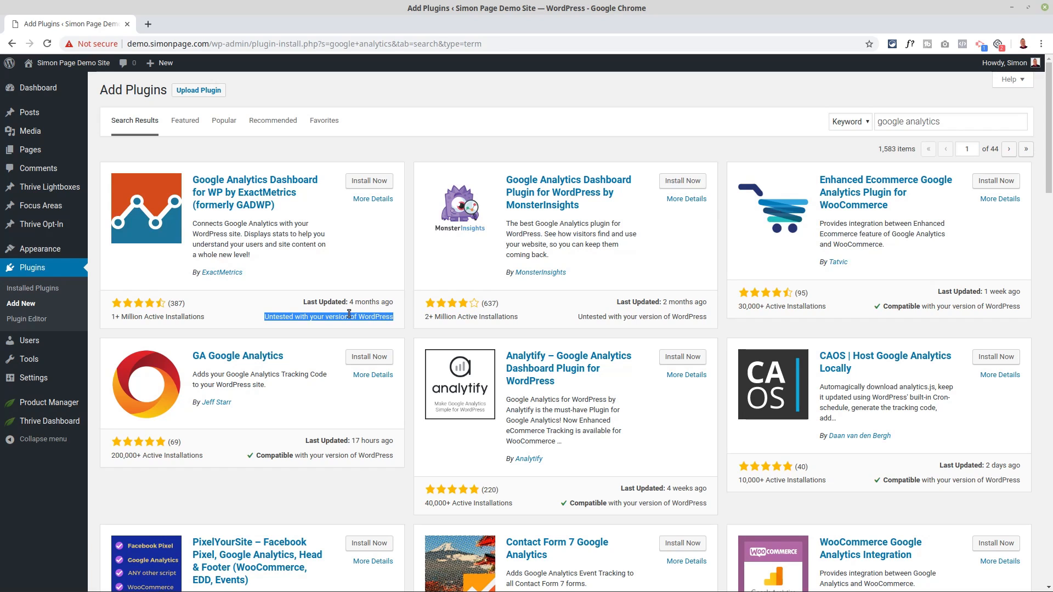
mouse_move(257, 234)
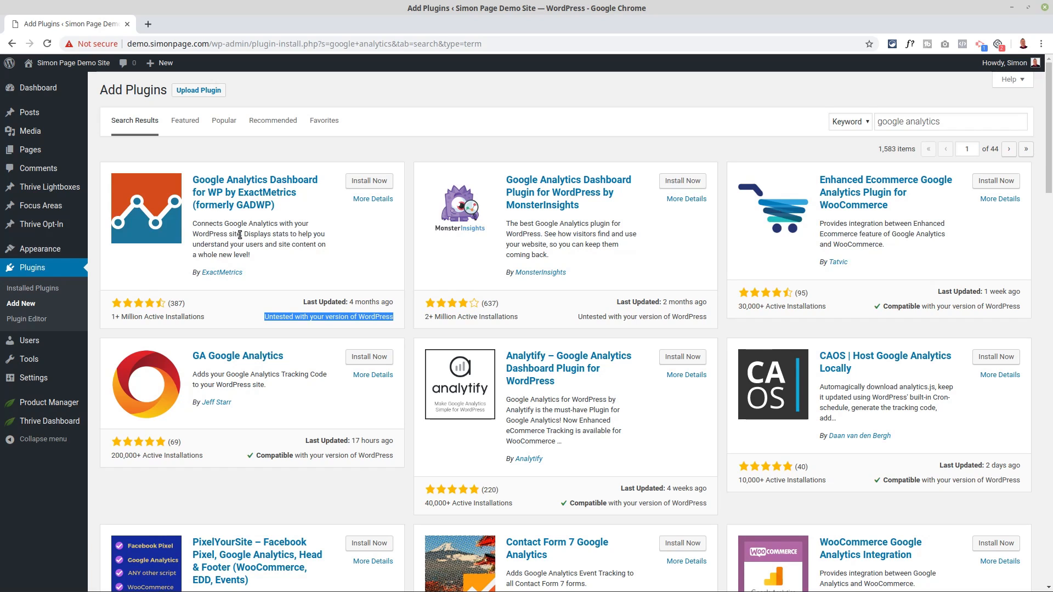
mouse_move(336, 479)
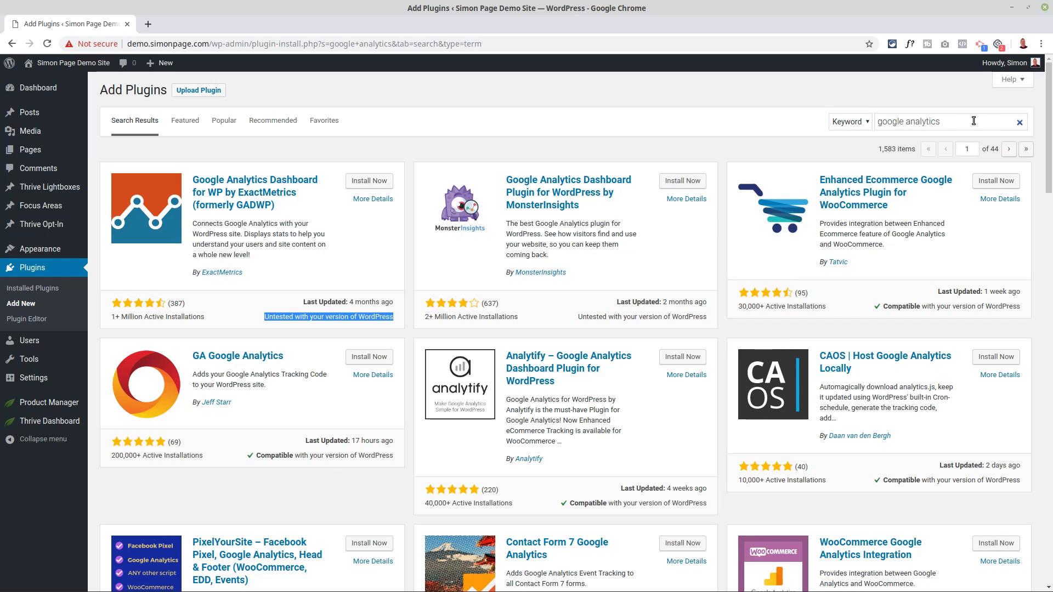
click(368, 181)
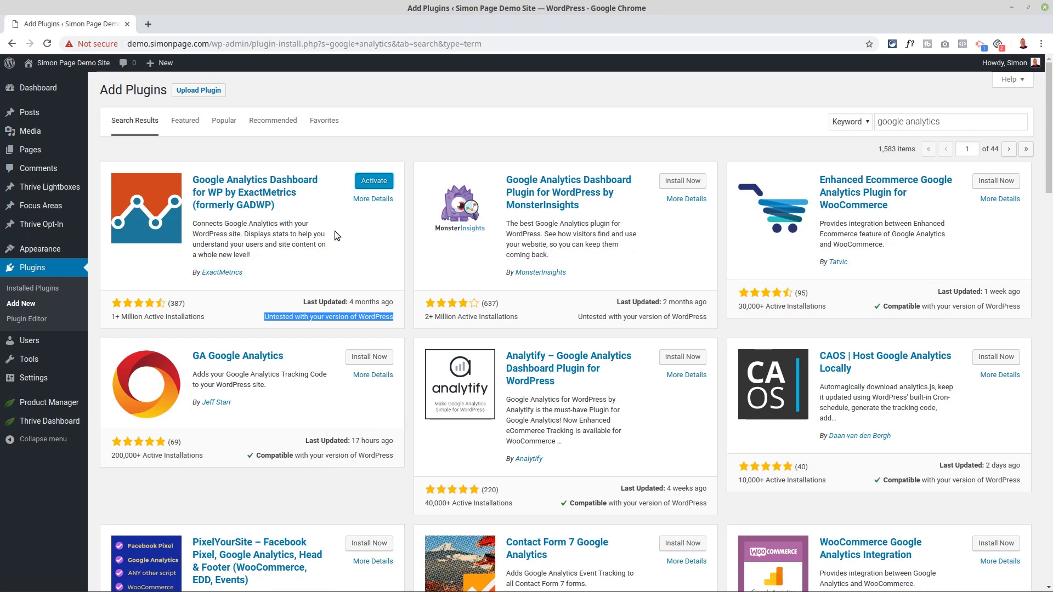
mouse_move(370, 210)
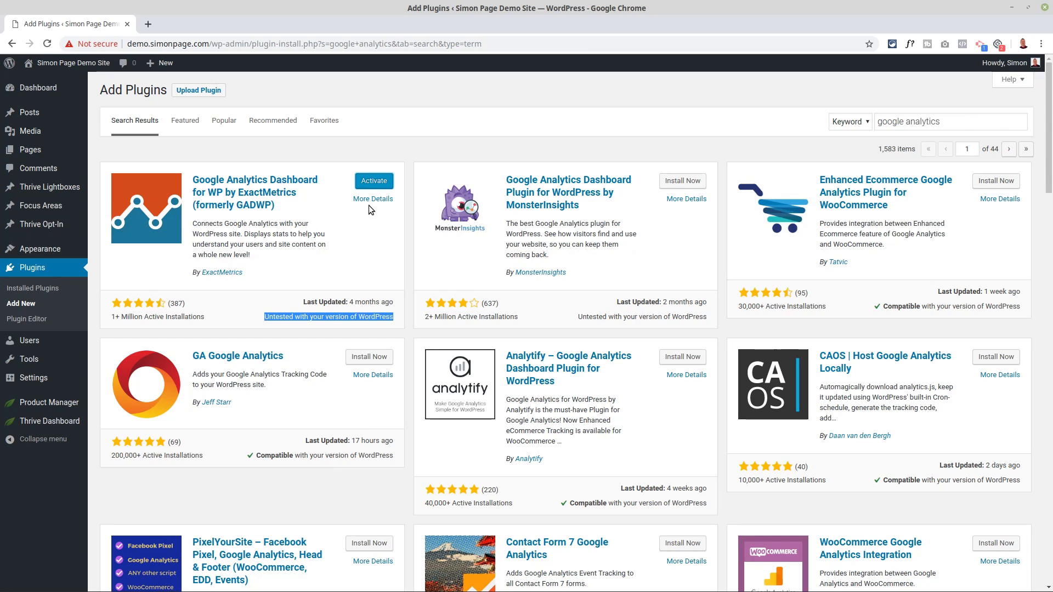
mouse_move(682, 181)
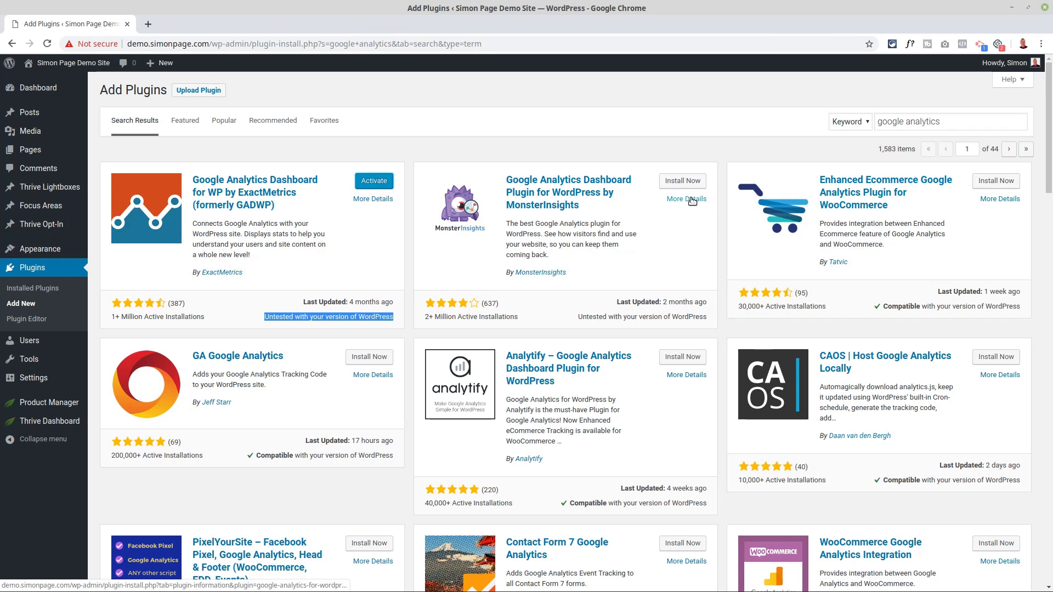
click(685, 198)
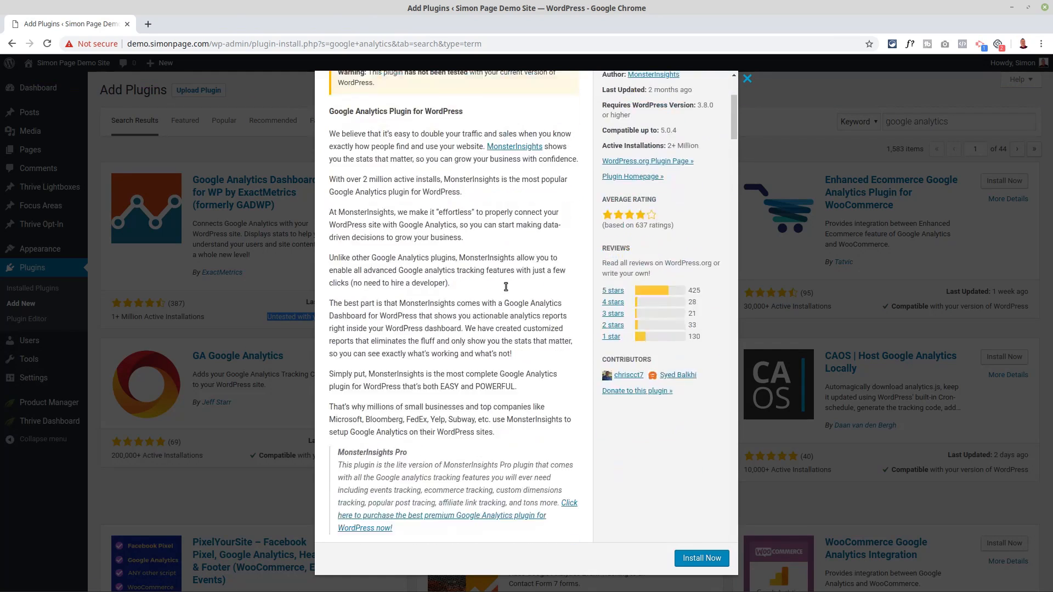
scroll(down, 3)
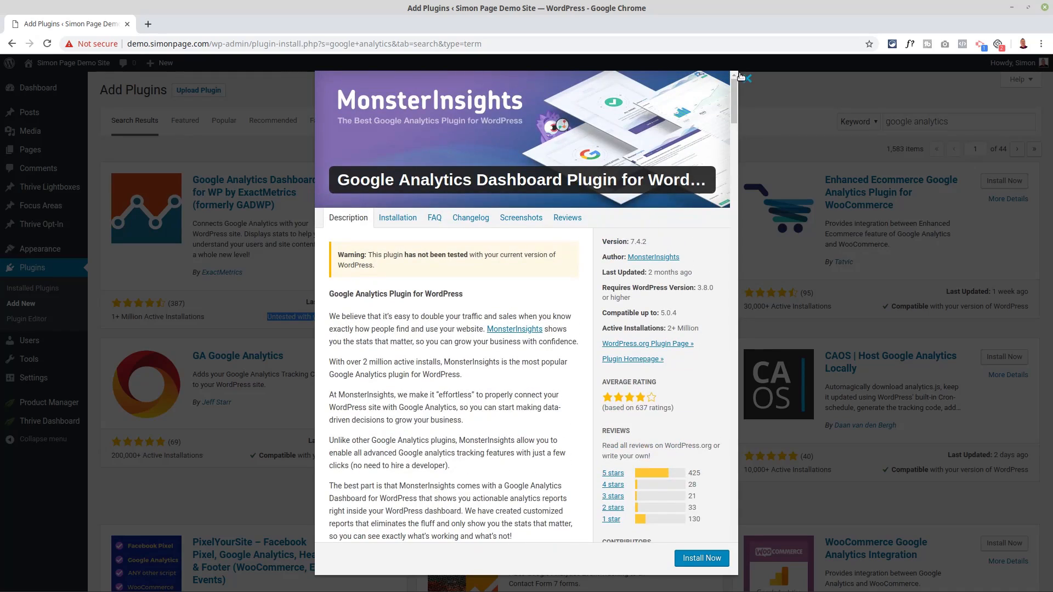
click(739, 75)
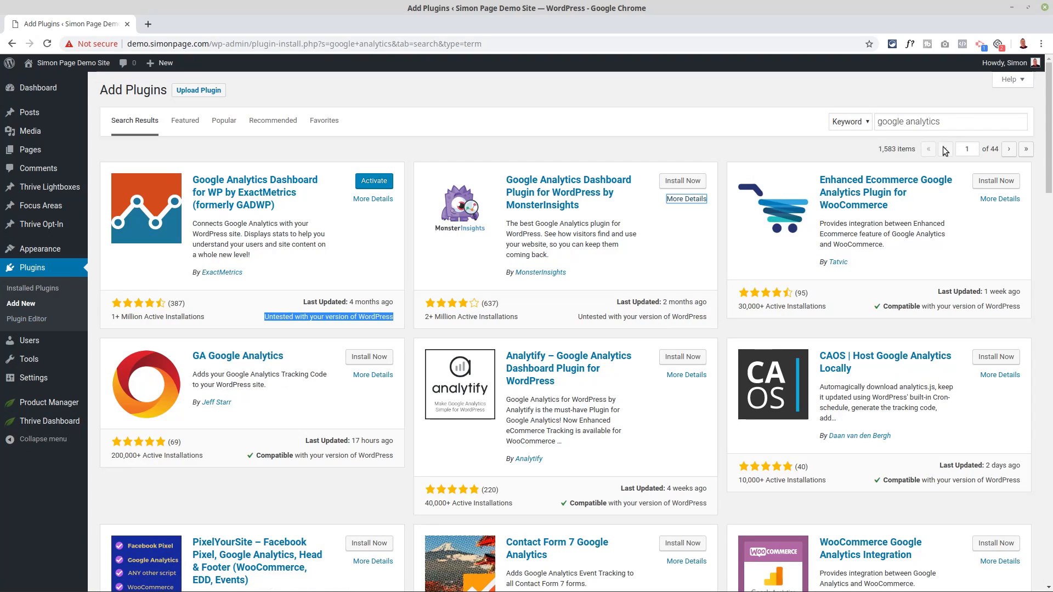
Step: Search plugins for 'backup buddy', then broaden the search to 'backup'
text(backup badd)
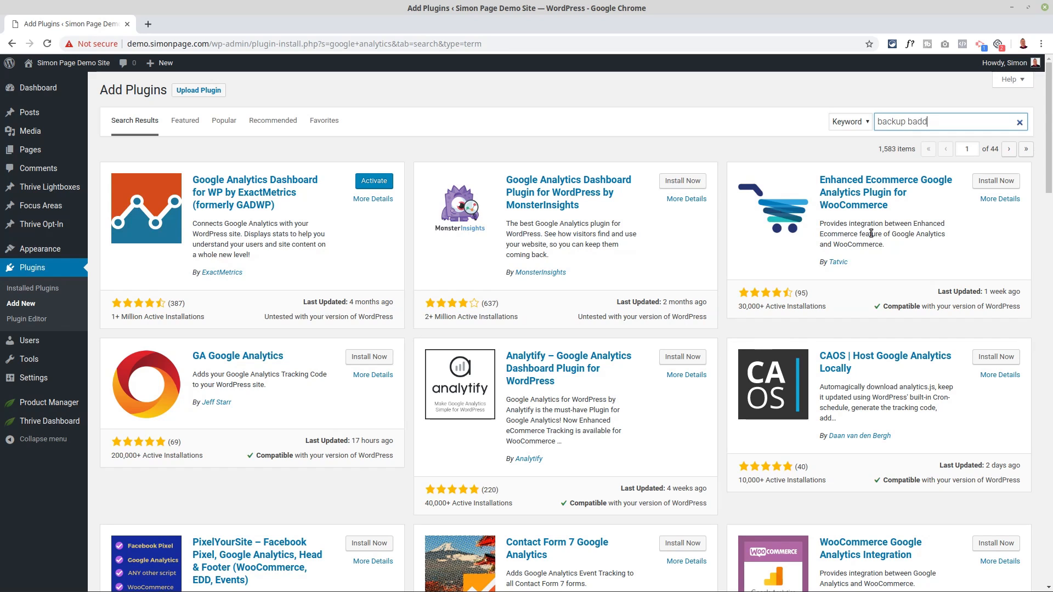
key(Return)
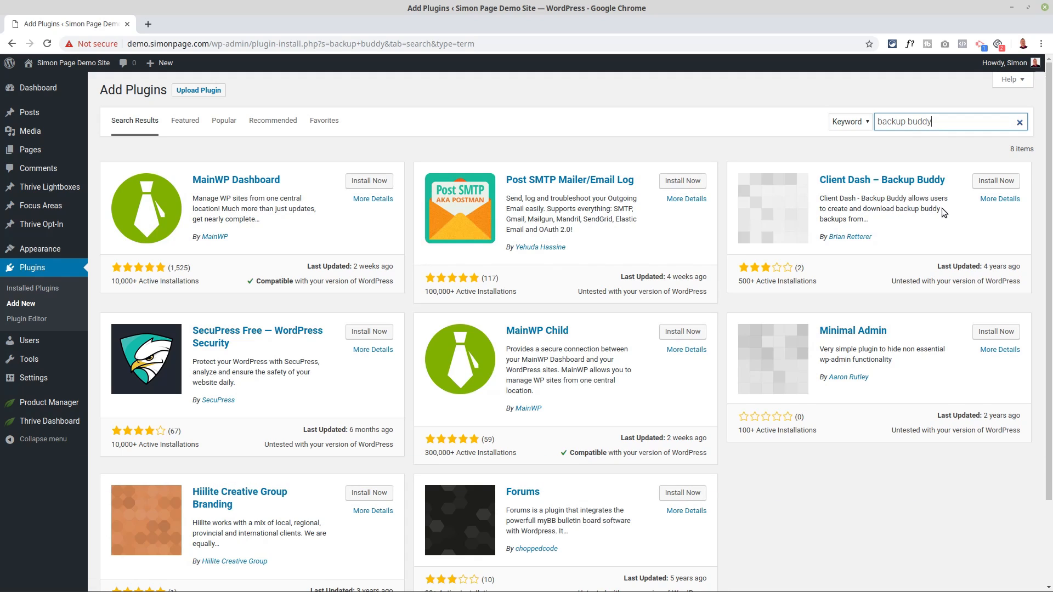
mouse_move(739, 308)
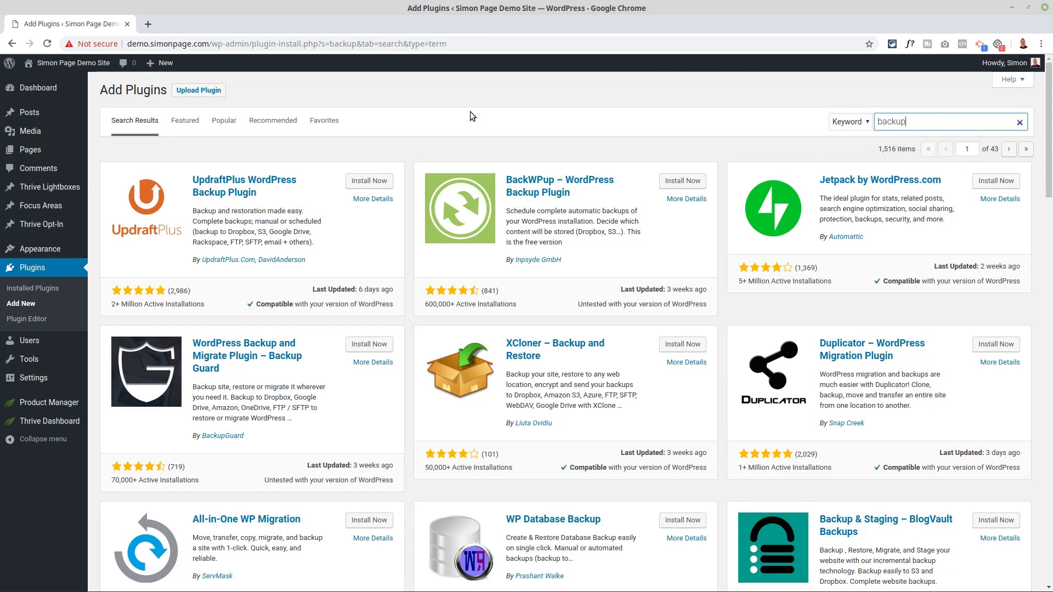
mouse_move(557, 228)
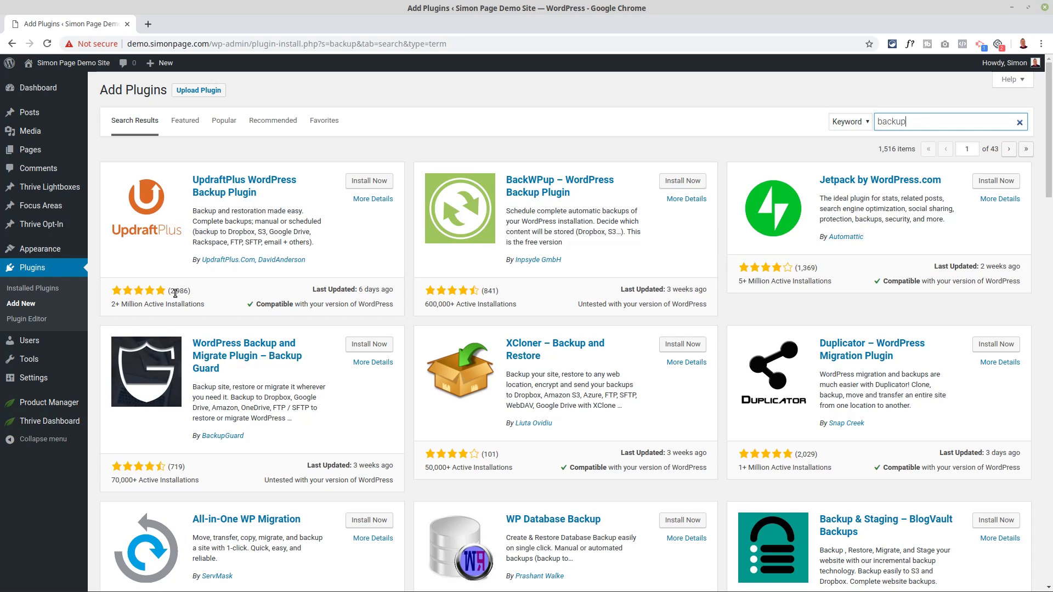
mouse_move(216, 308)
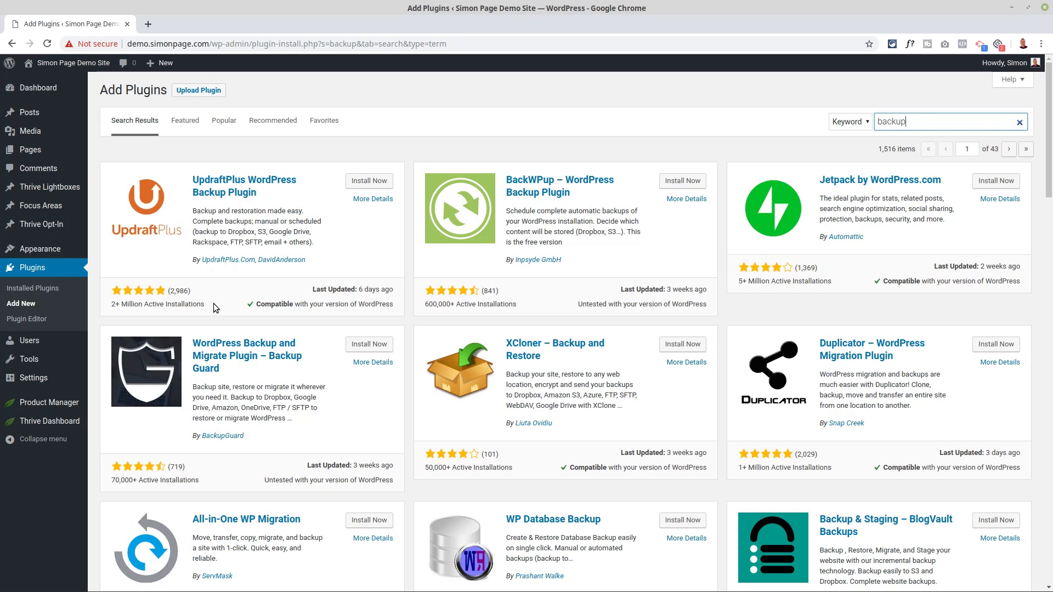
mouse_move(141, 236)
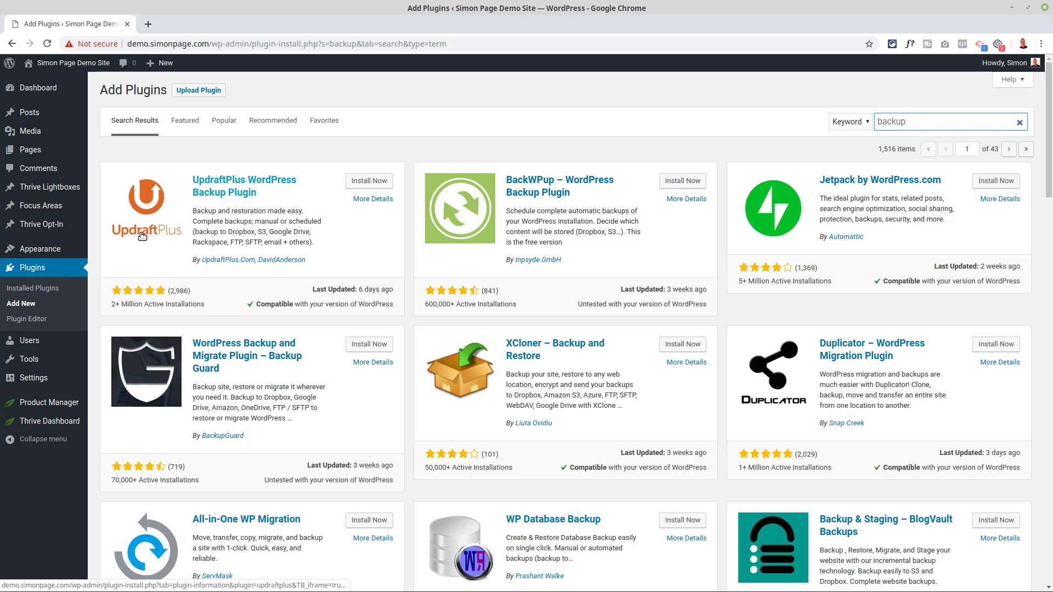
click(947, 122)
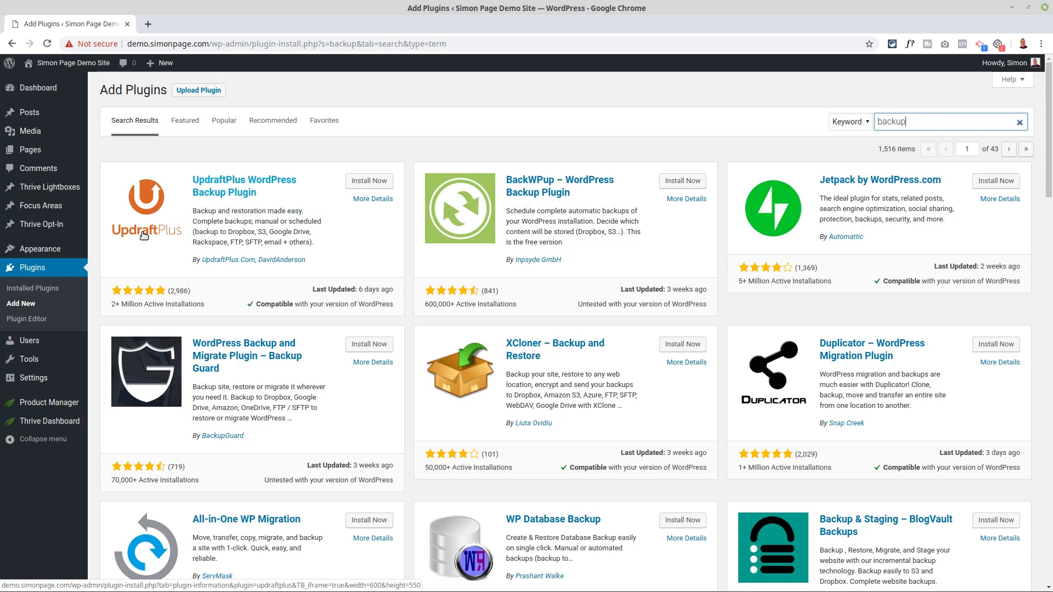
mouse_move(146, 241)
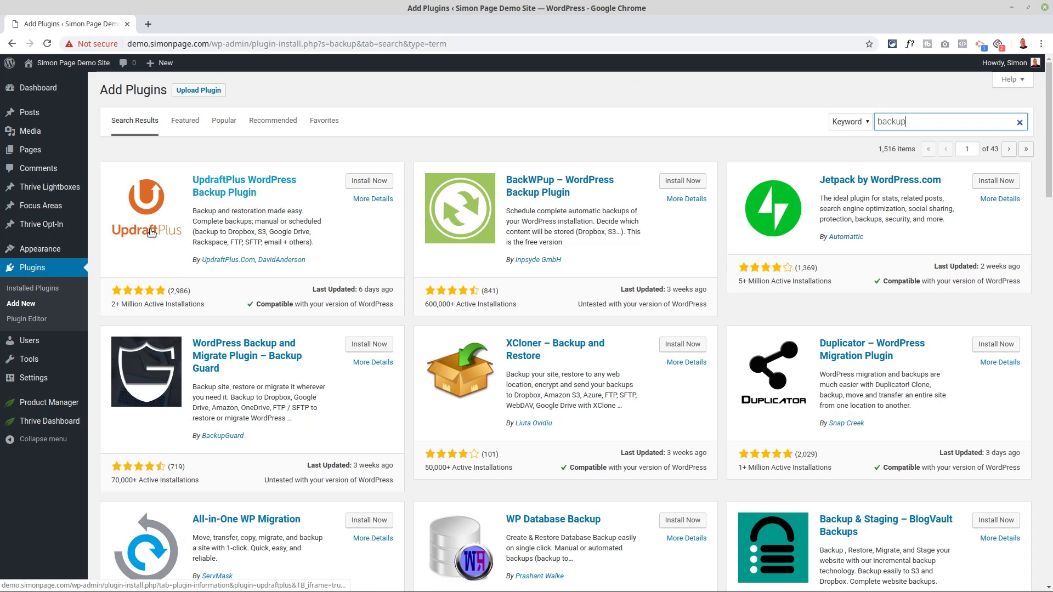
Step: Browse the backup results and install UpdraftPlus WordPress Backup Plugin
scroll(down, 3)
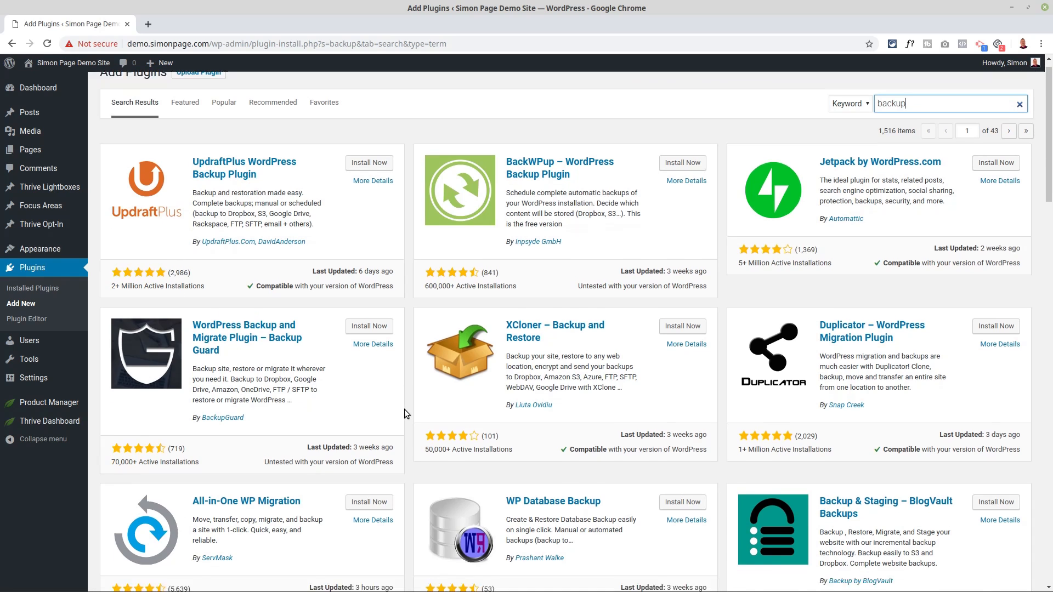
scroll(down, 3)
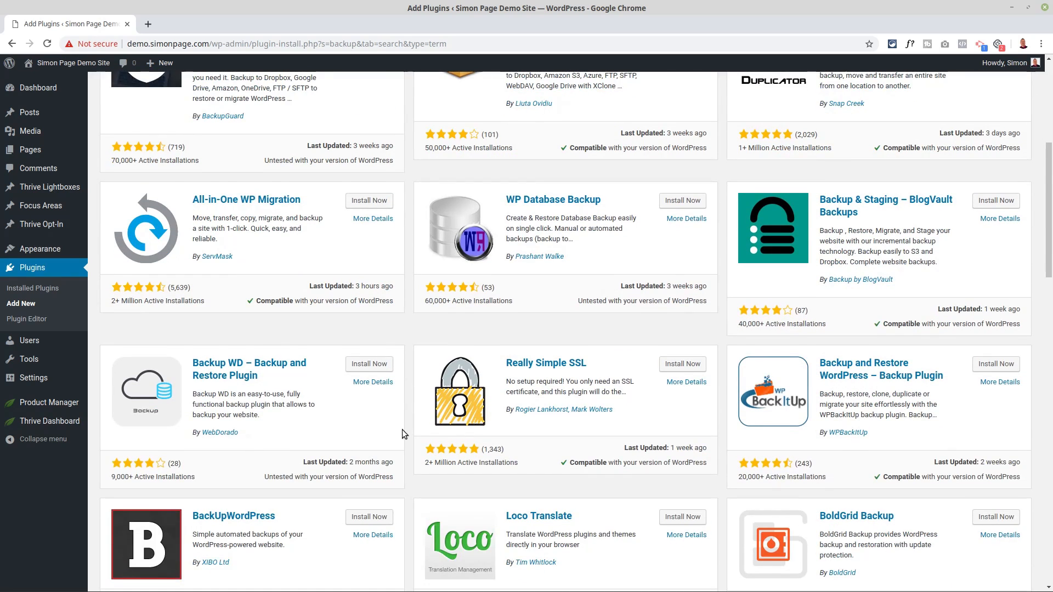
scroll(down, 3)
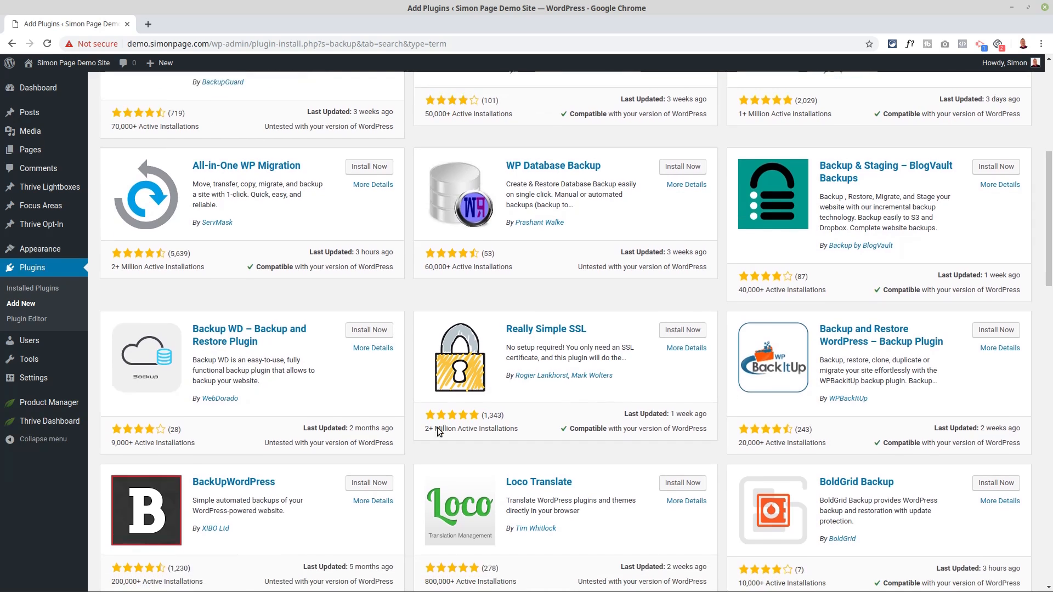
scroll(down, 3)
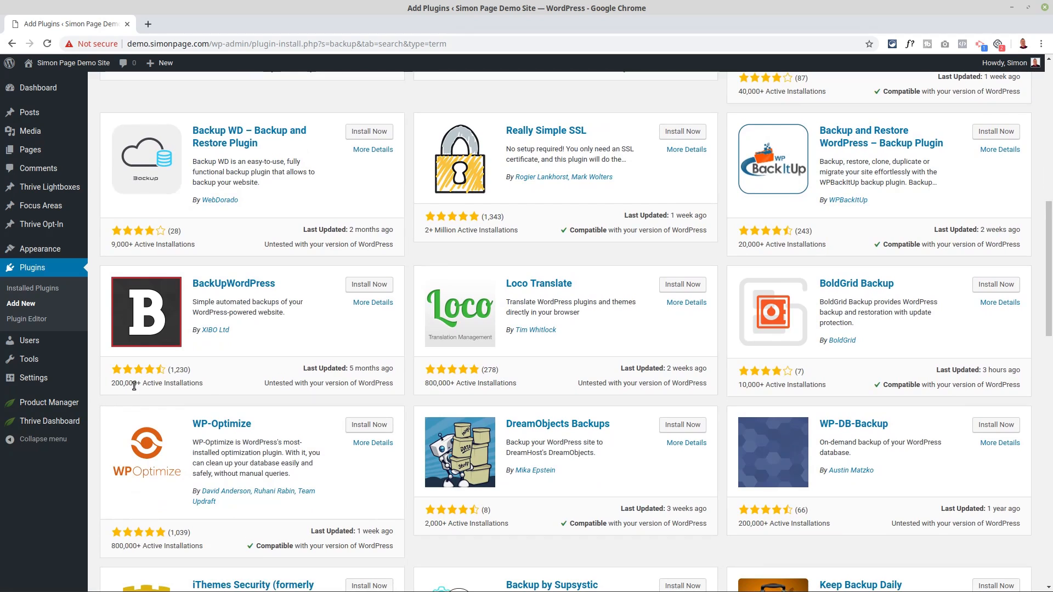
mouse_move(254, 398)
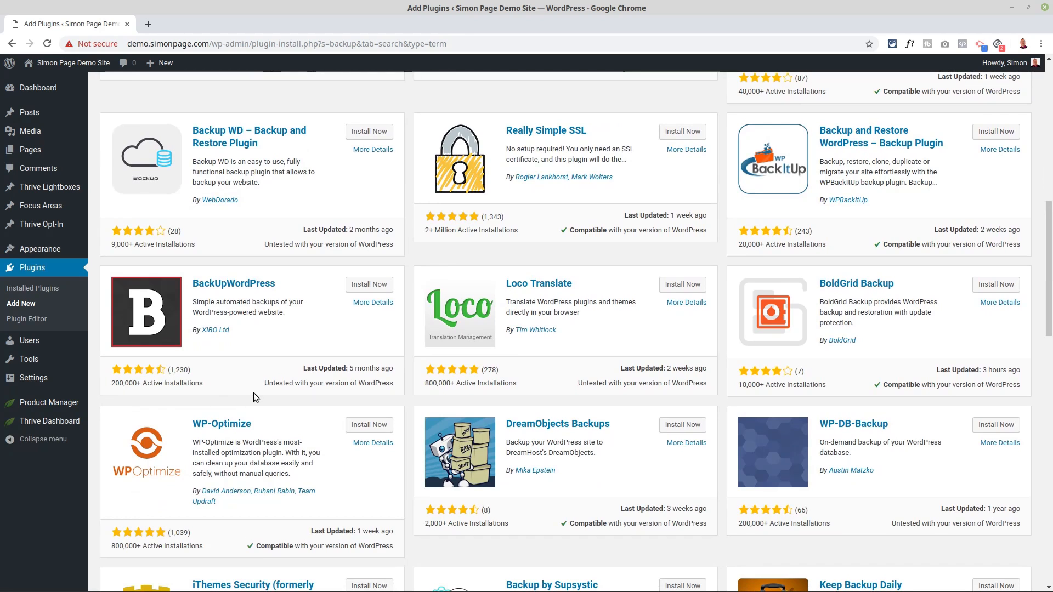
scroll(up, 3)
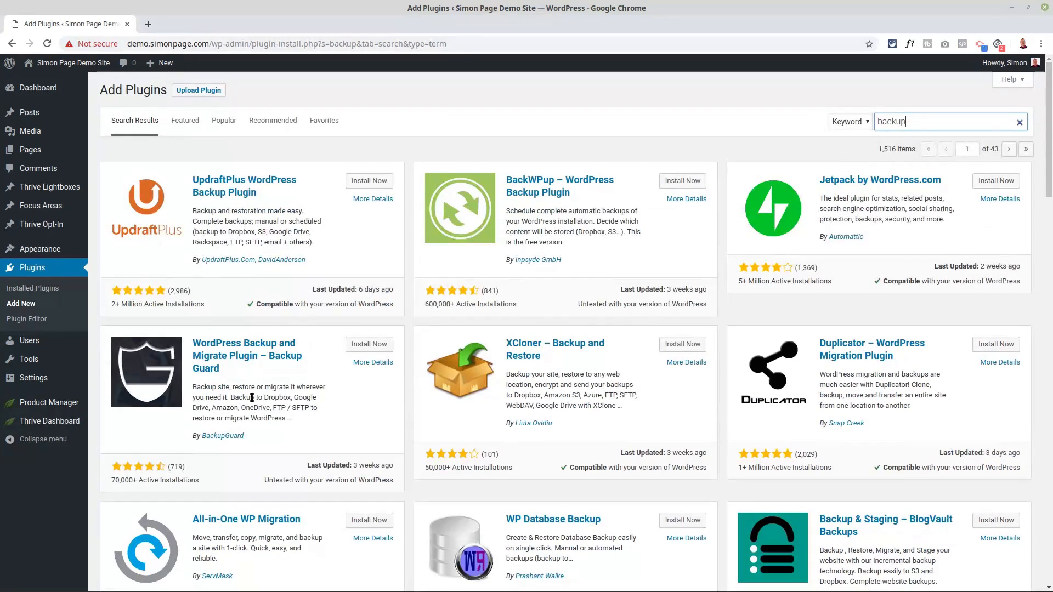
mouse_move(395, 289)
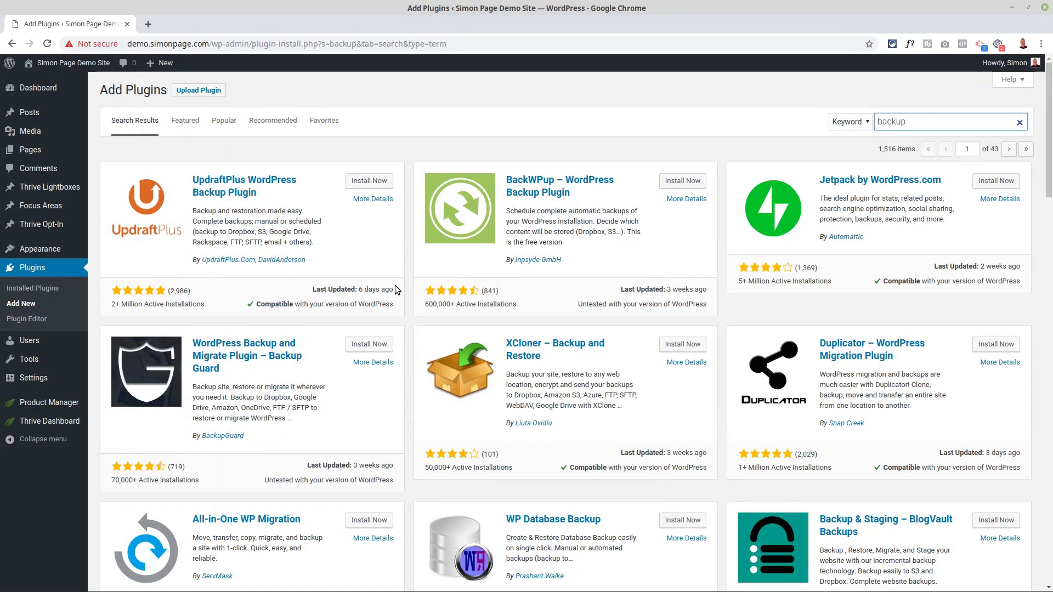
mouse_move(372, 199)
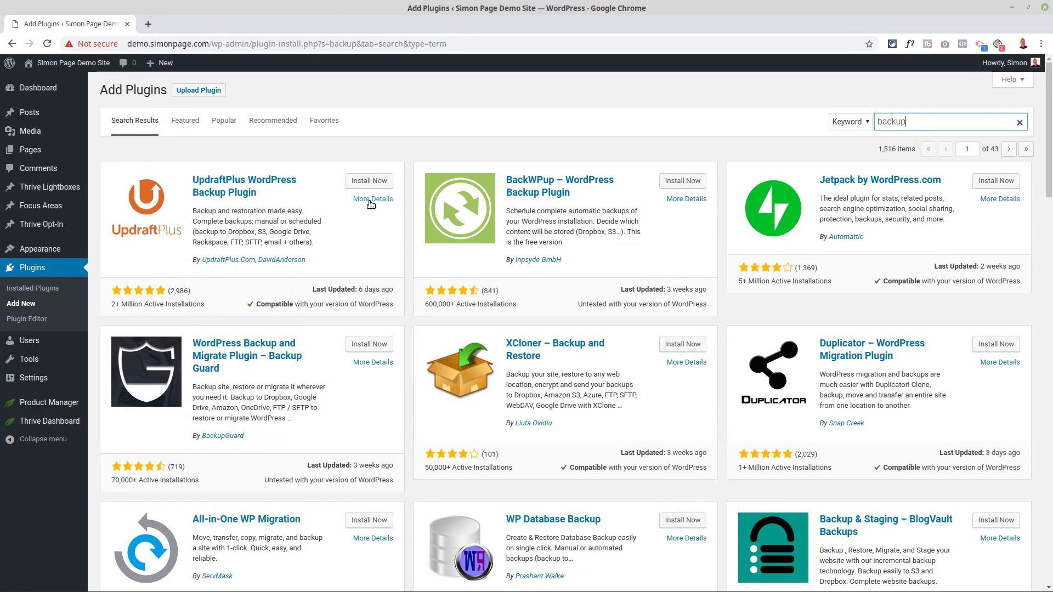
mouse_move(368, 181)
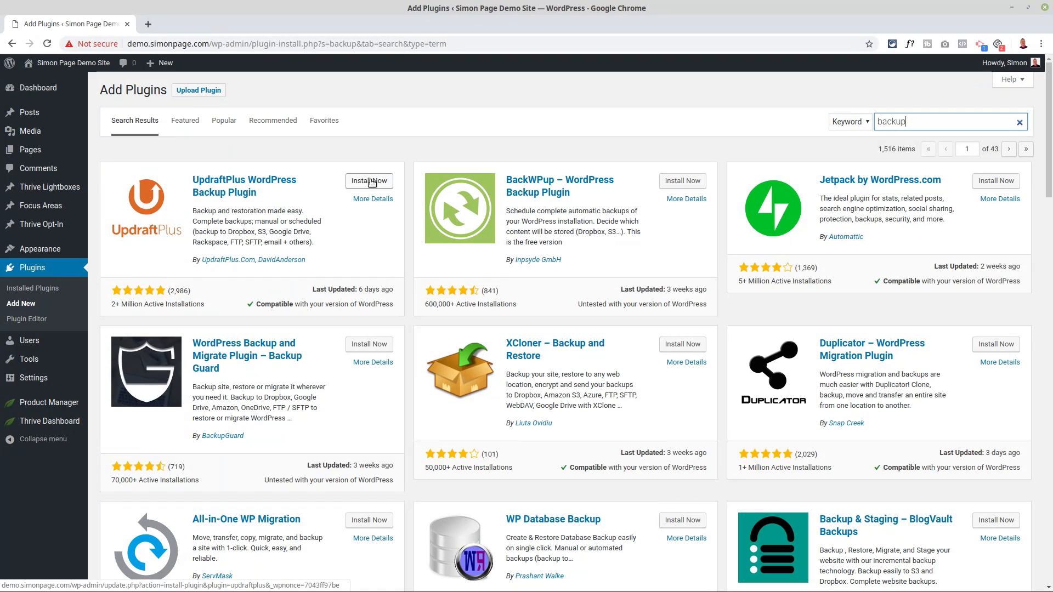
click(368, 180)
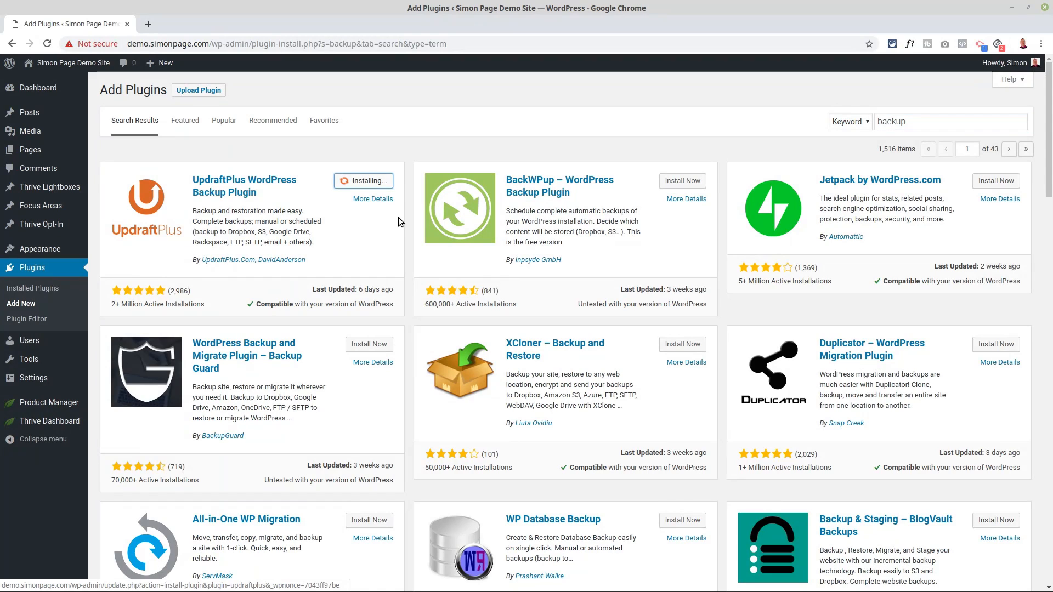
mouse_move(375, 233)
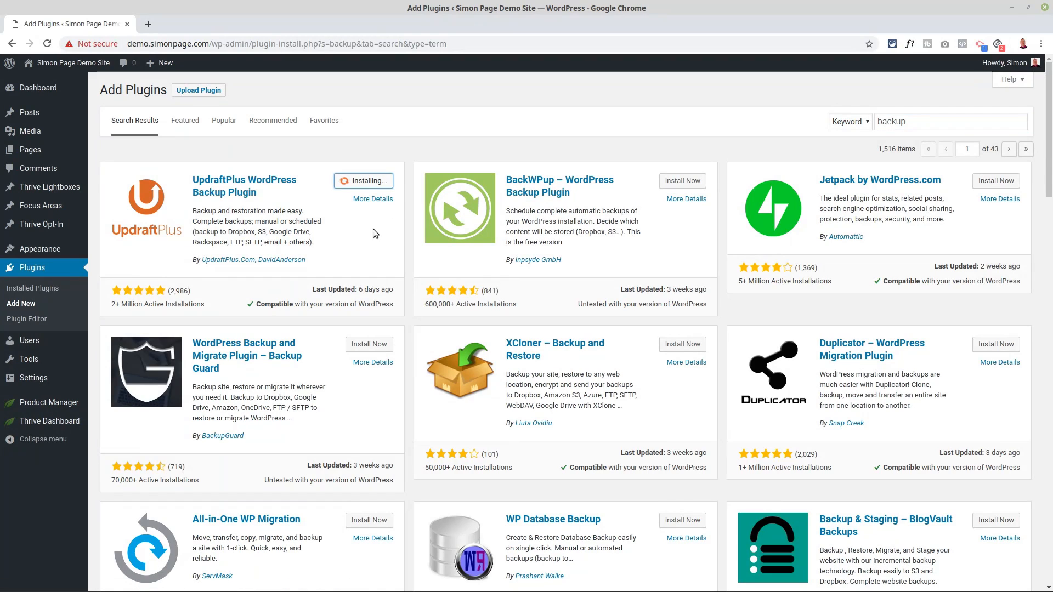
mouse_move(470, 224)
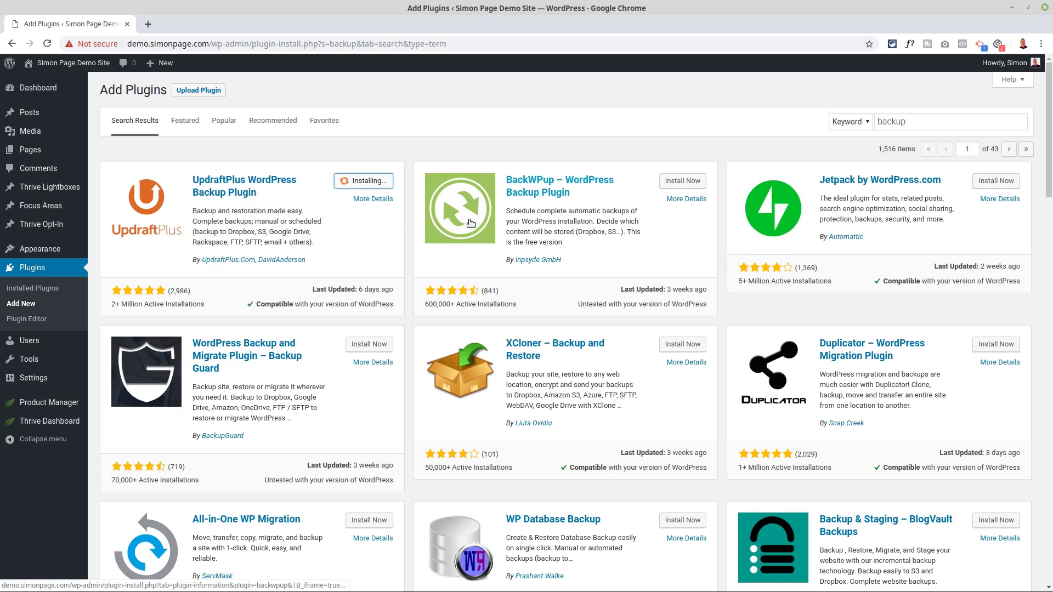
Step: Read the BackWPup plugin details and close the popup
click(685, 199)
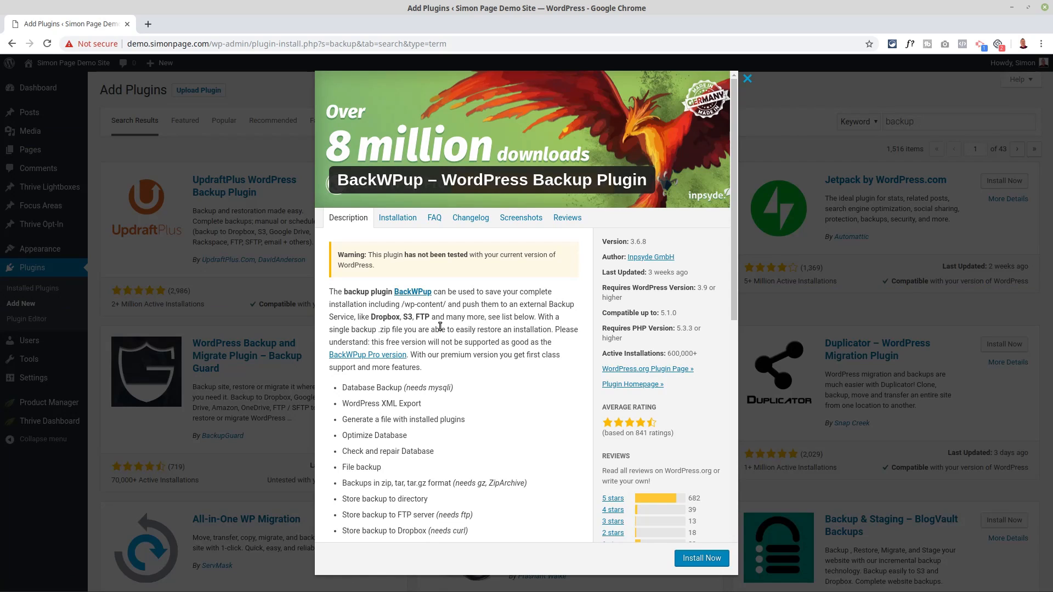
scroll(down, 3)
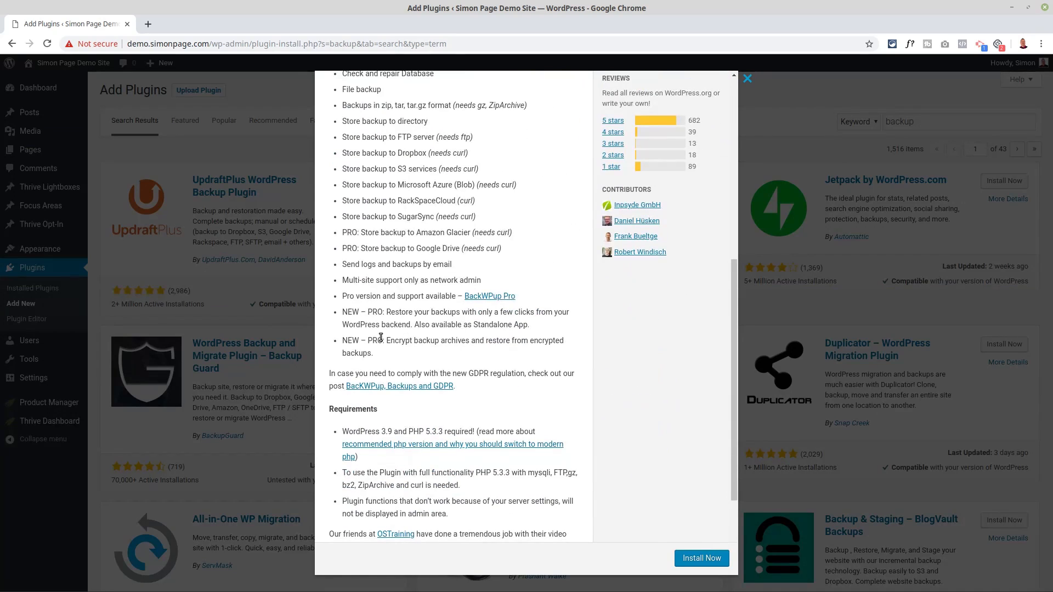
scroll(down, 3)
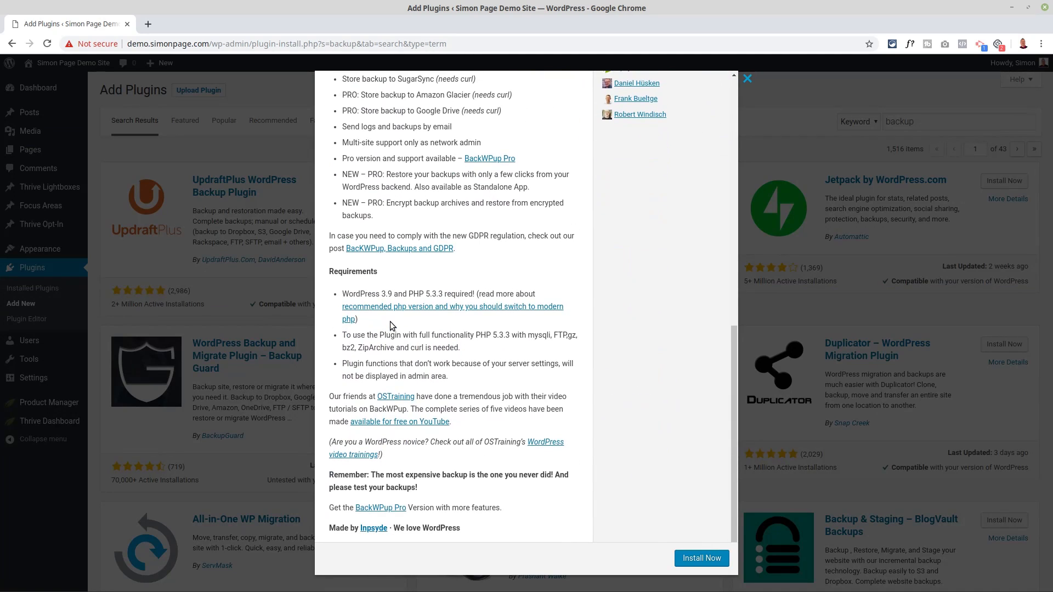
mouse_move(380, 508)
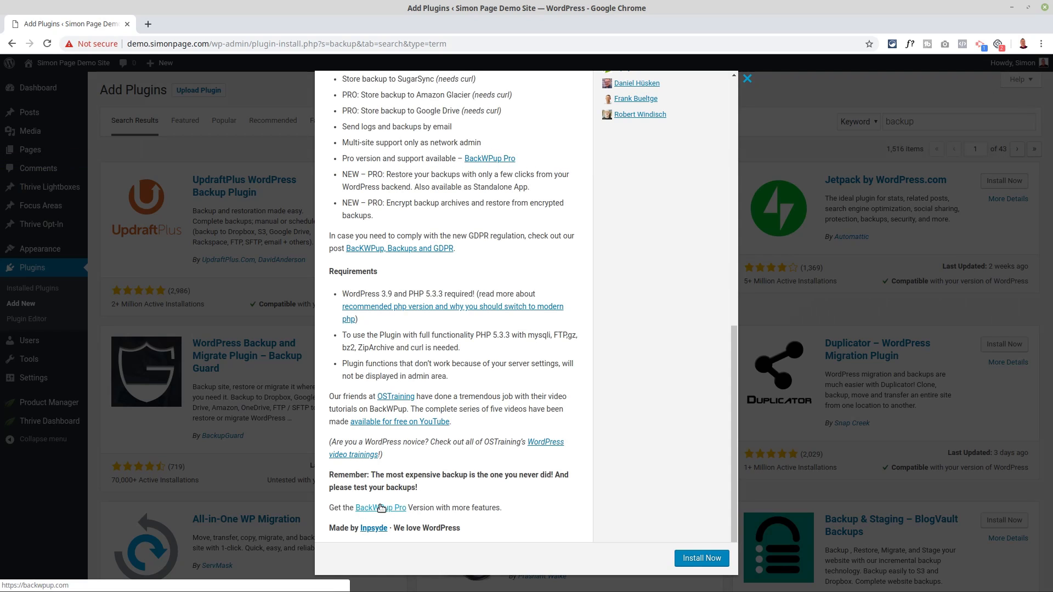
scroll(up, 3)
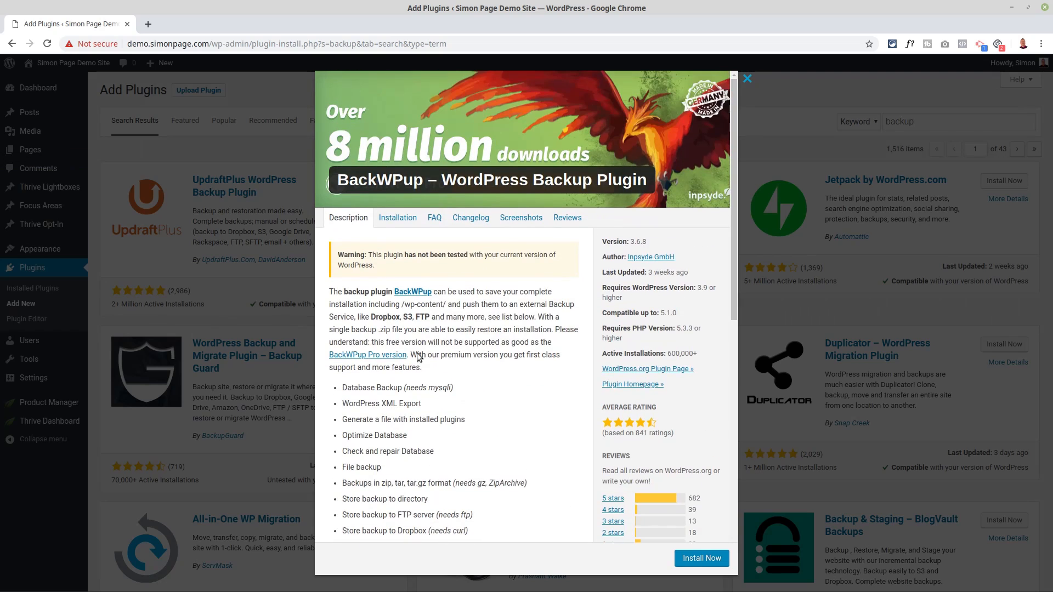
click(747, 78)
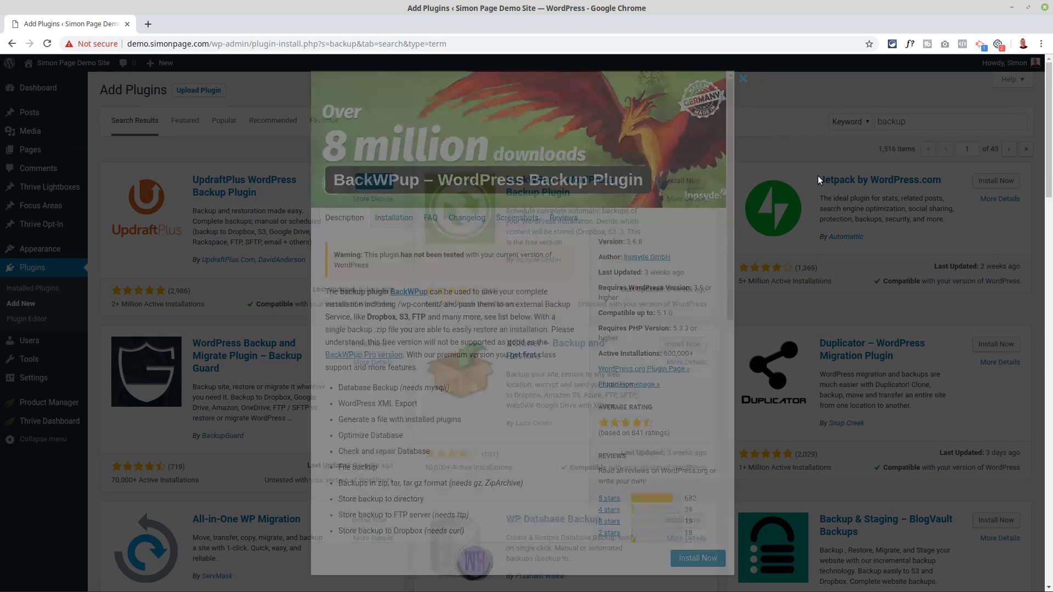
click(742, 79)
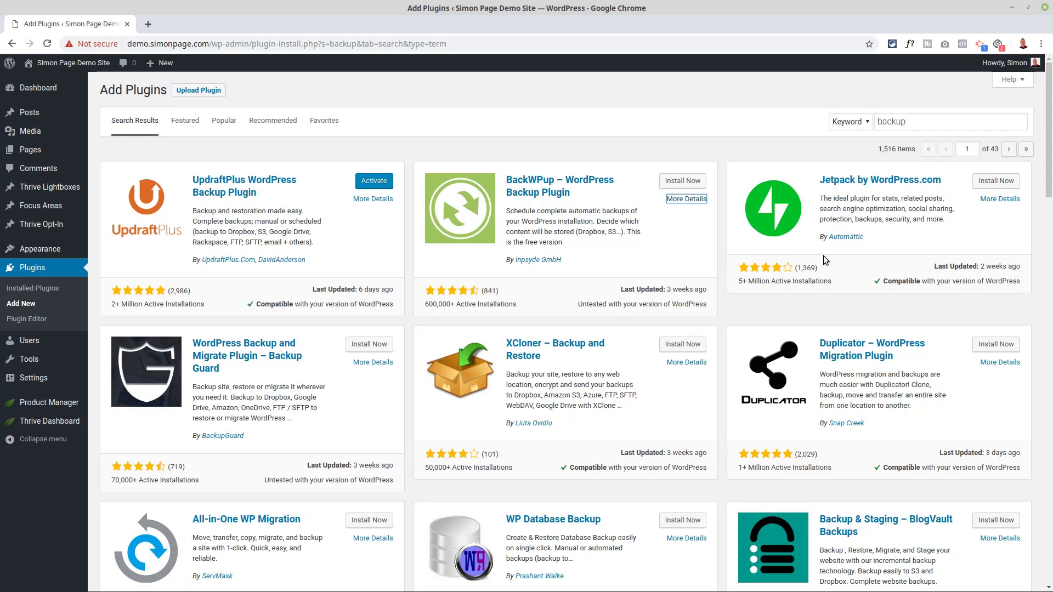
Step: Read the Jetpack plugin details and close the popup
click(686, 199)
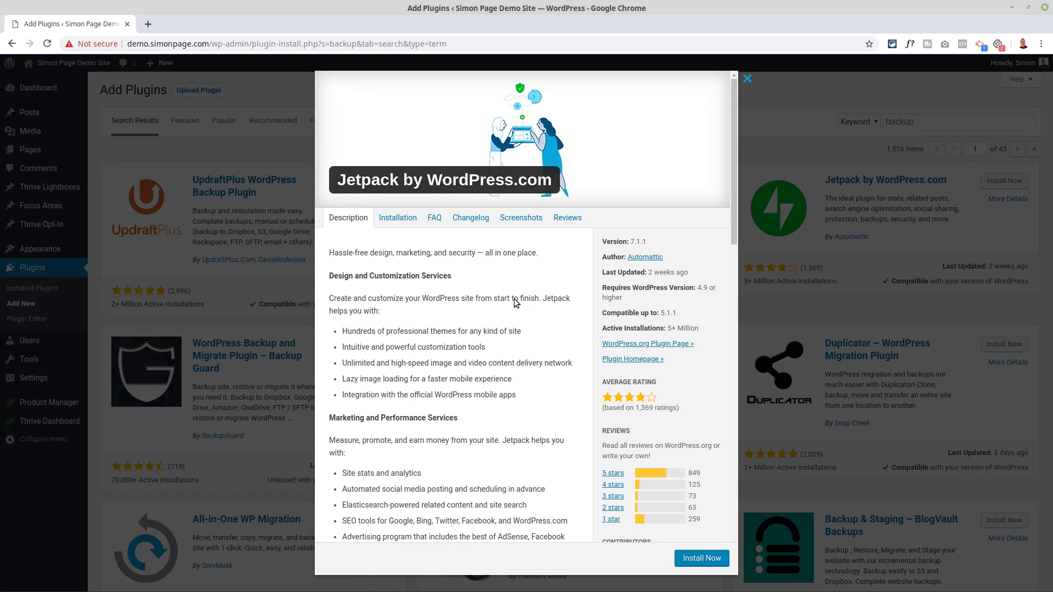
scroll(down, 3)
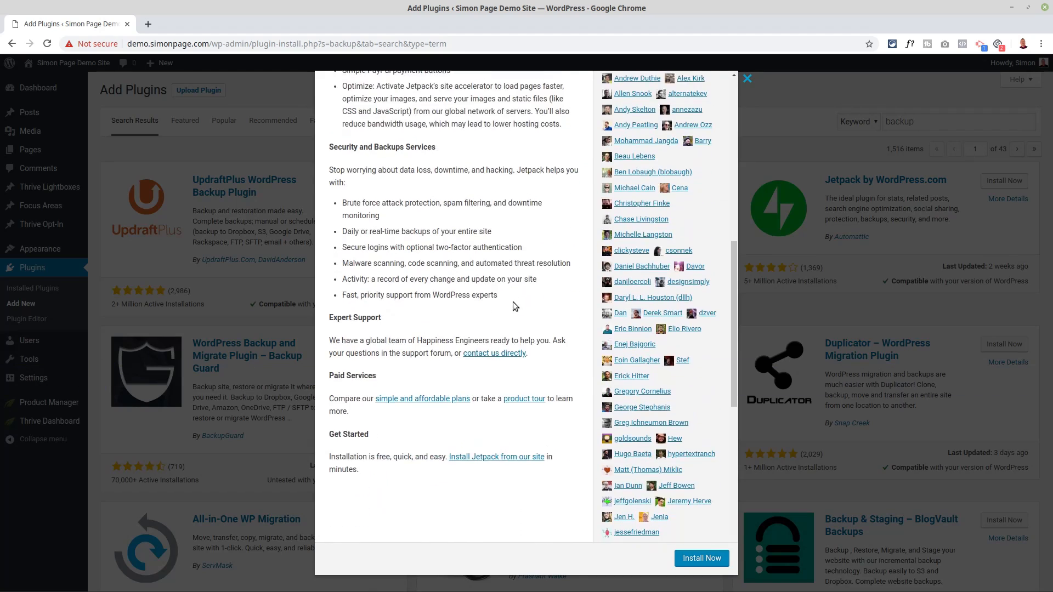
scroll(down, 3)
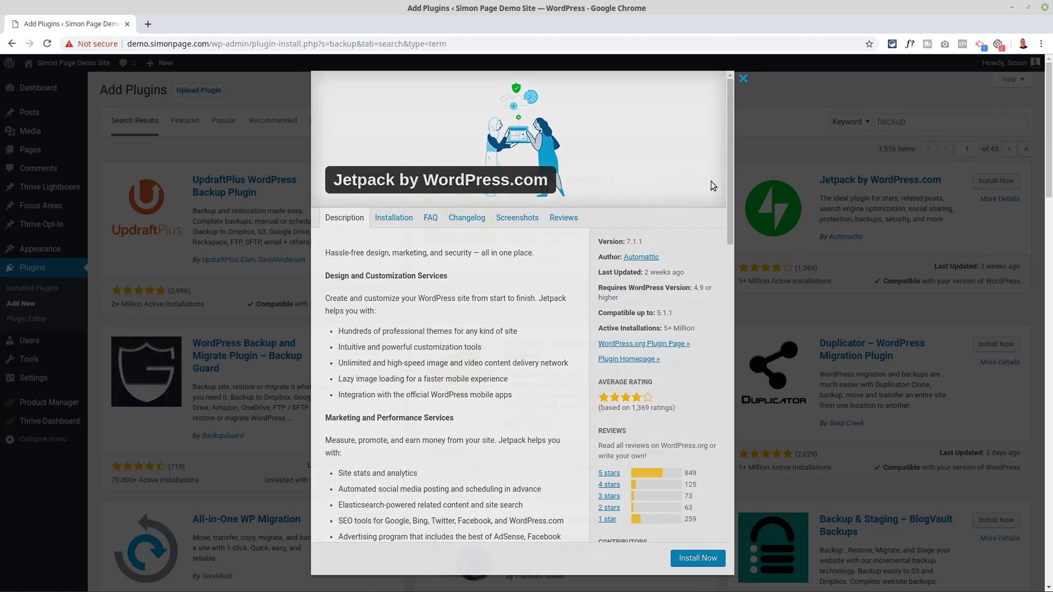
click(744, 78)
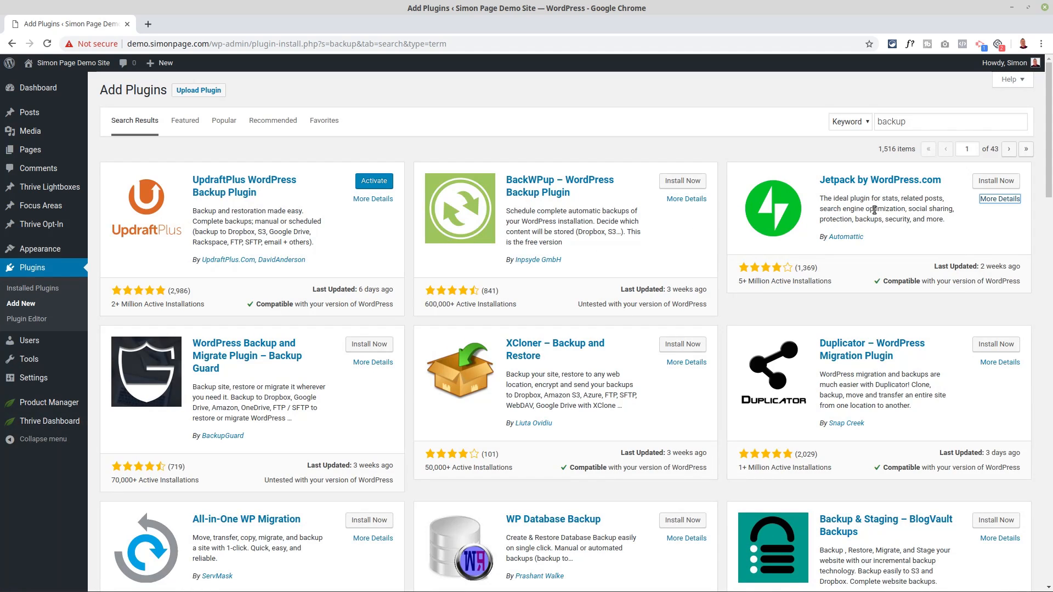
mouse_move(886, 229)
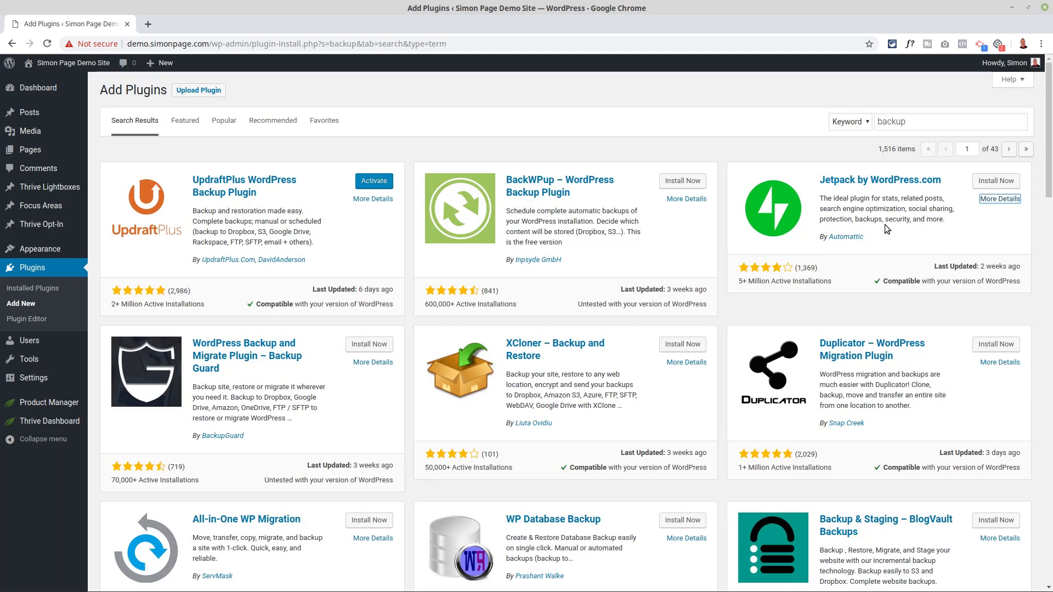
mouse_move(282, 203)
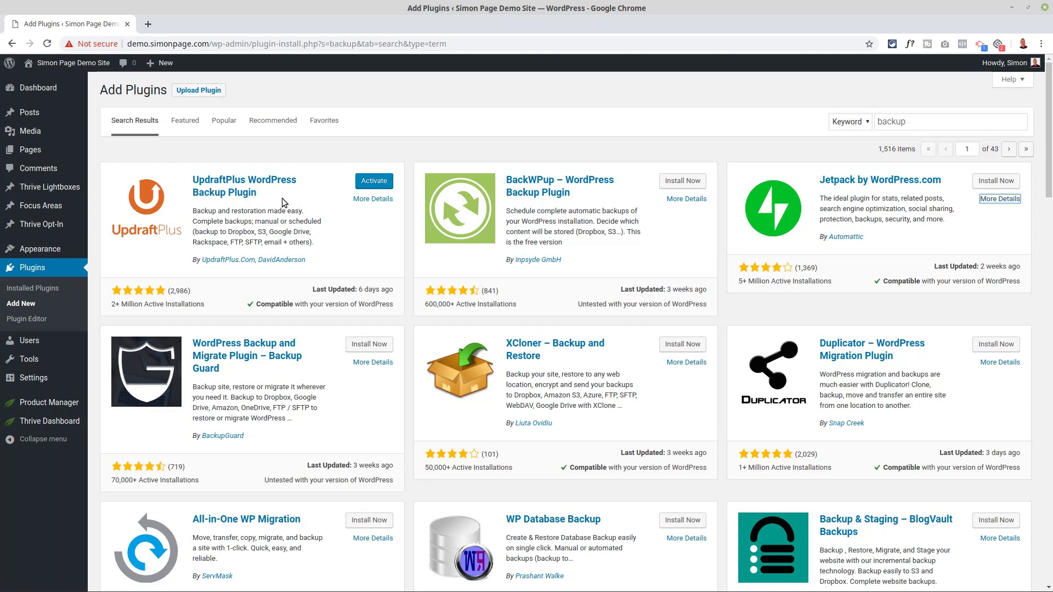
mouse_move(831, 139)
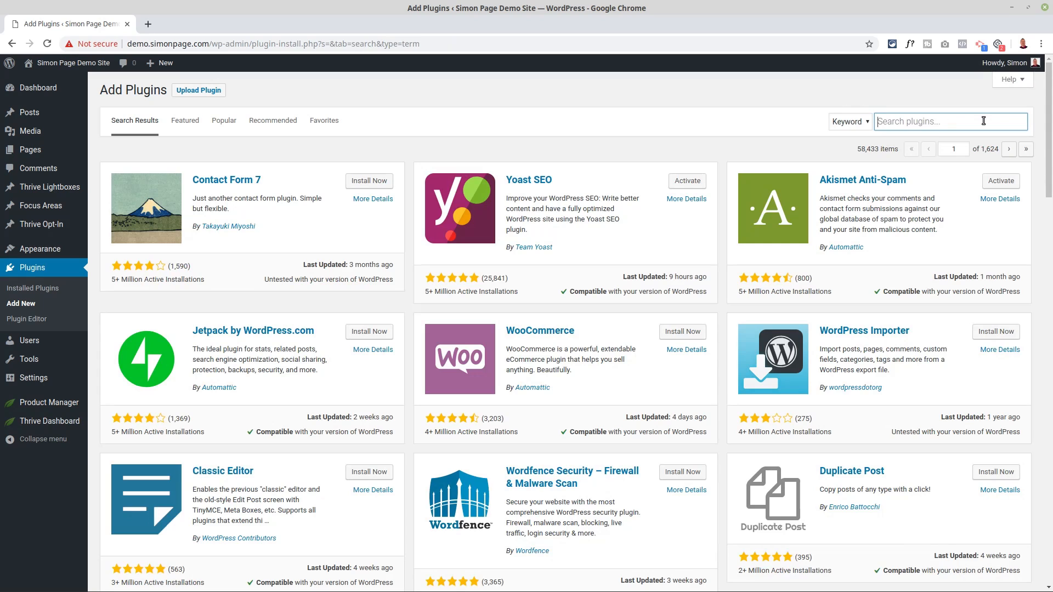
Step: Search the plugin directory for 'builder'
text(b)
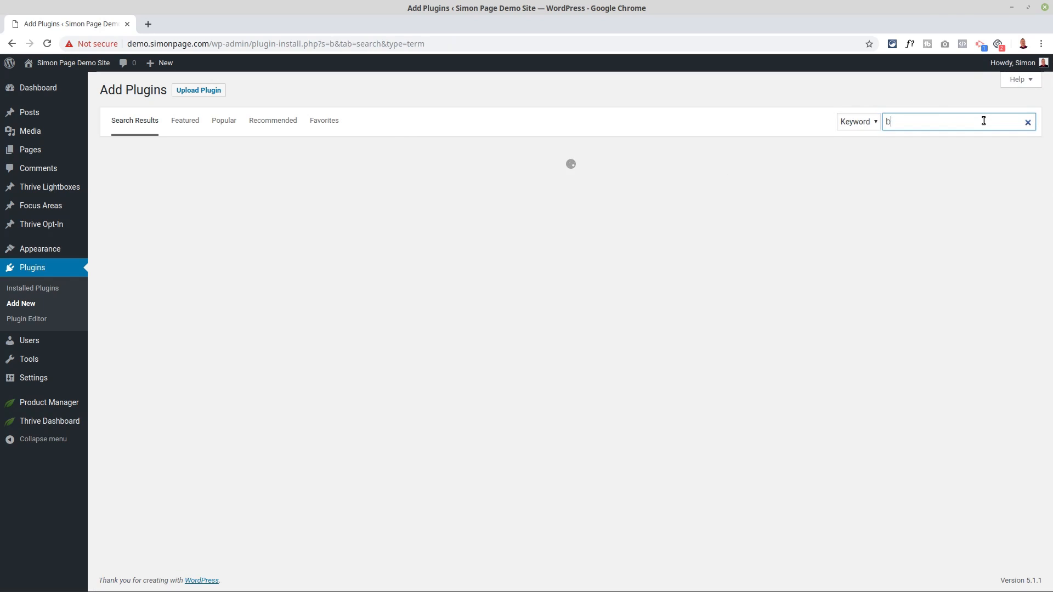
text(uilder)
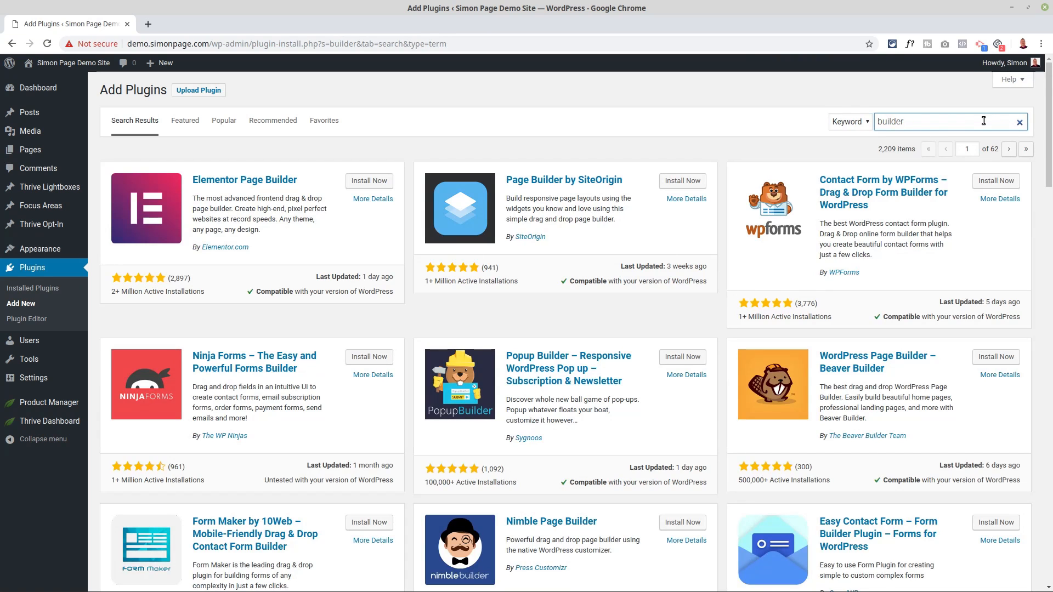
mouse_move(254, 182)
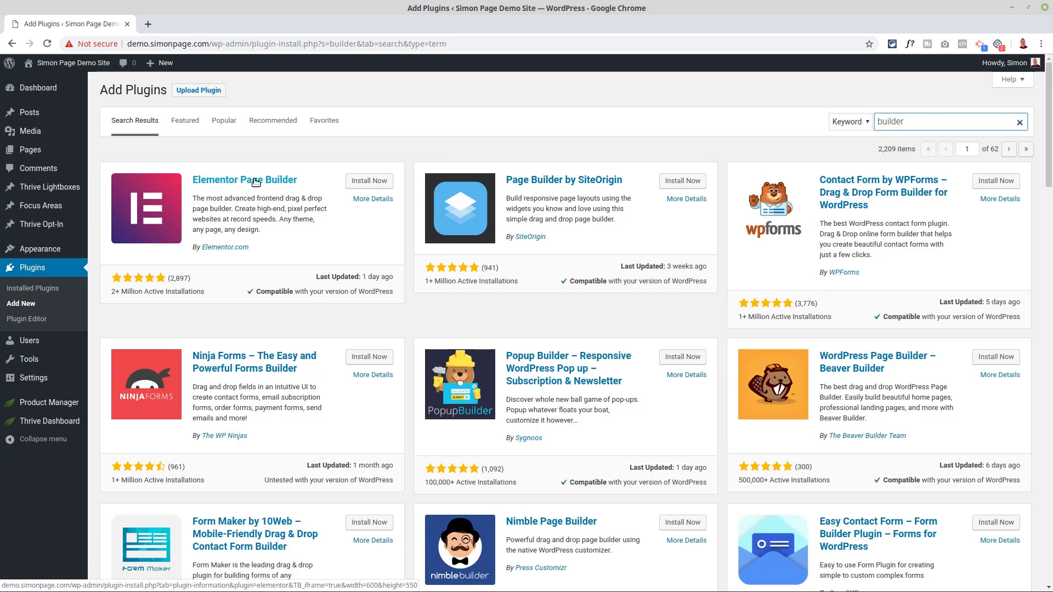
mouse_move(852, 368)
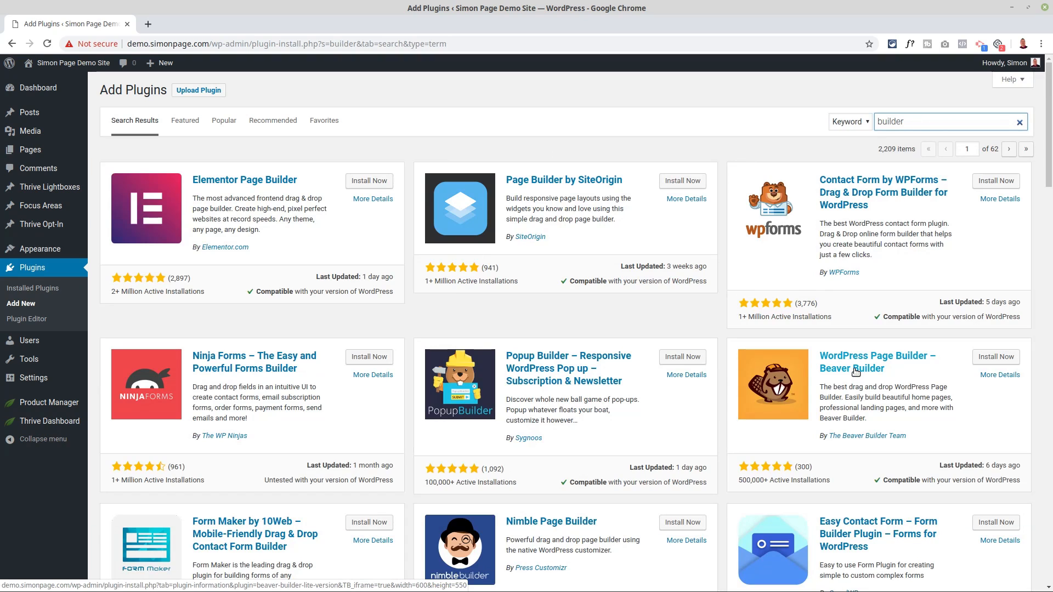
click(940, 122)
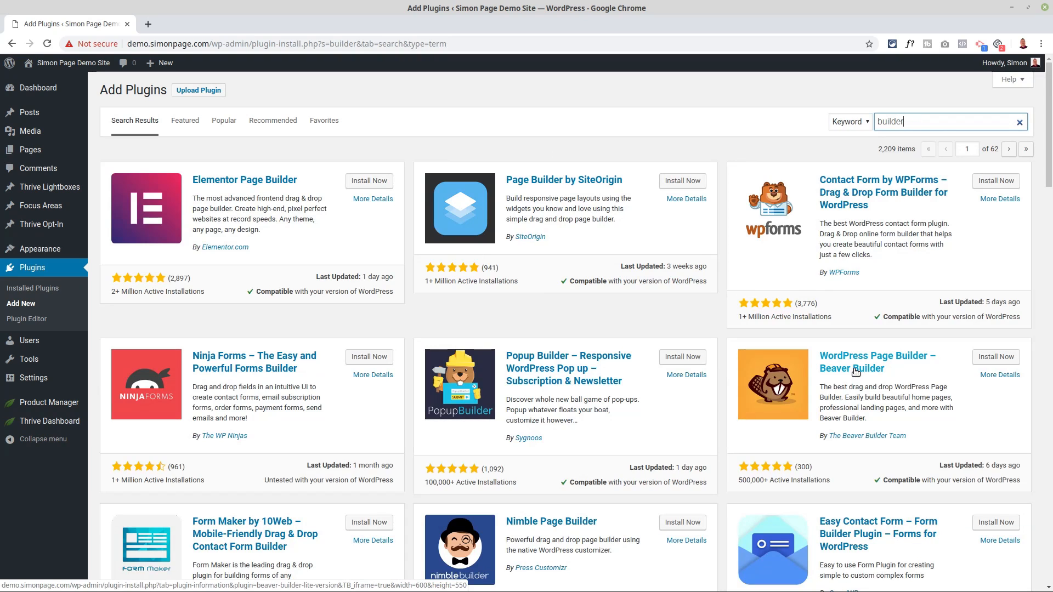
mouse_move(843, 367)
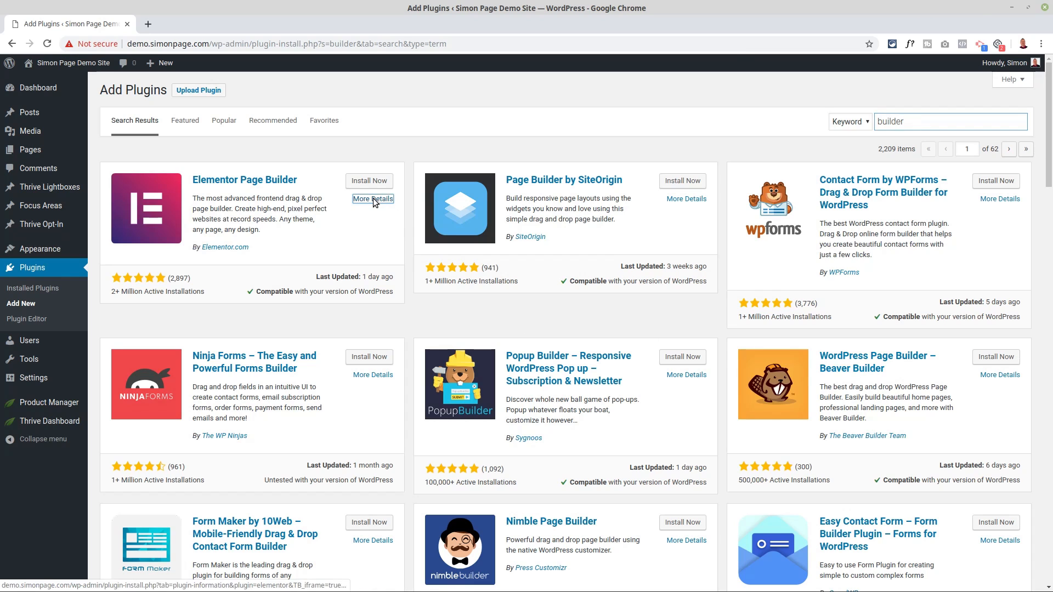
Step: View Elementor Page Builder's details and screenshots, then close the popup
click(372, 199)
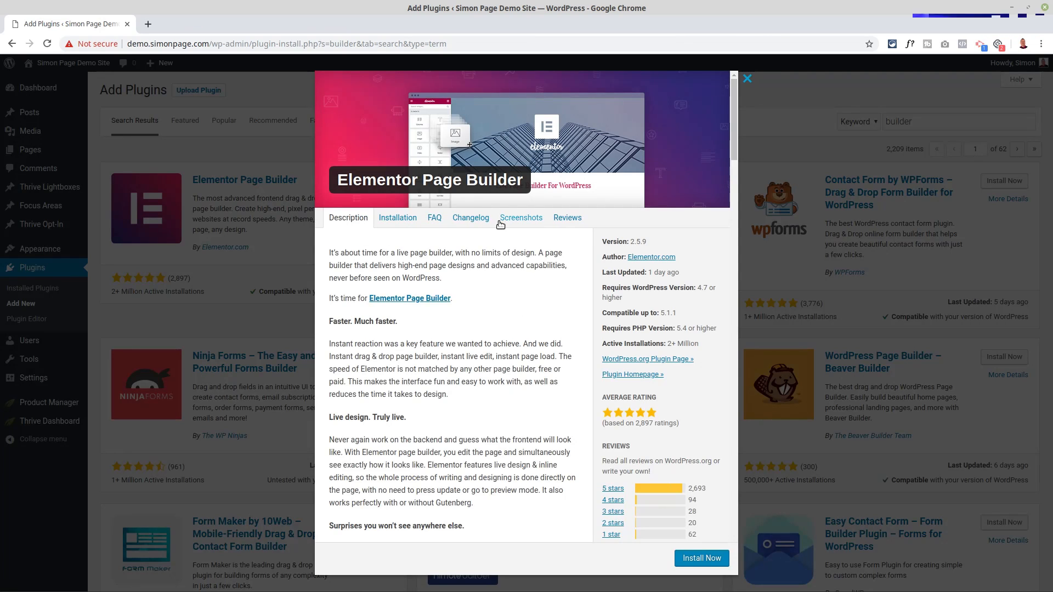
click(521, 218)
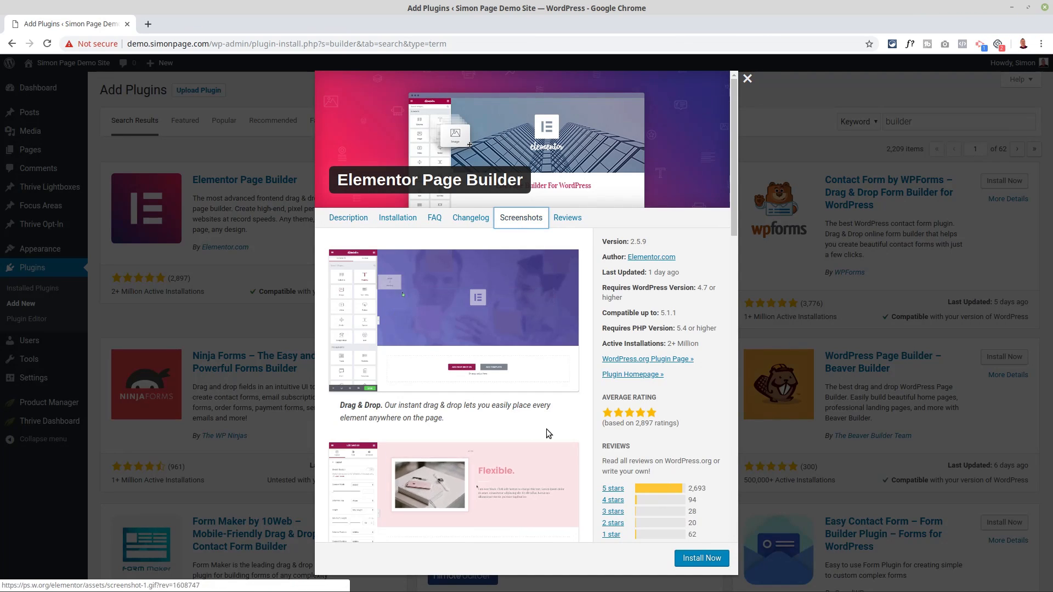
mouse_move(557, 523)
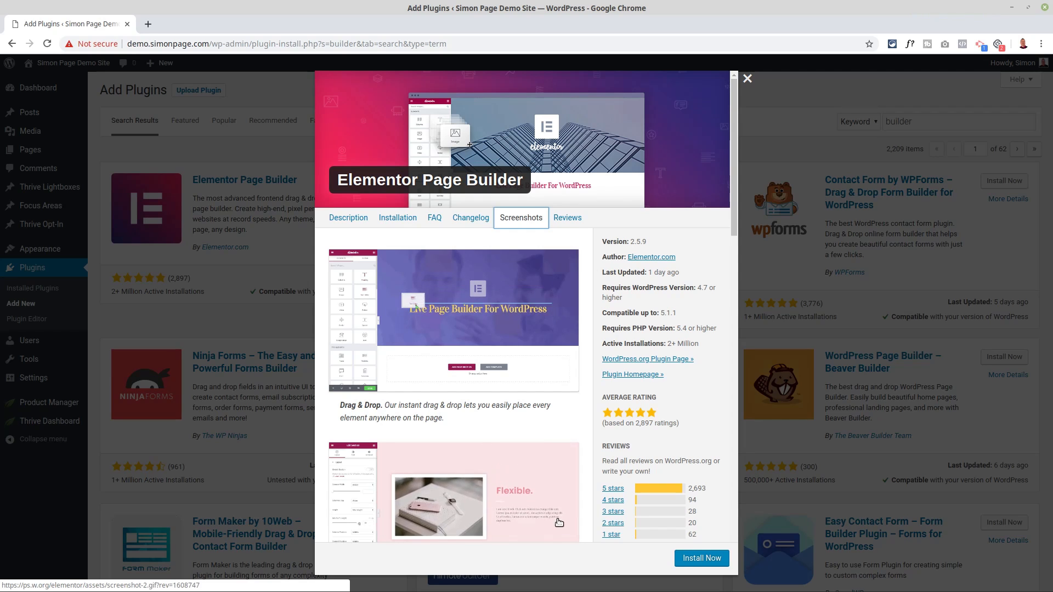
mouse_move(746, 98)
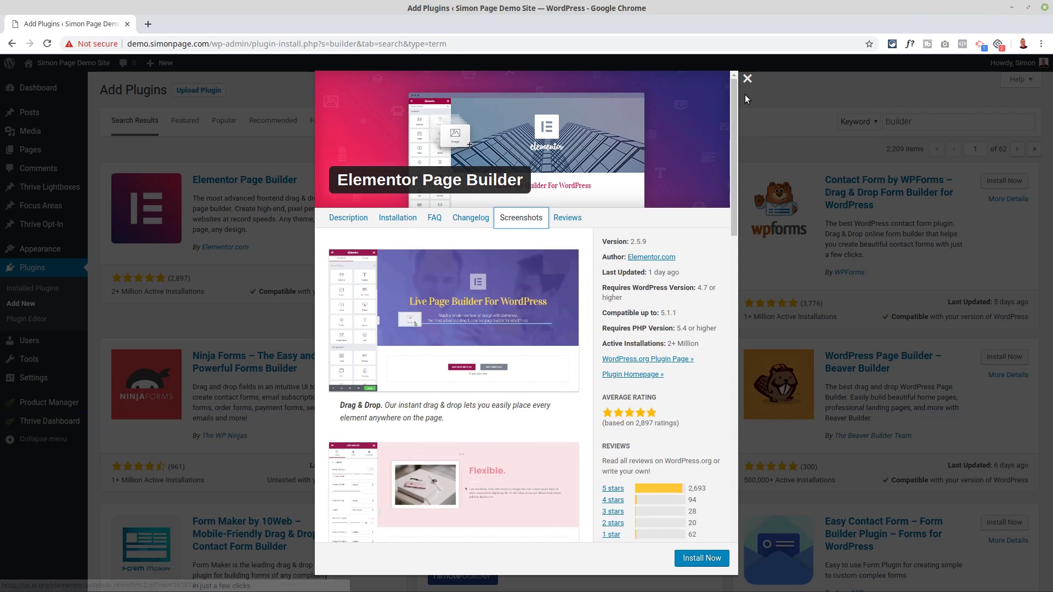
click(747, 78)
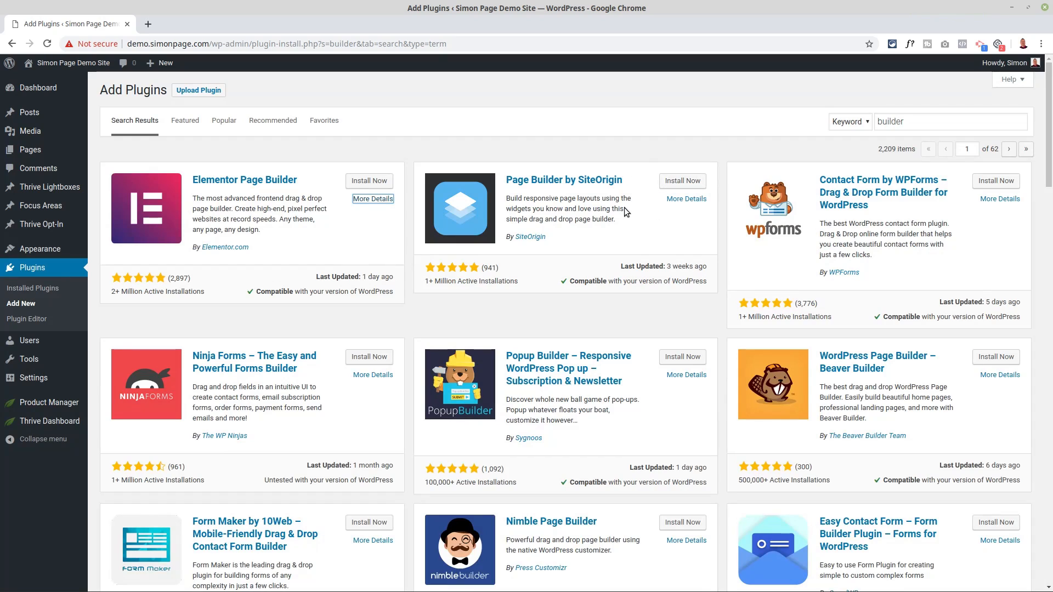
mouse_move(593, 215)
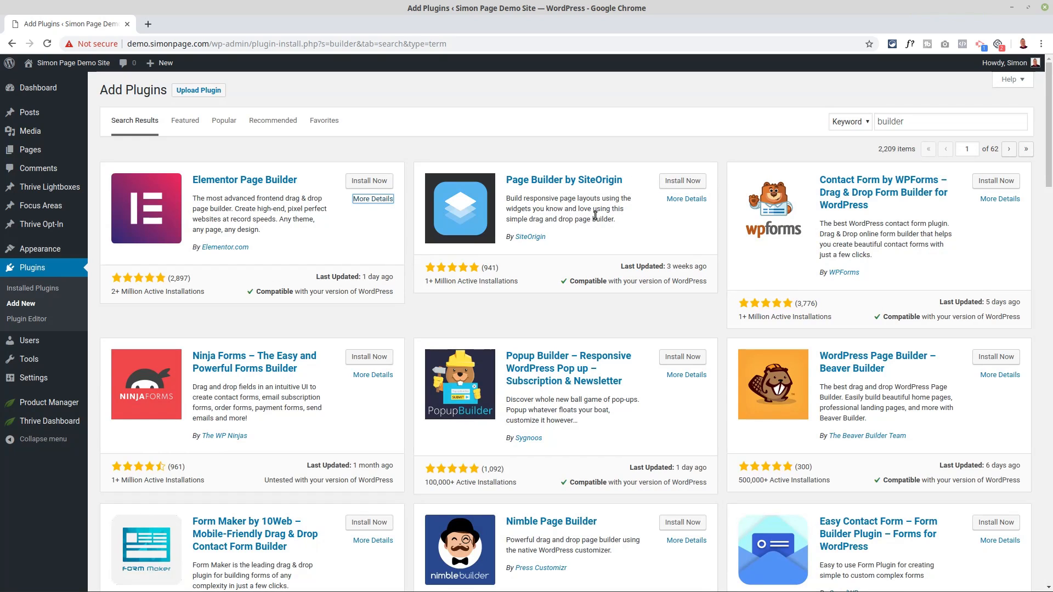
mouse_move(598, 256)
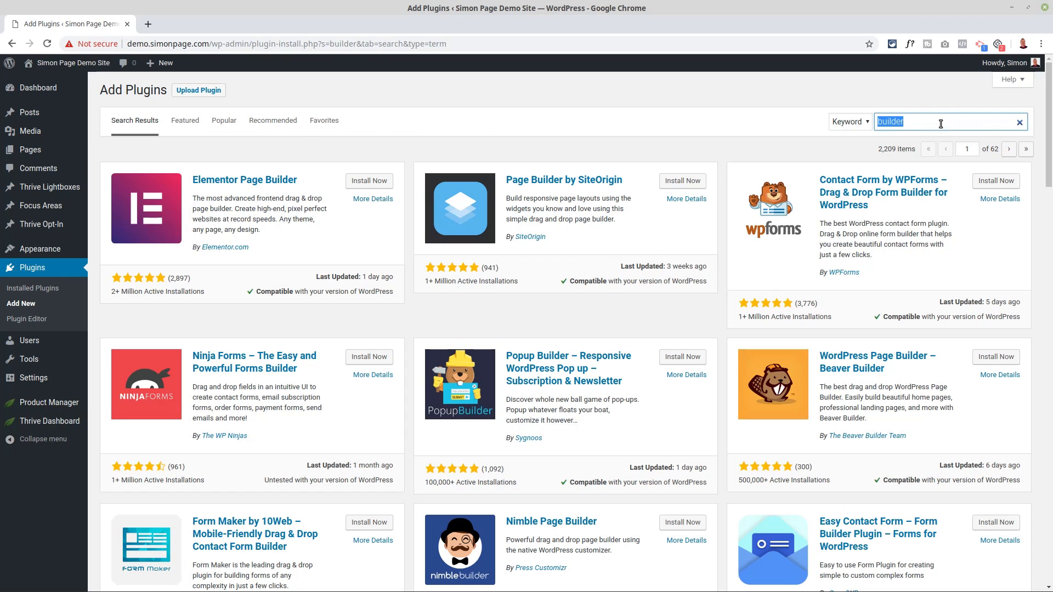
Step: Search plugins for 'cache' and install WP Fastest Cache from the 3,366 results
text(cache)
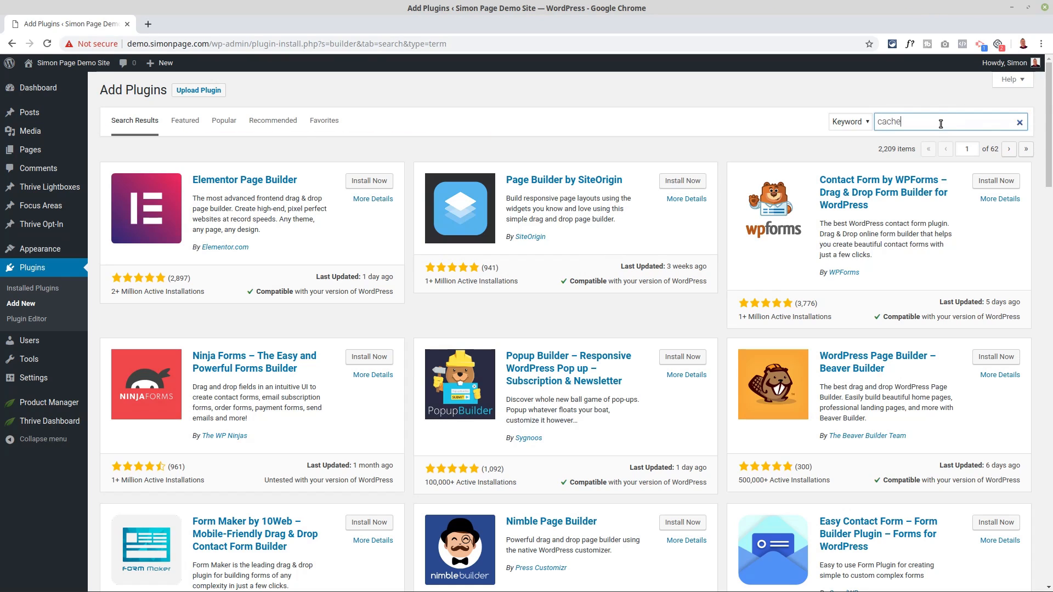
key(Return)
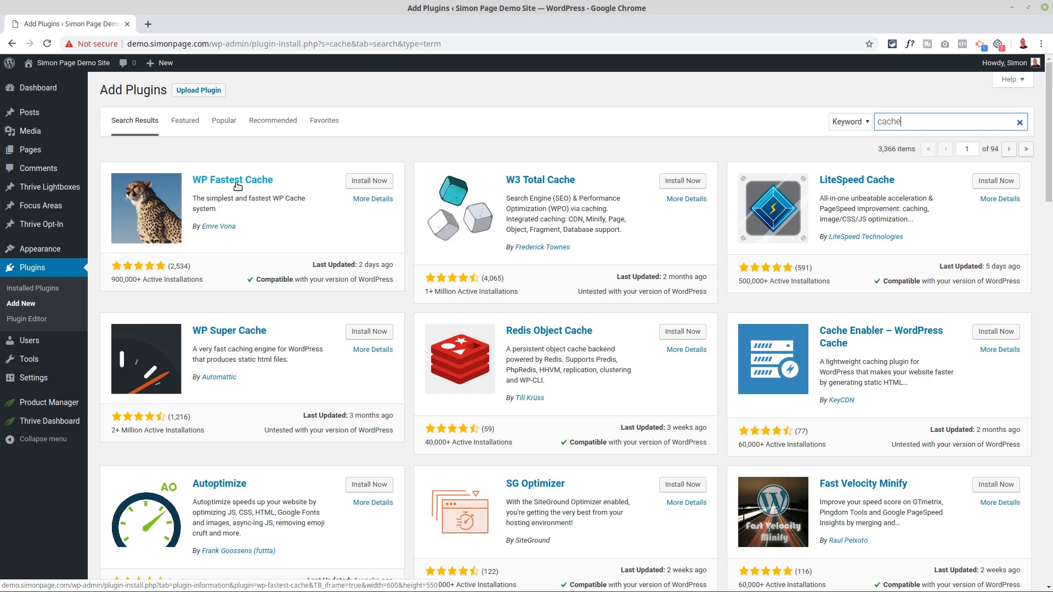
mouse_move(299, 197)
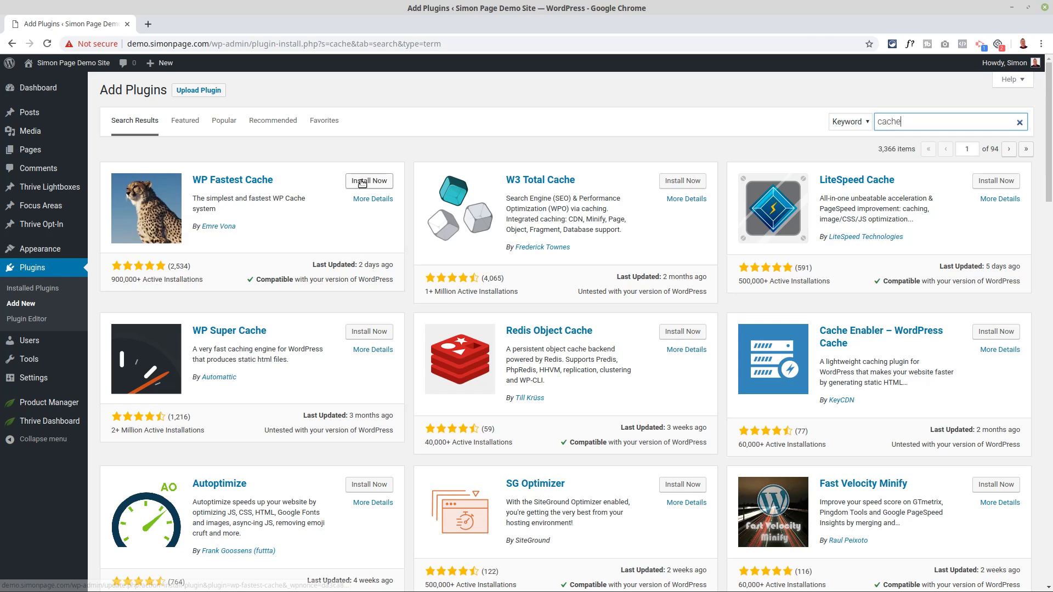
click(369, 180)
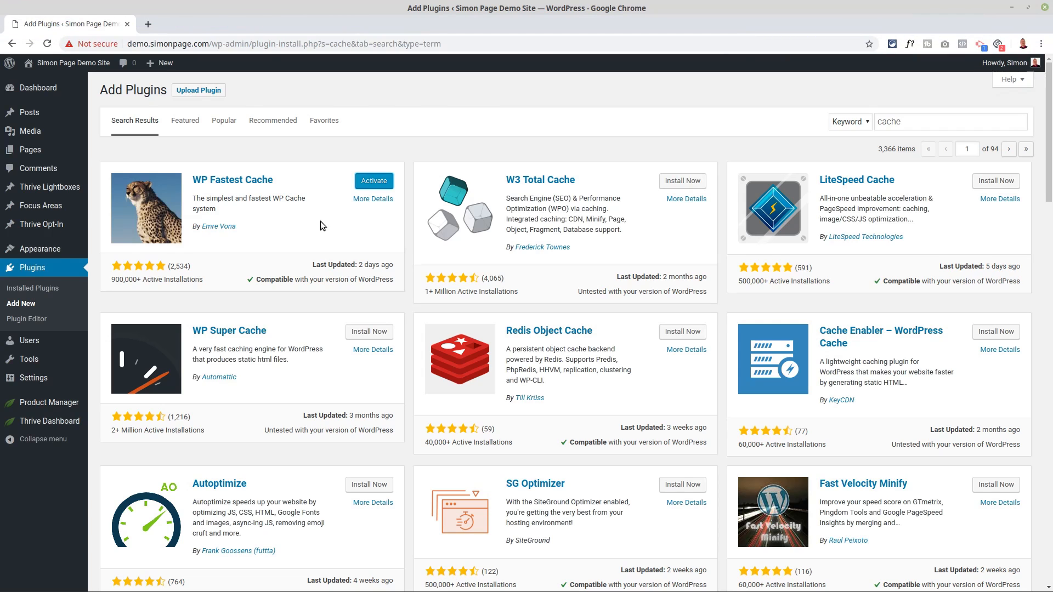
mouse_move(320, 245)
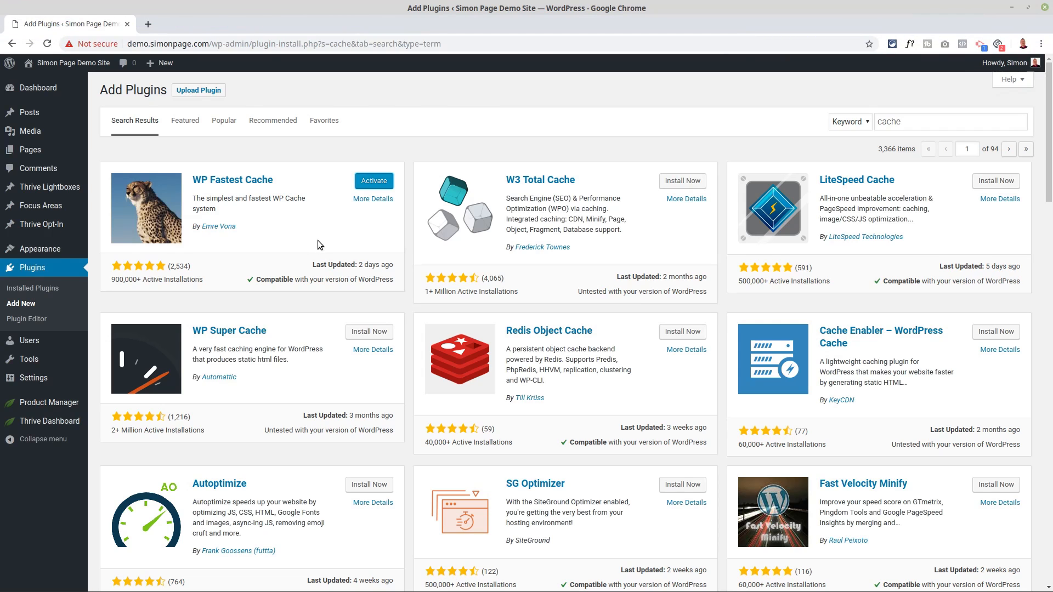
click(940, 122)
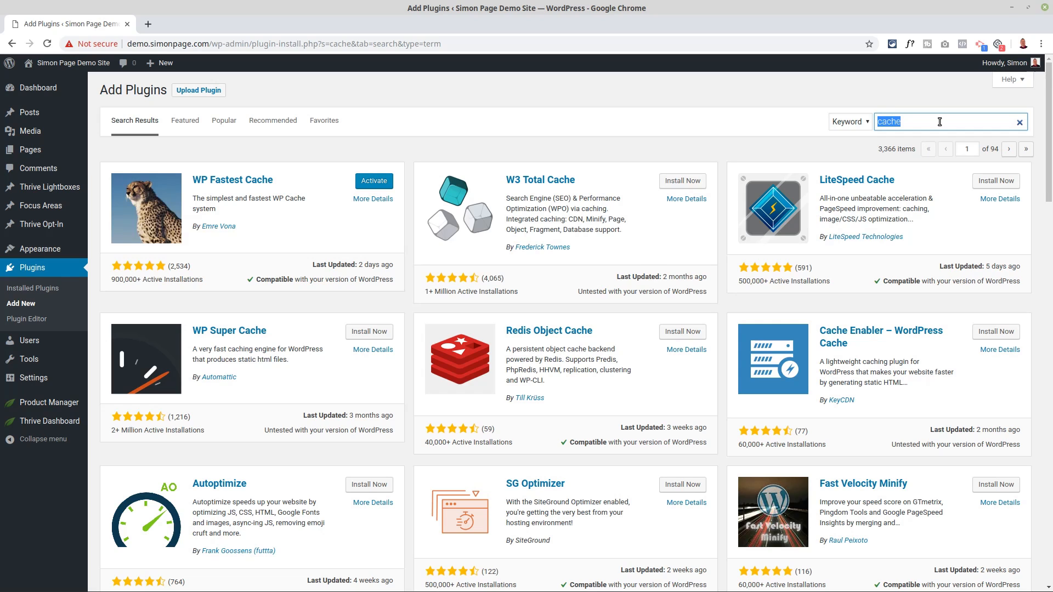
Step: Search plugins for 'optinmonster', listing 21 results led by Popups by OptinMonster
text(optim)
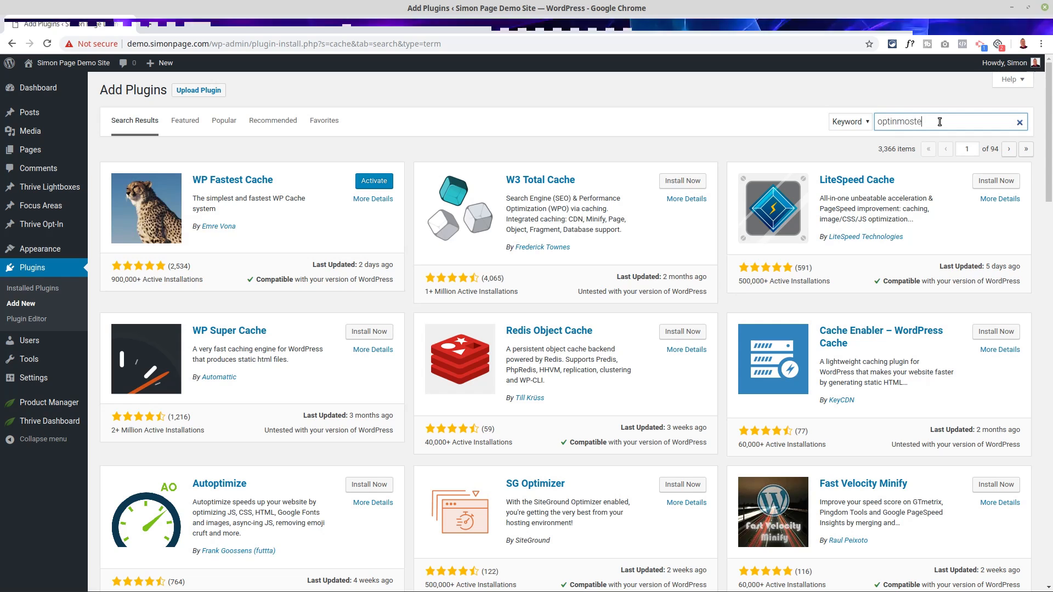
text(r)
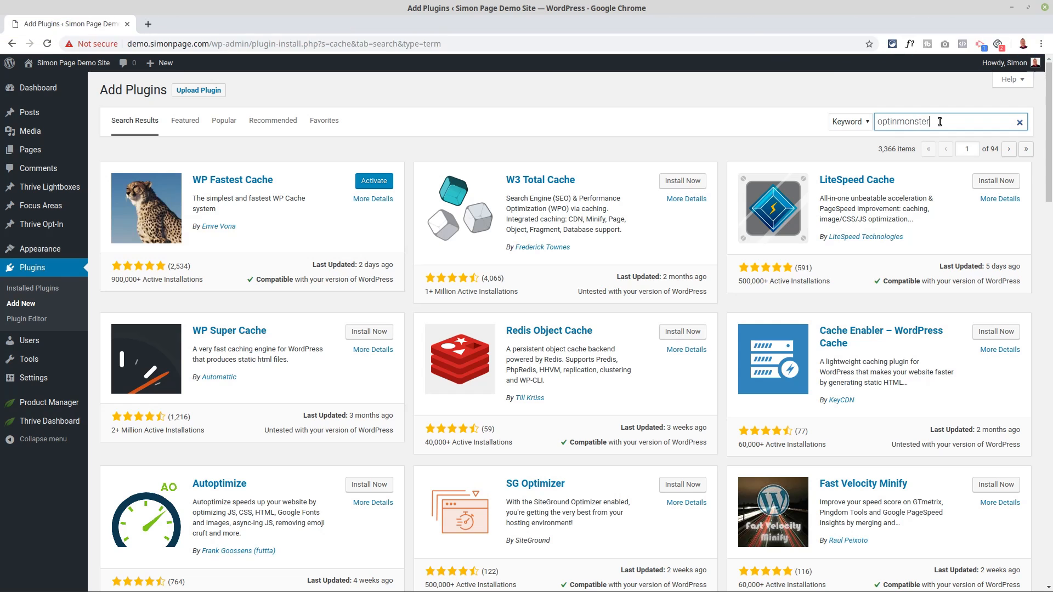
key(Return)
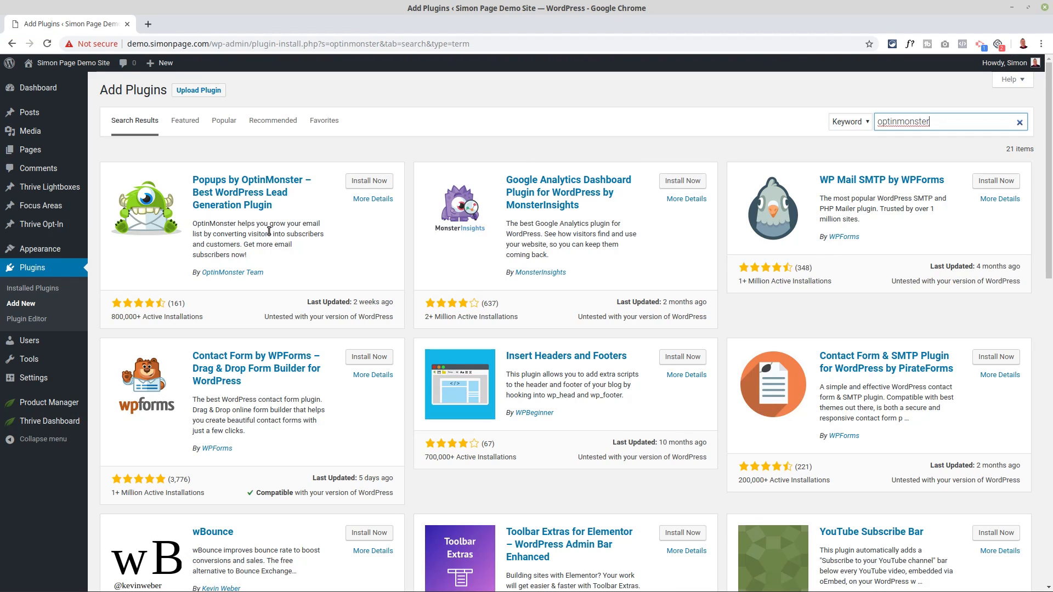
mouse_move(237, 219)
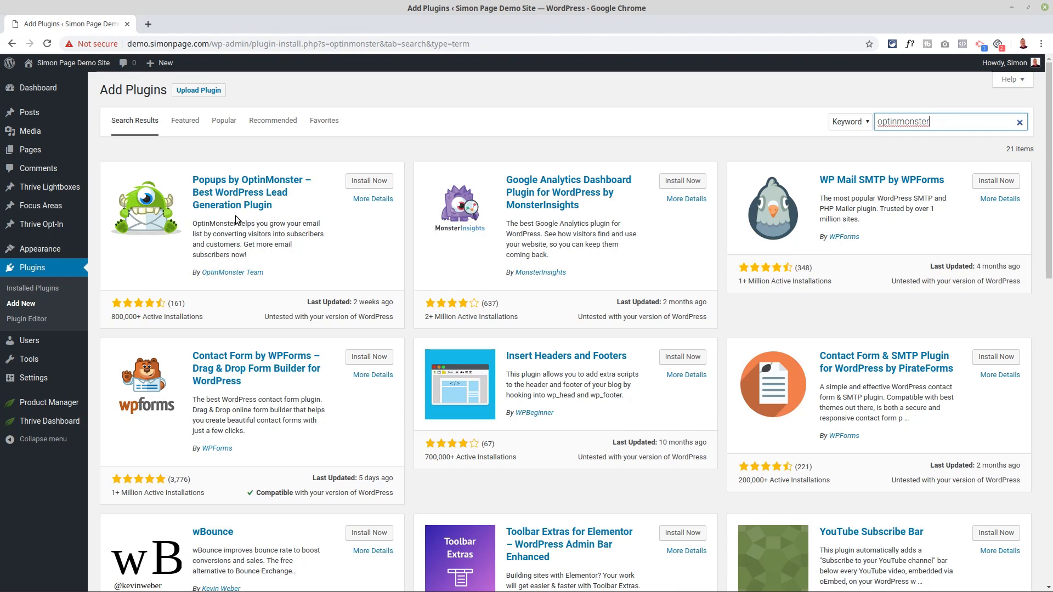
mouse_move(231, 199)
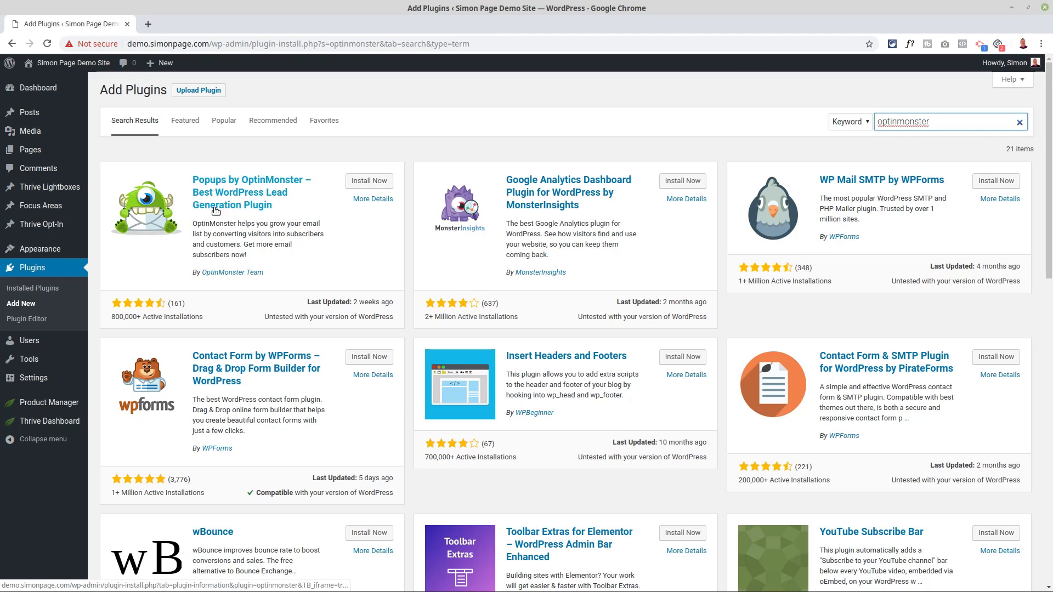
mouse_move(150, 217)
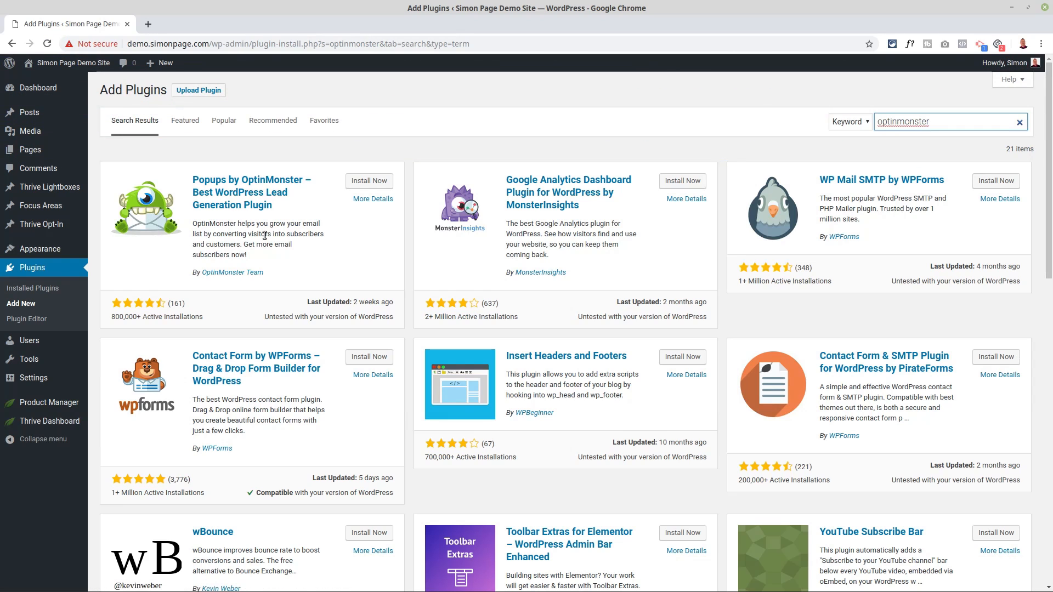
click(940, 121)
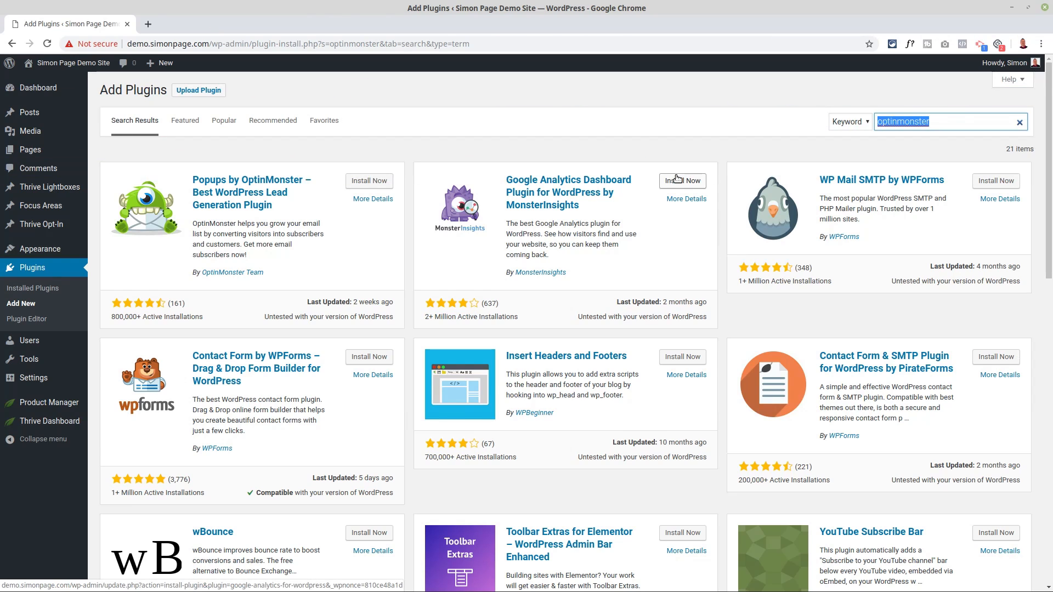
Step: Search plugins for 'social warfare' and install Social Warfare
text(social warw)
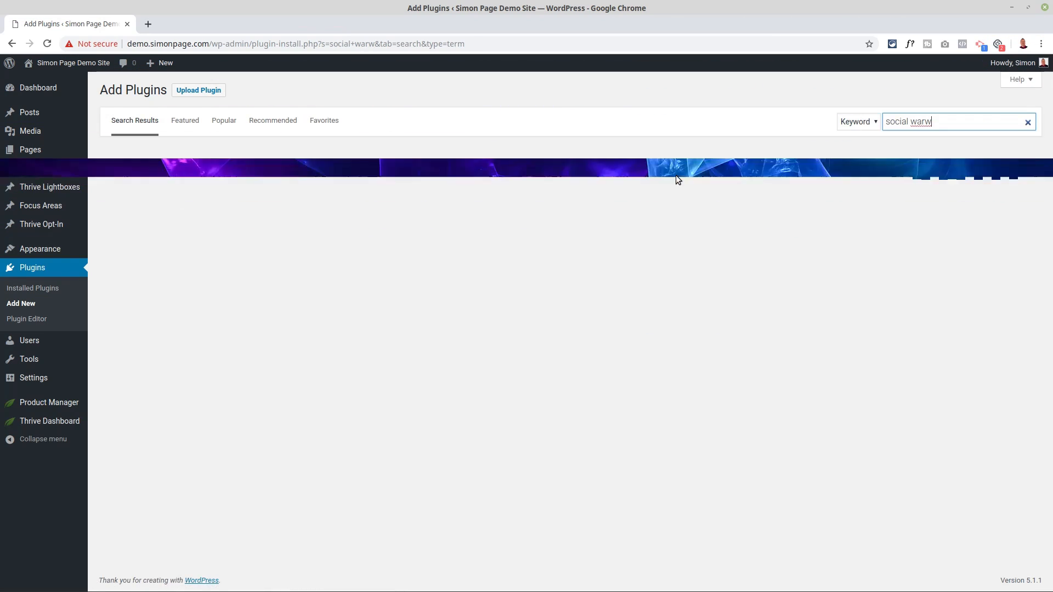
text(a)
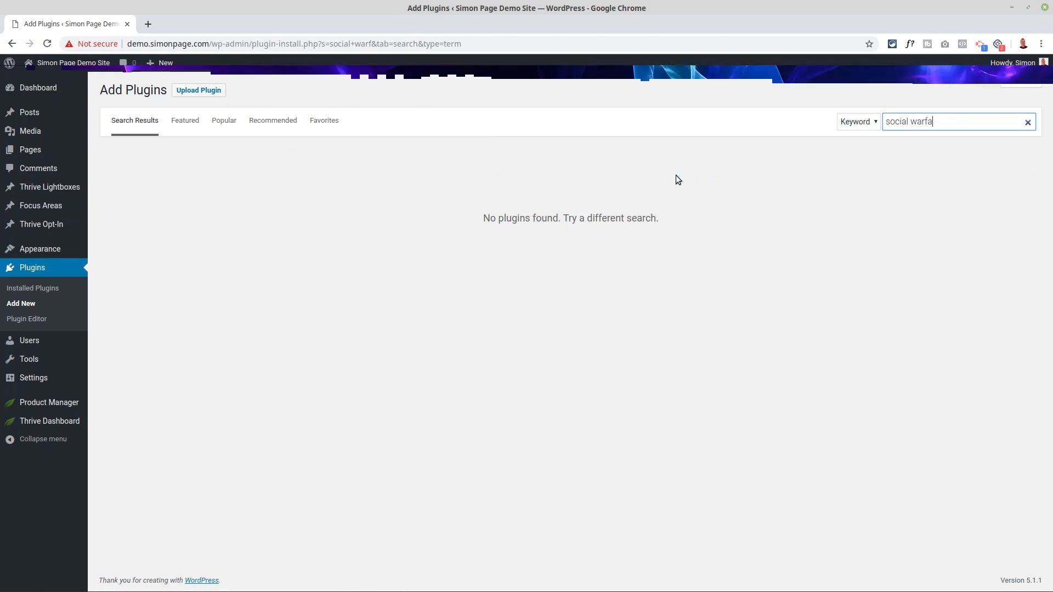
key(Return)
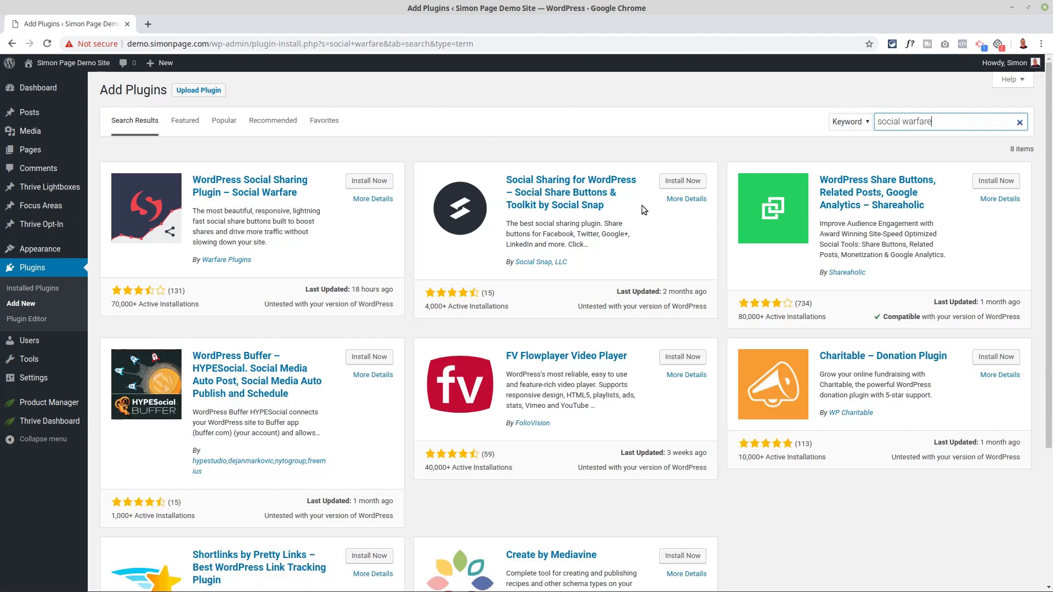
mouse_move(243, 186)
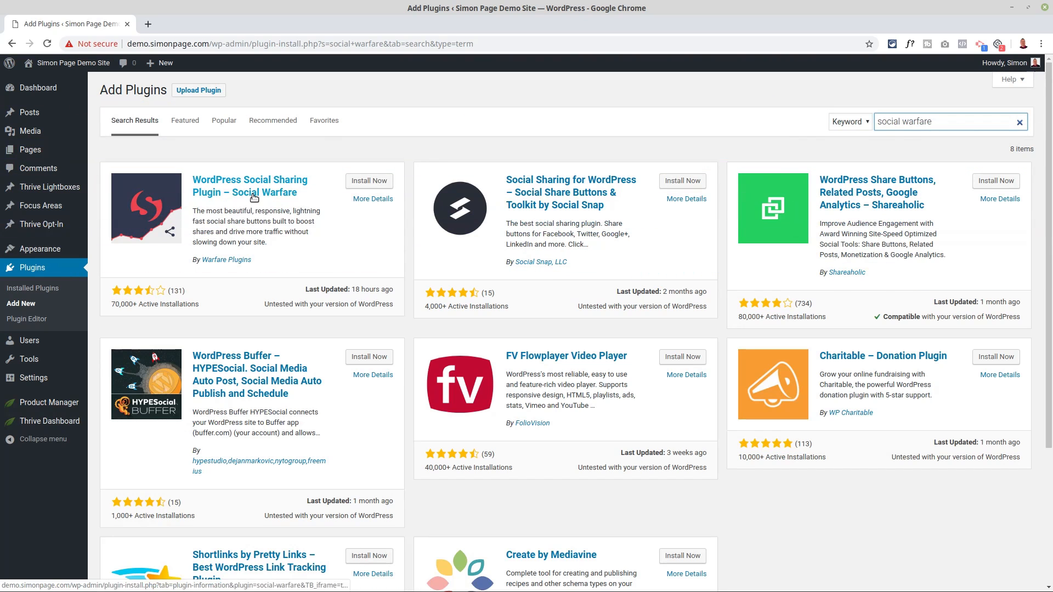
mouse_move(227, 260)
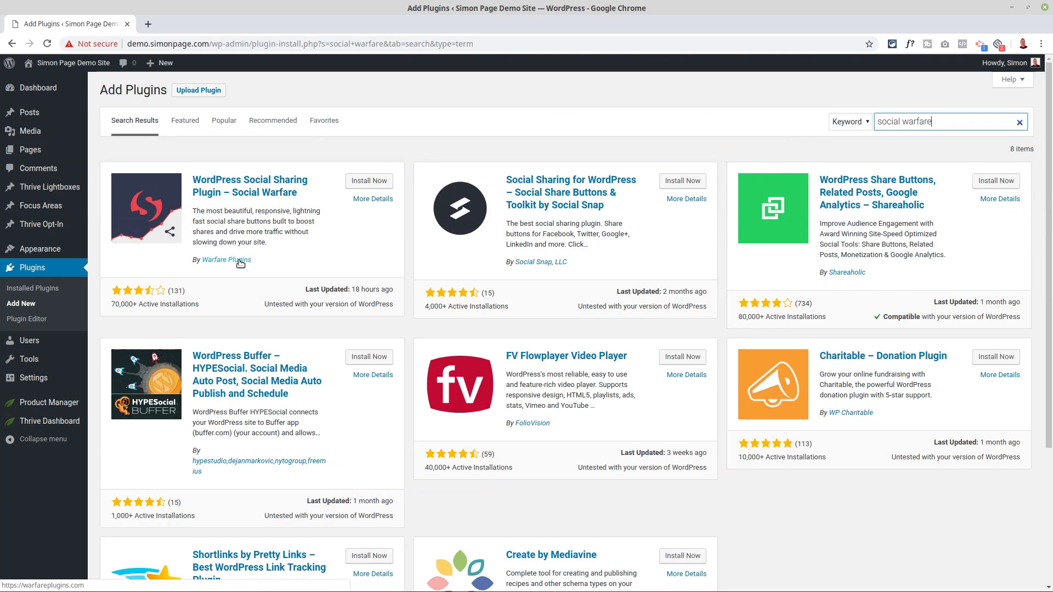
mouse_move(368, 180)
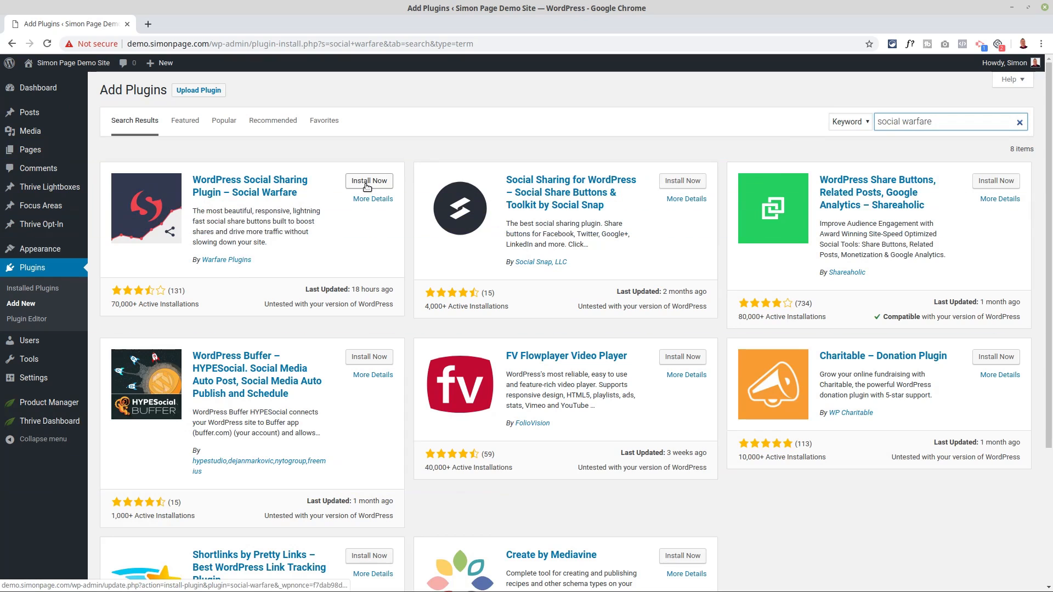
click(368, 180)
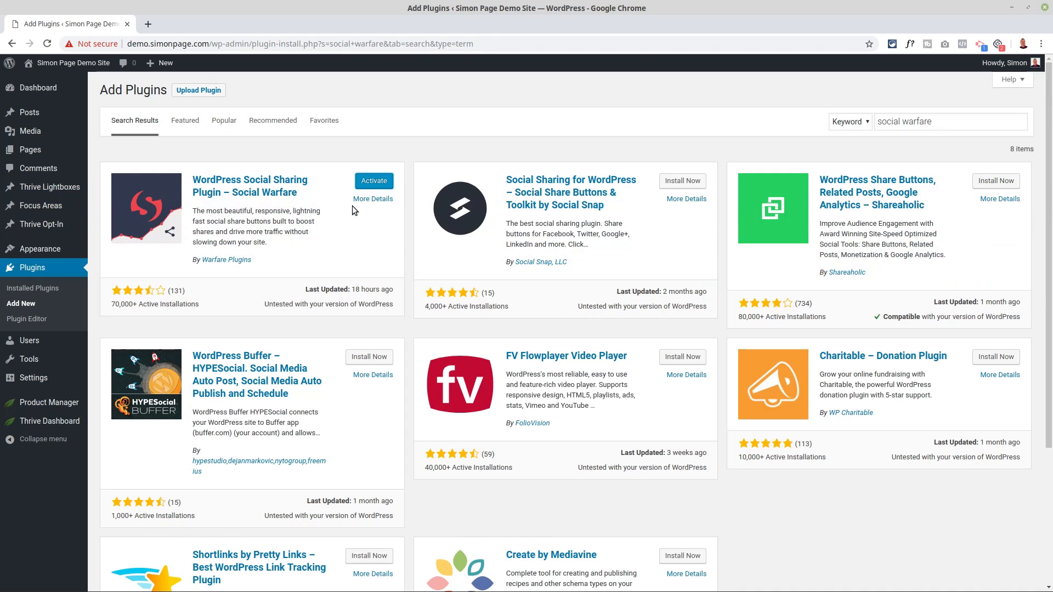
Step: View Social Warfare's More Details information, then close the details modal
click(372, 198)
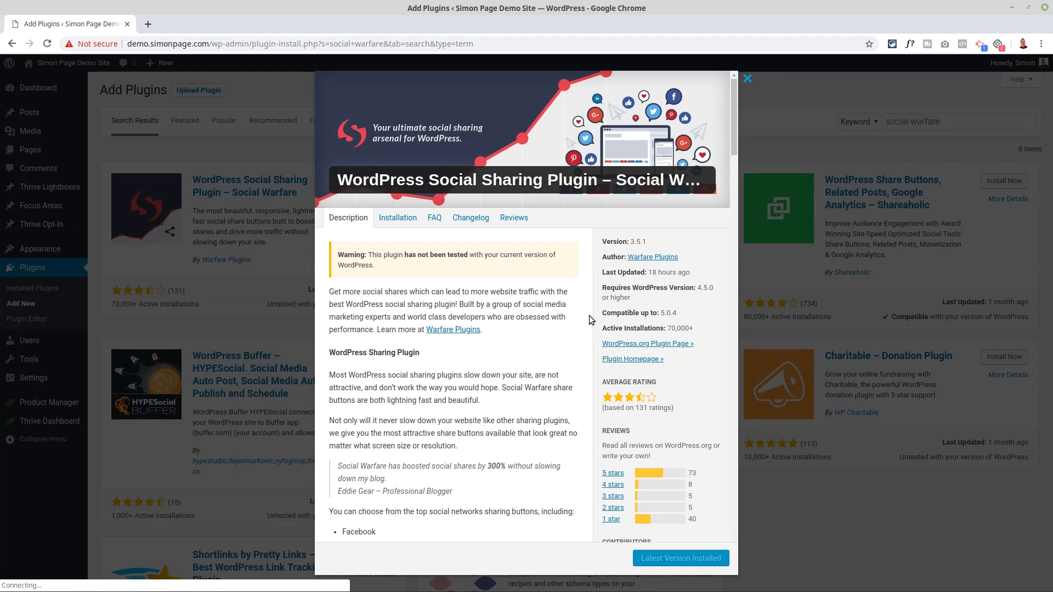
scroll(down, 3)
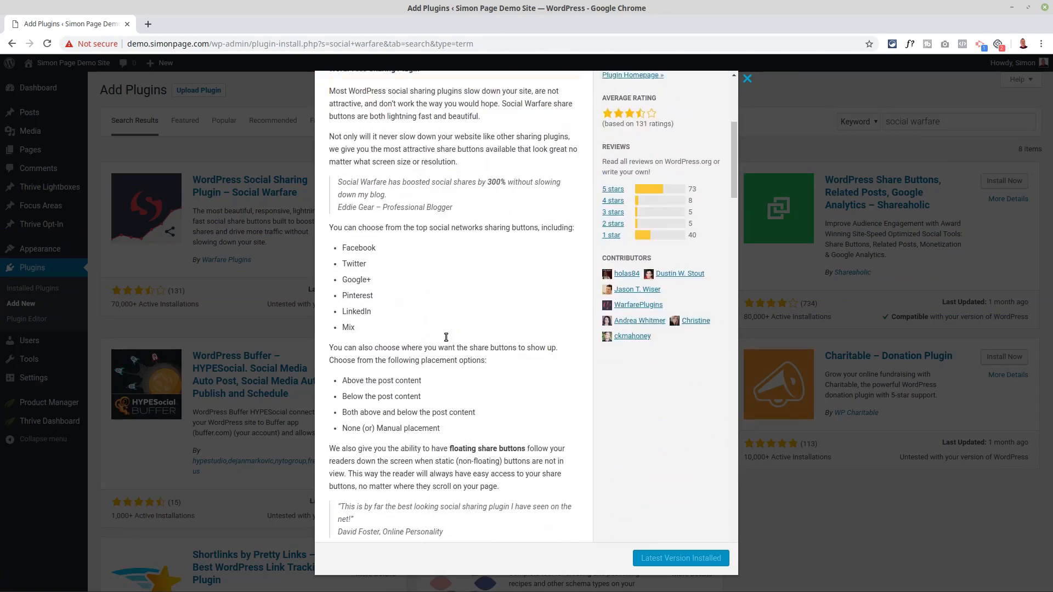
scroll(down, 3)
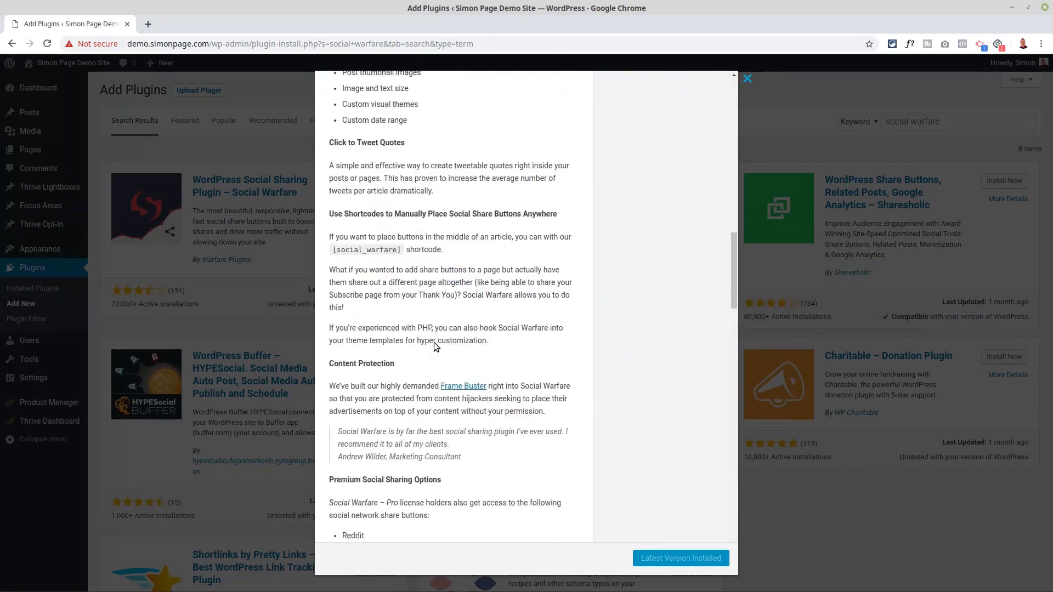
scroll(up, 3)
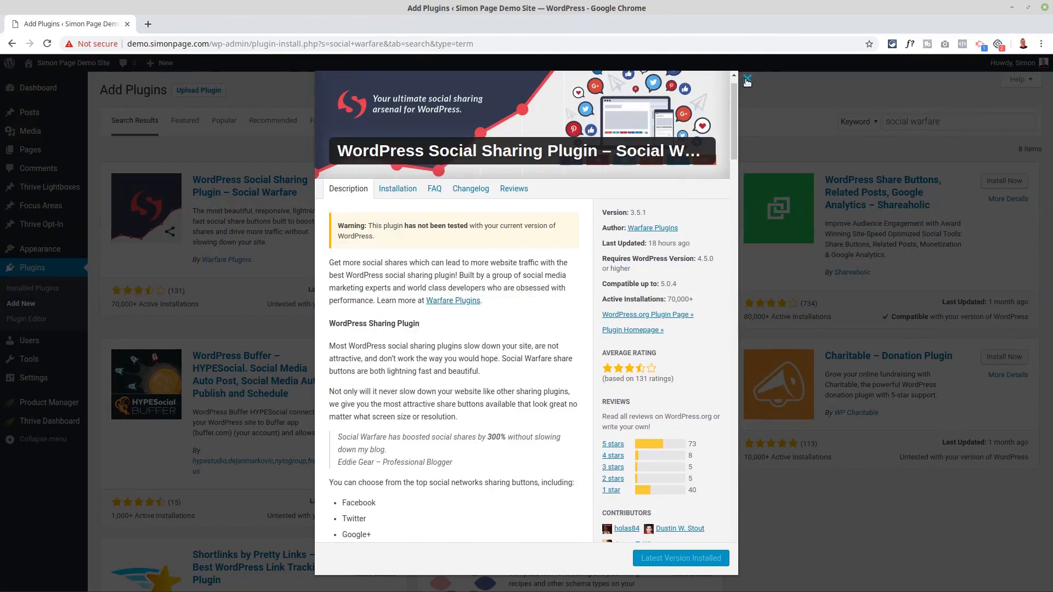
click(745, 78)
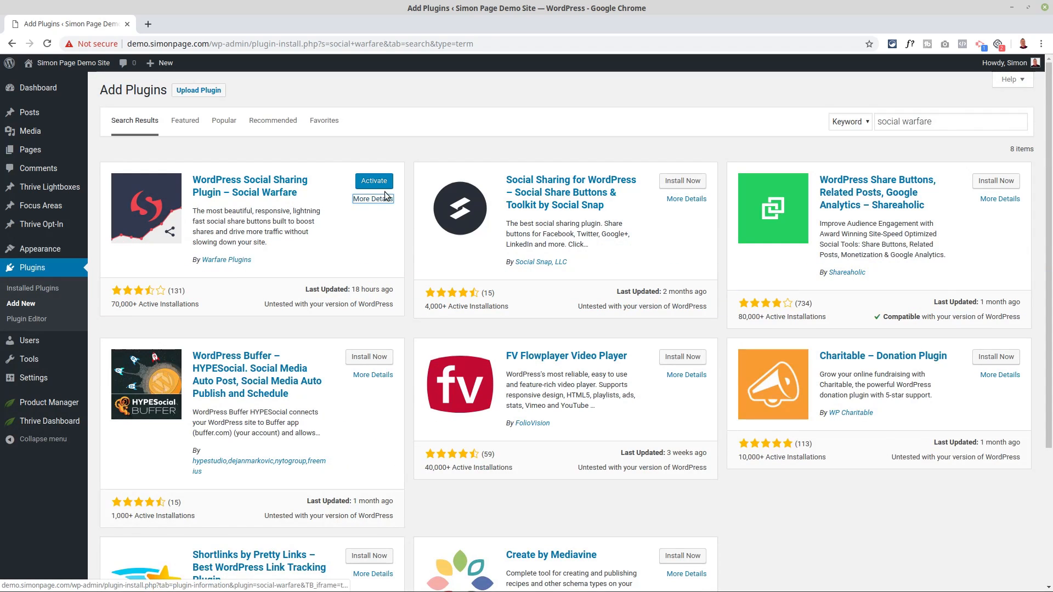
mouse_move(620, 255)
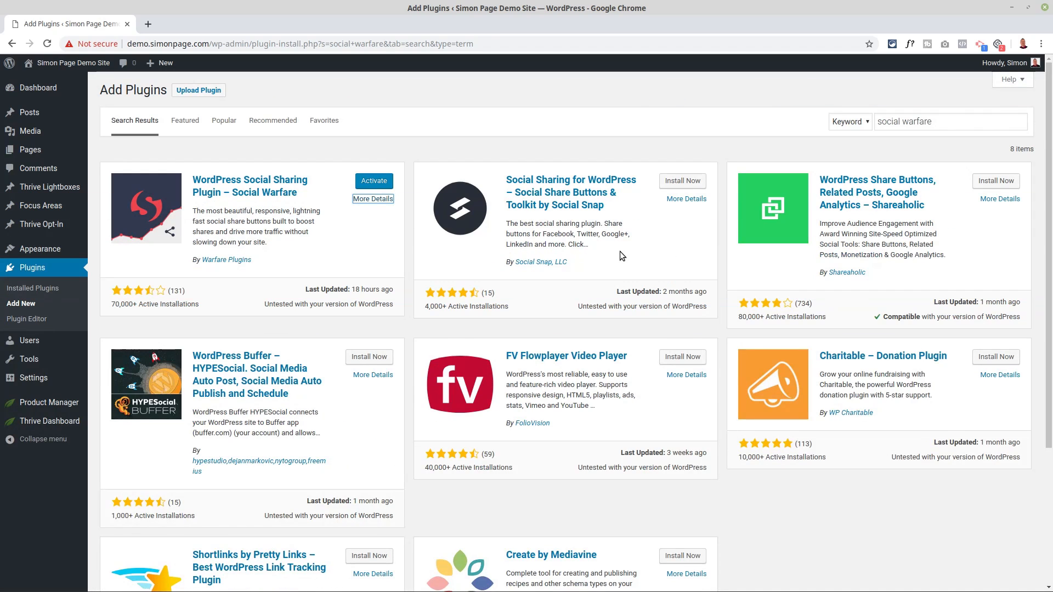
mouse_move(220, 202)
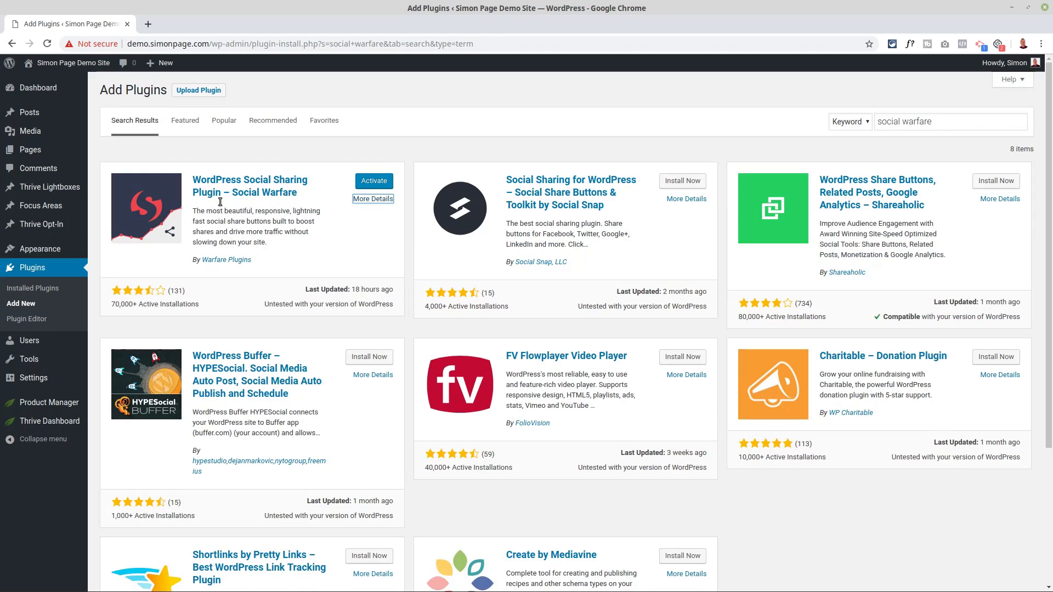
mouse_move(20, 304)
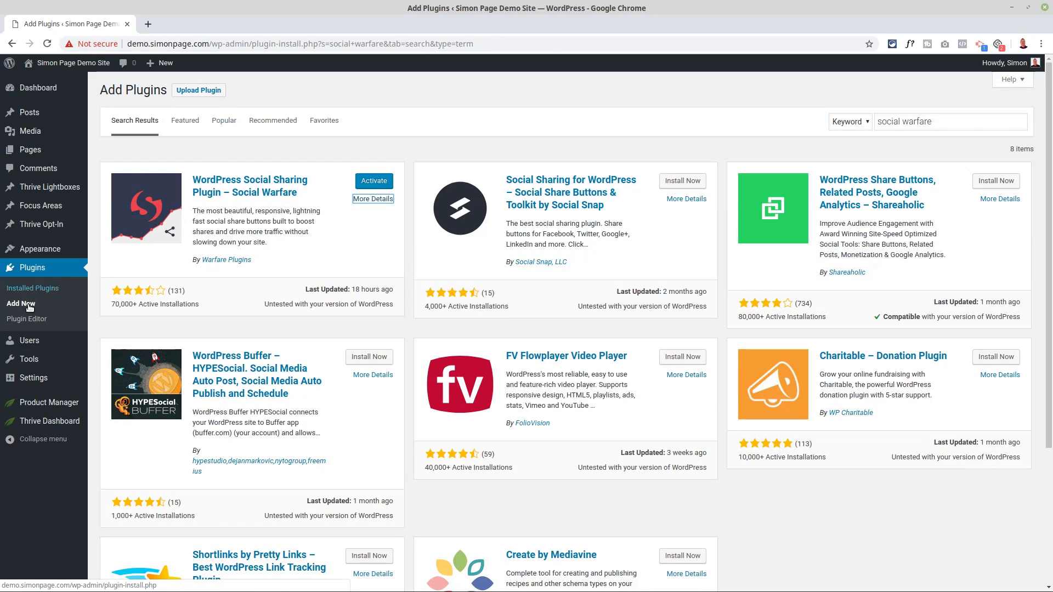
mouse_move(32, 287)
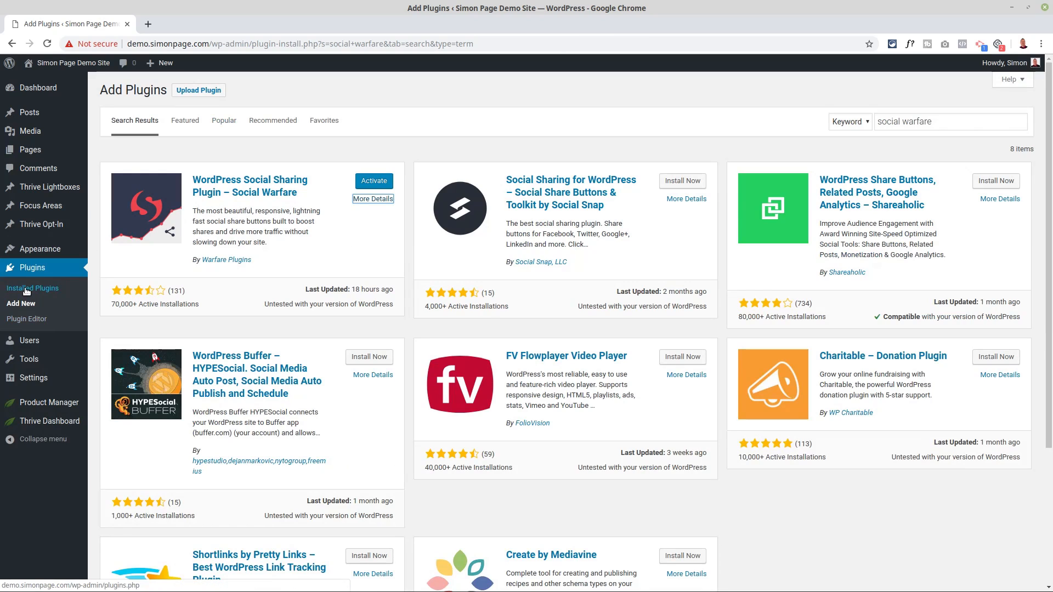
Step: Bulk-activate all inactive installed plugins and dismiss the UpdraftPlus welcome notice
click(32, 287)
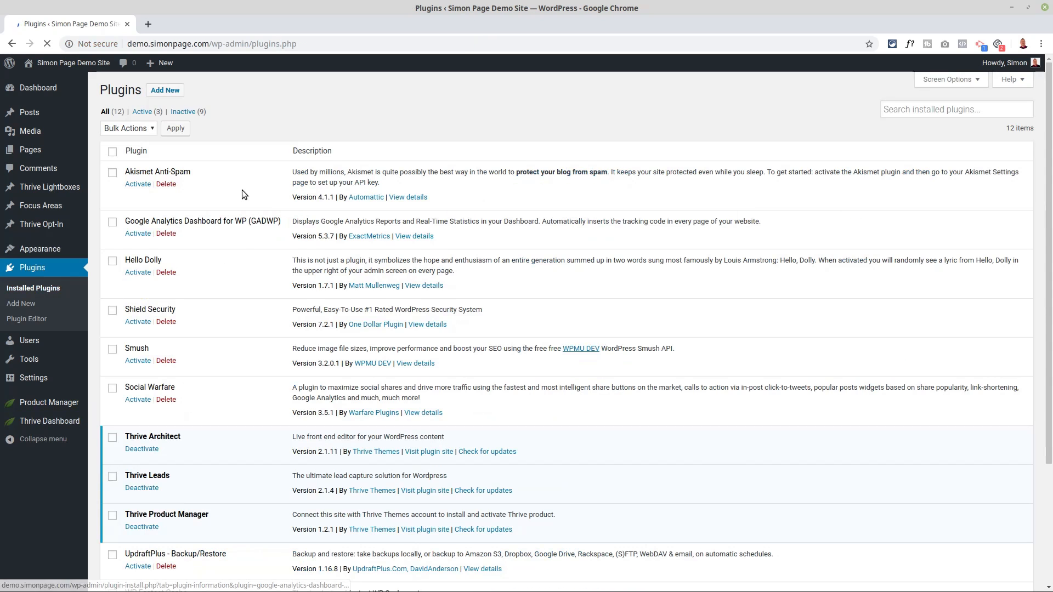
click(128, 128)
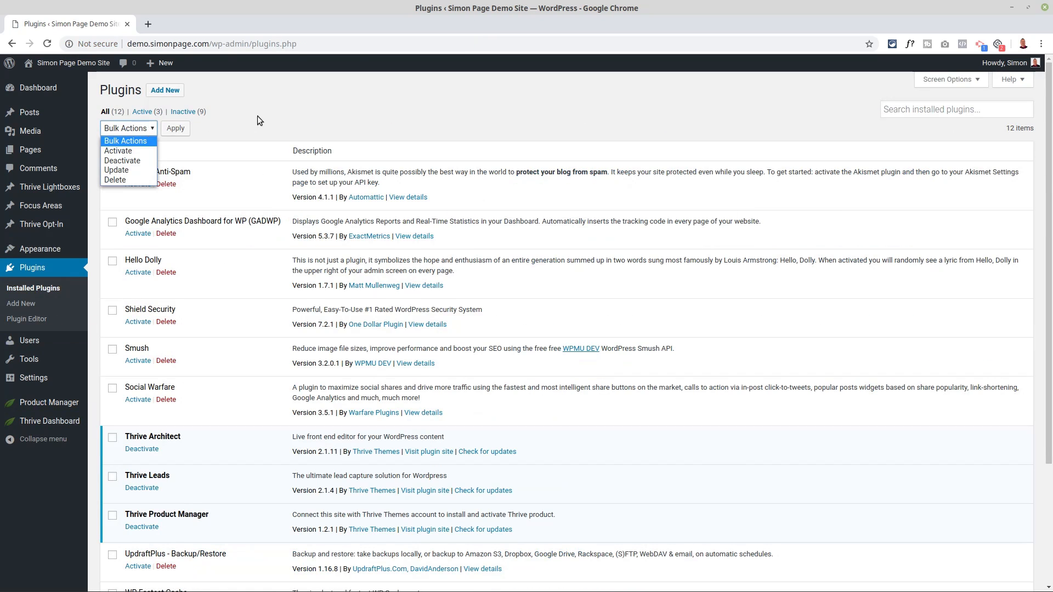
click(183, 111)
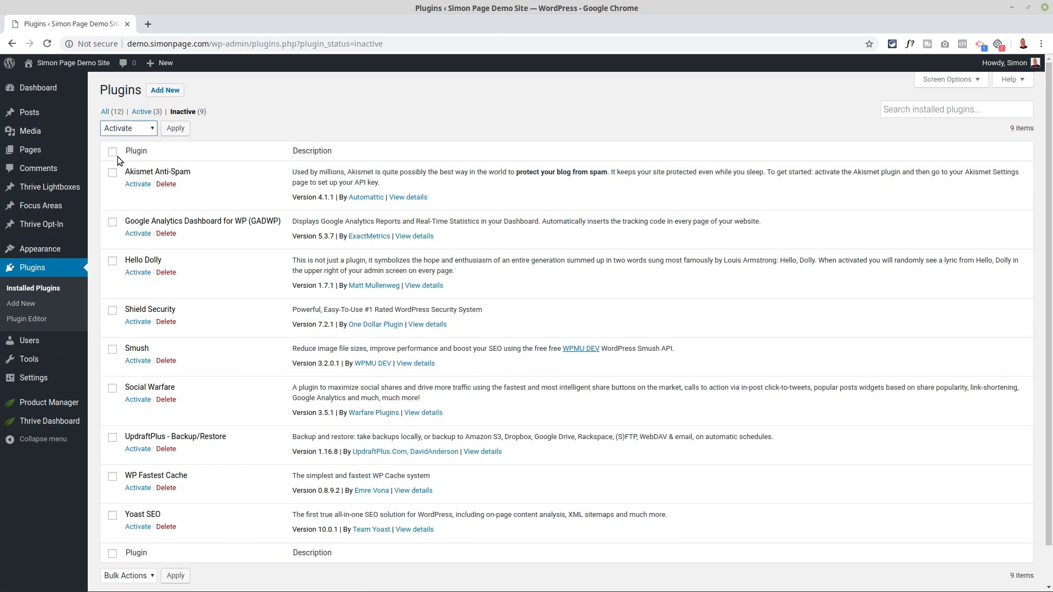
click(111, 151)
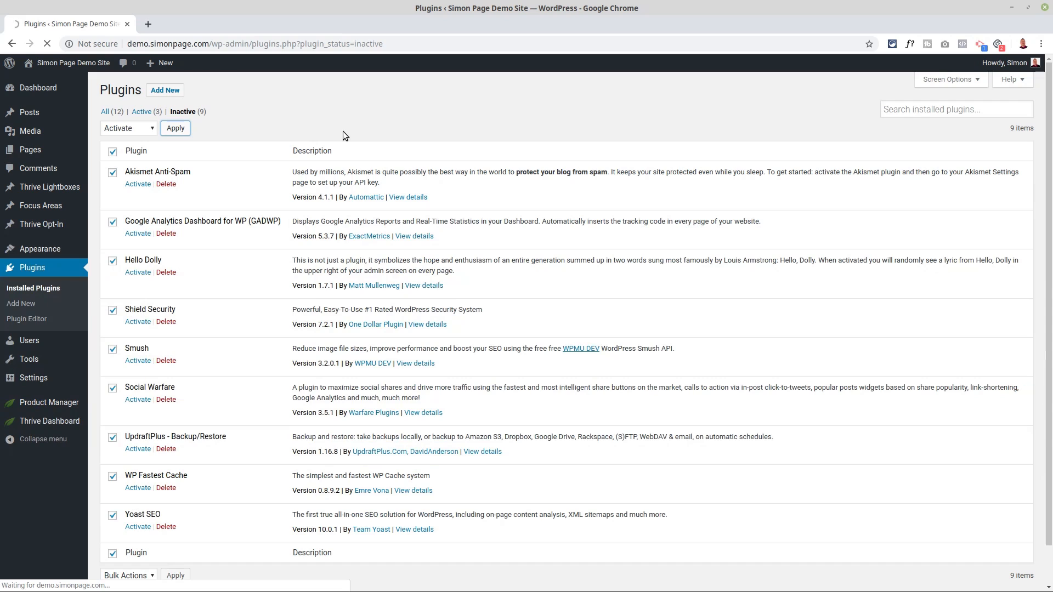
mouse_move(362, 147)
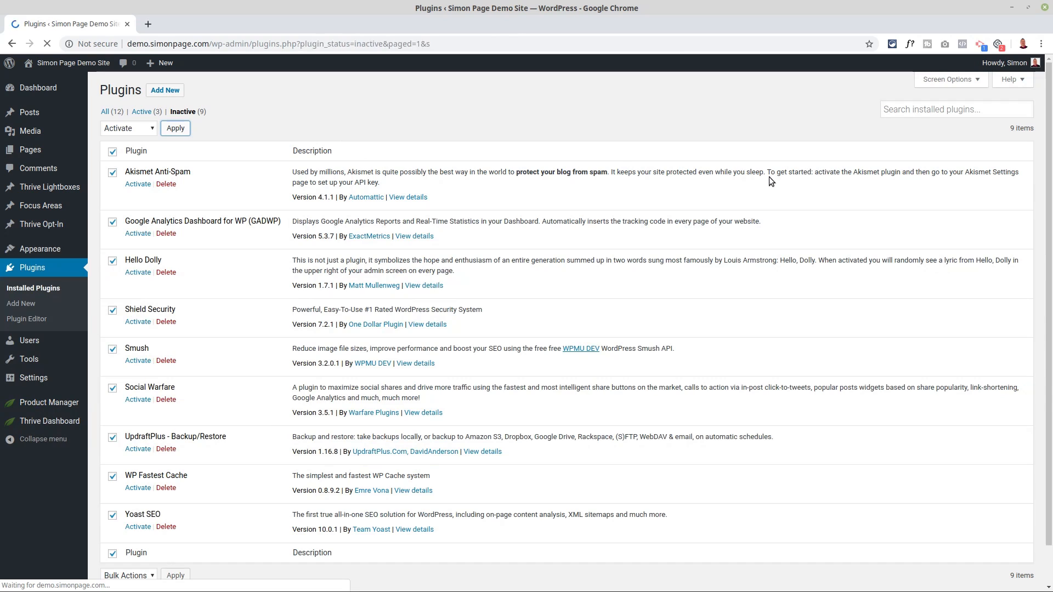
click(174, 129)
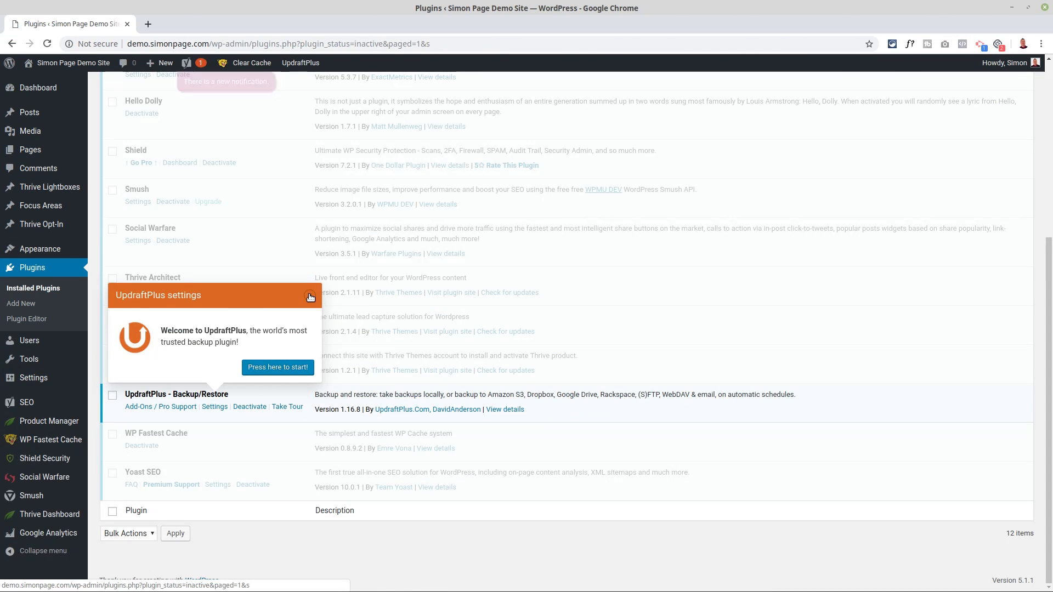
click(310, 297)
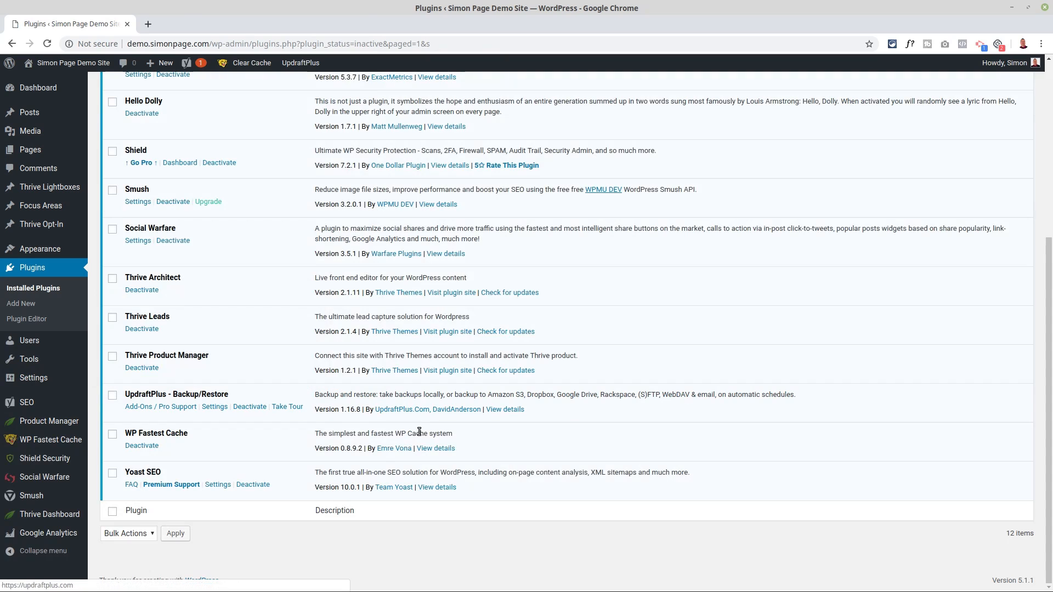
scroll(up, 3)
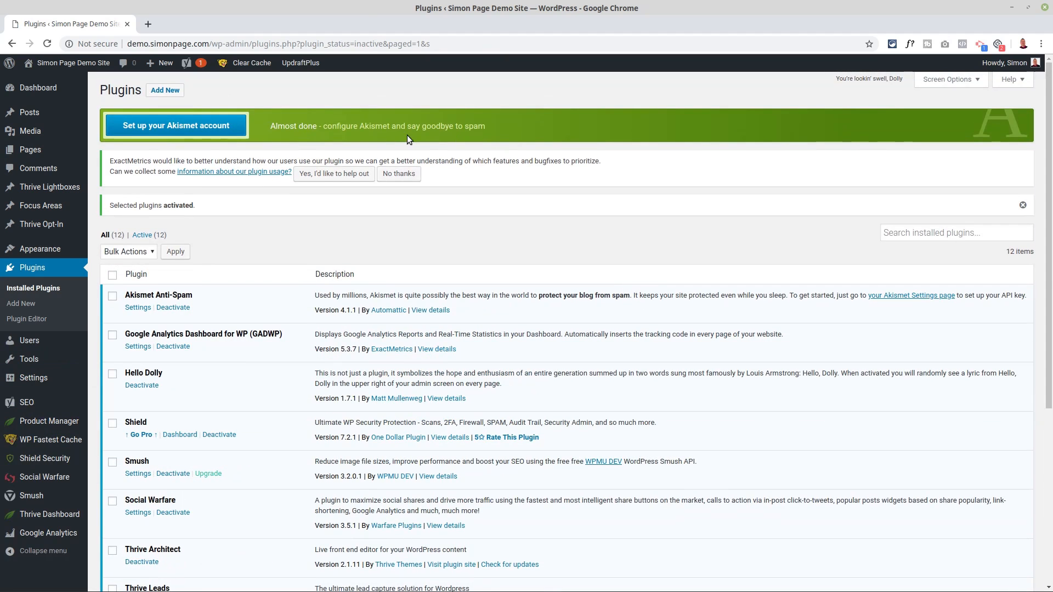
mouse_move(339, 191)
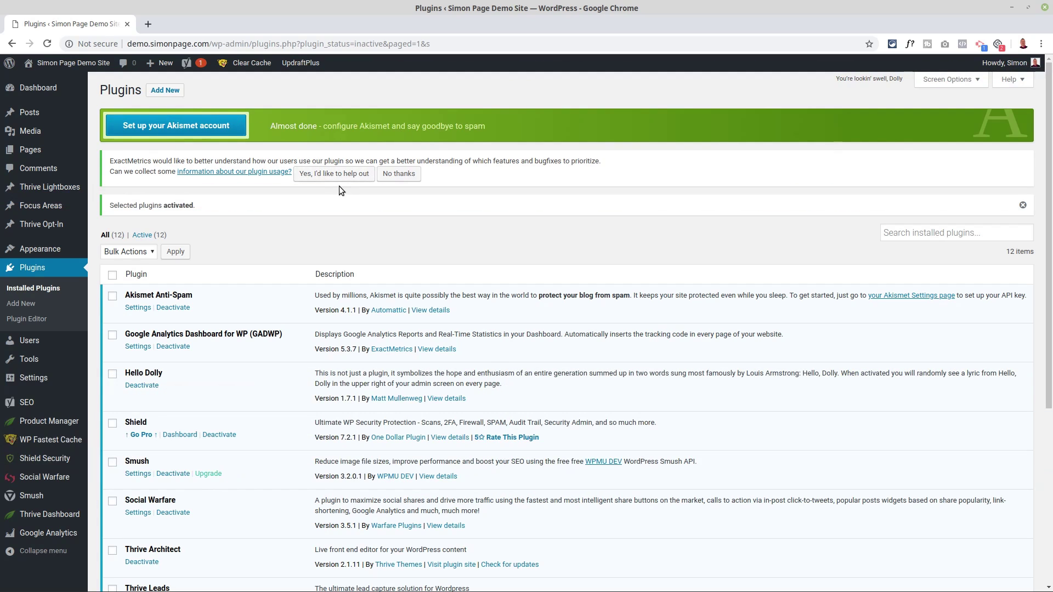
mouse_move(254, 215)
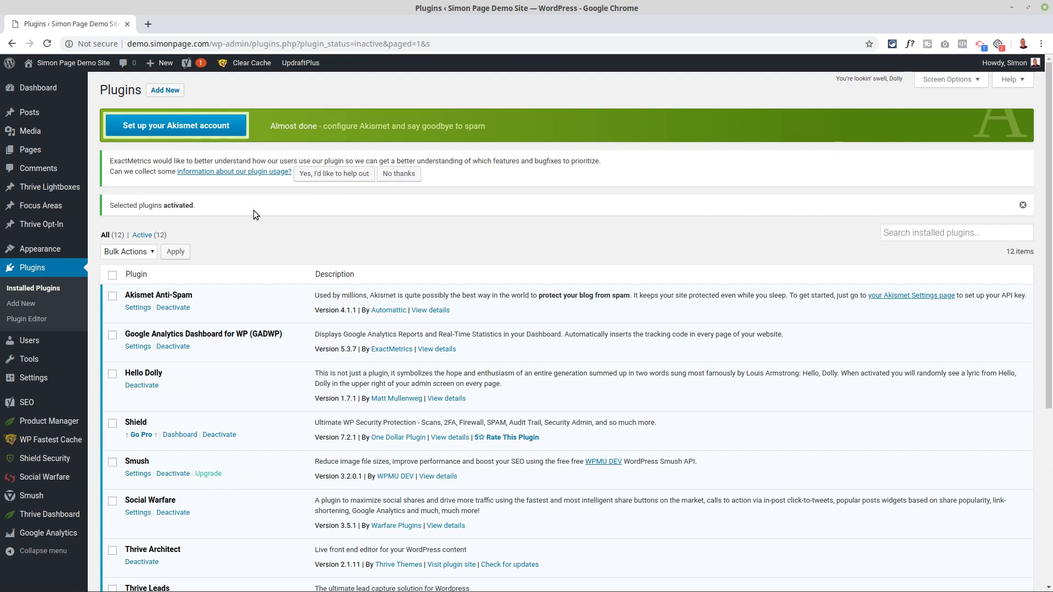
mouse_move(342, 339)
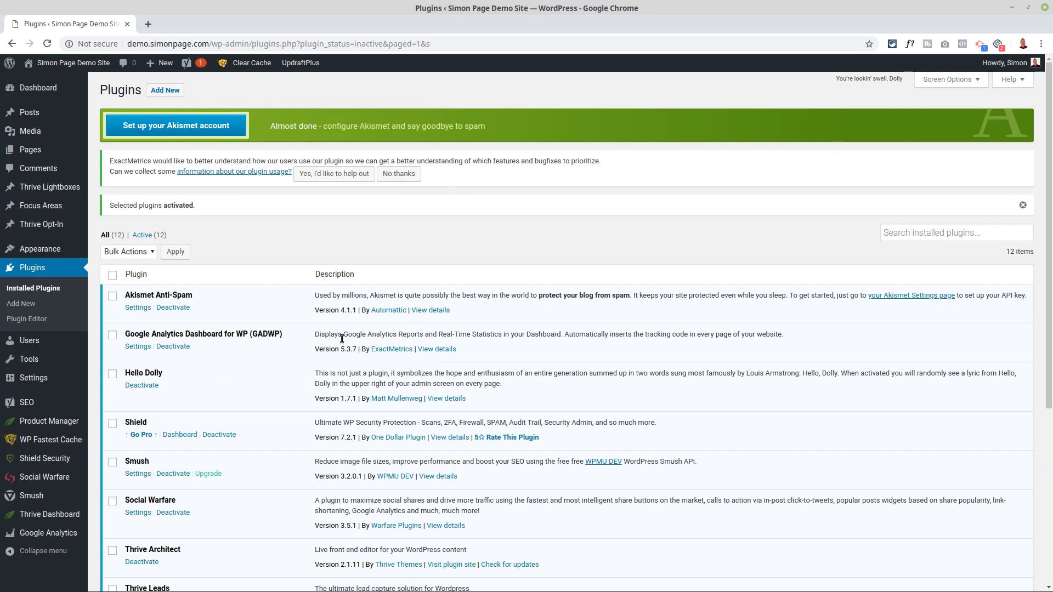
Step: Bulk-deactivate the Akismet Anti-Spam and Hello Dolly plugins
scroll(down, 3)
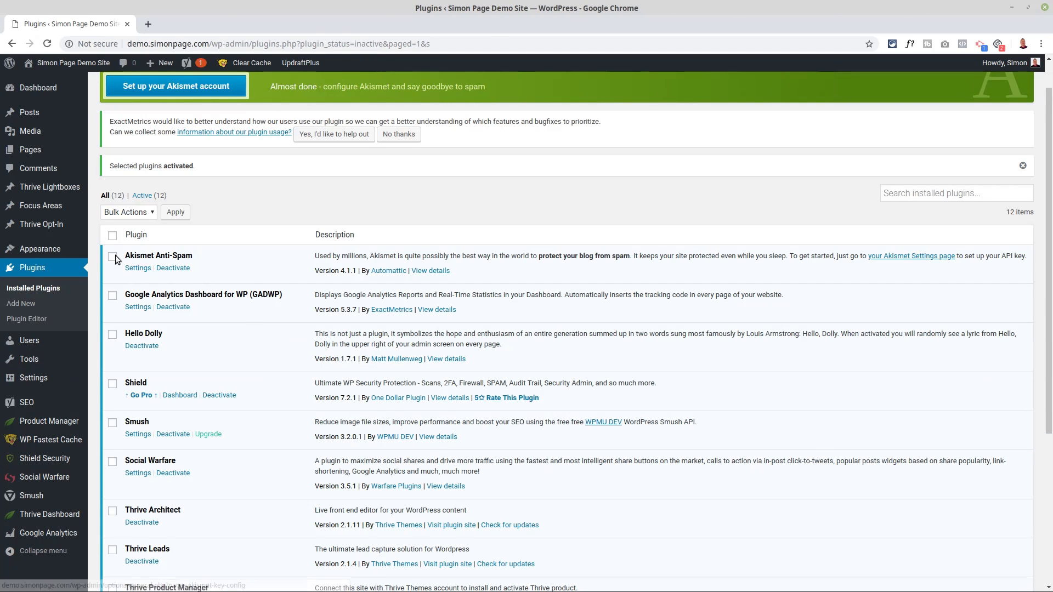
click(113, 257)
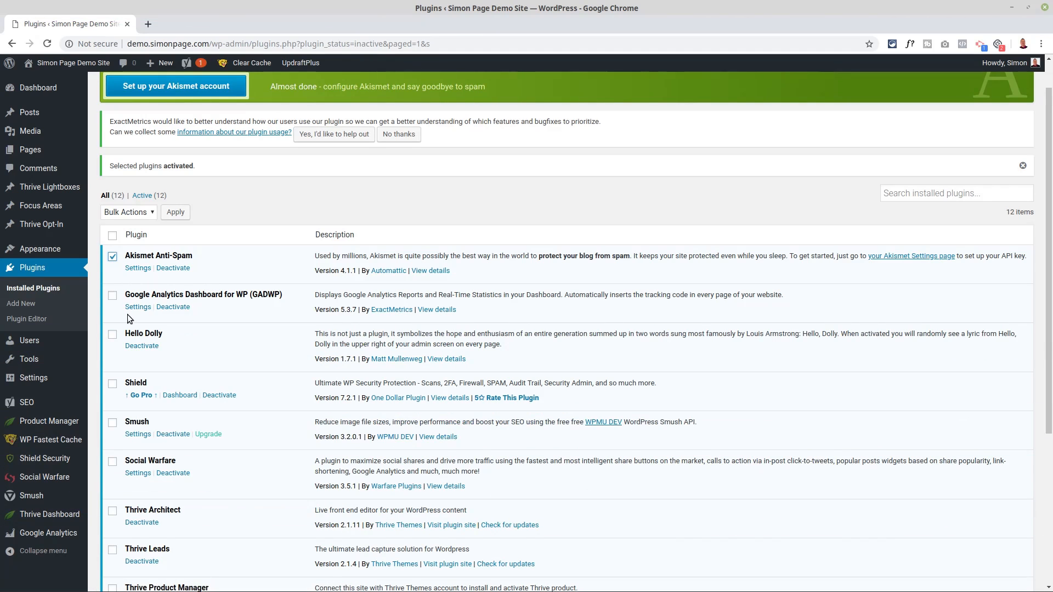
mouse_move(158, 258)
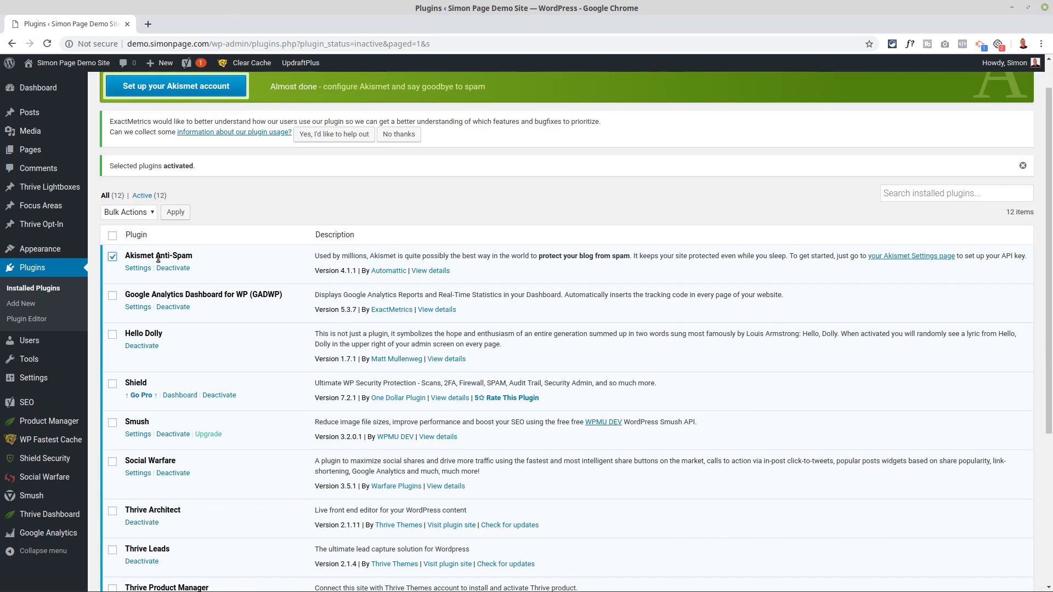
mouse_move(191, 267)
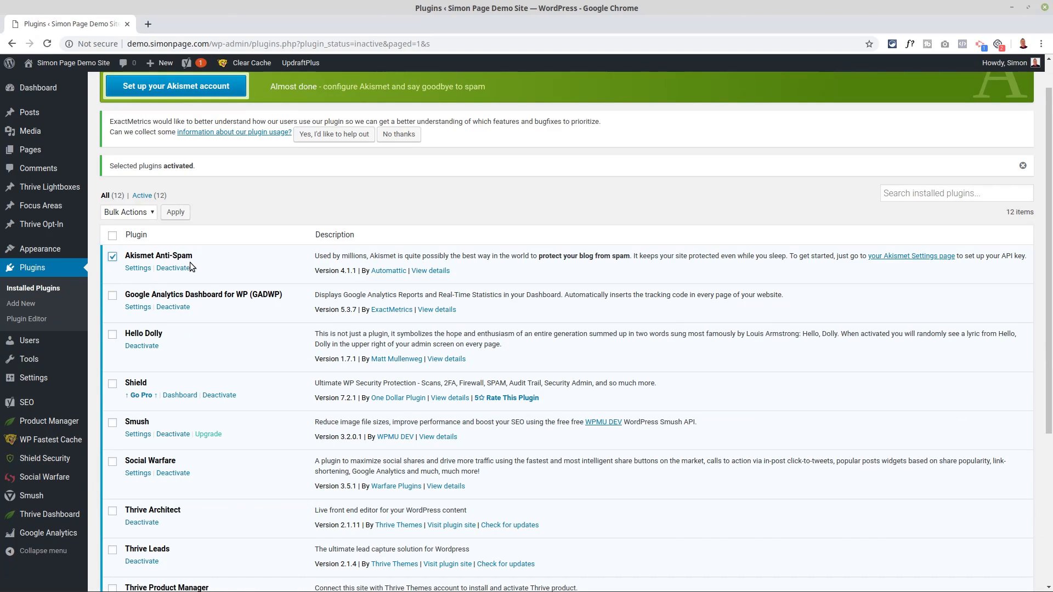
mouse_move(208, 275)
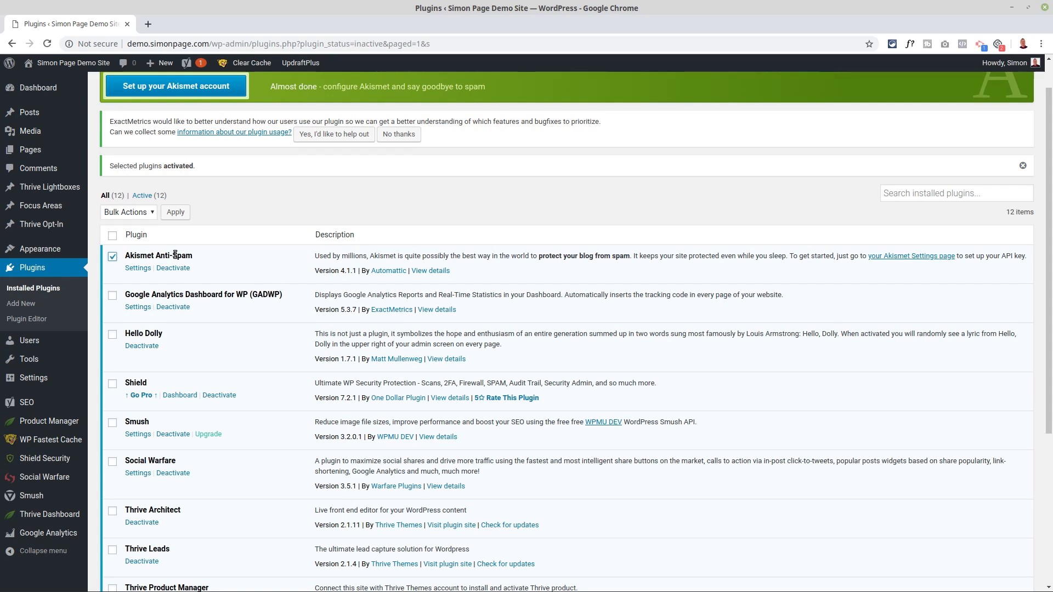
mouse_move(132, 395)
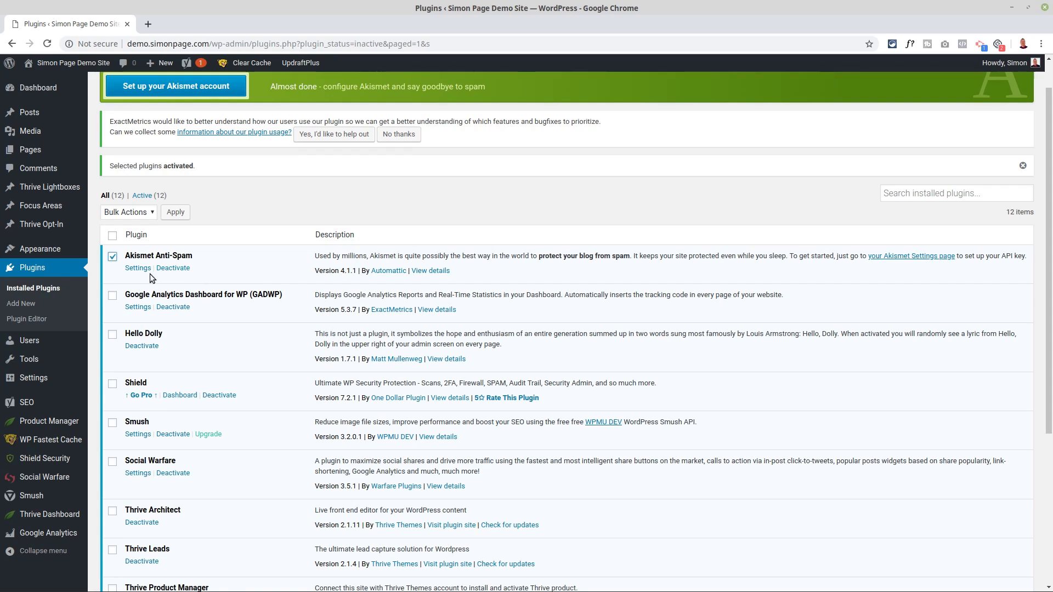
mouse_move(113, 336)
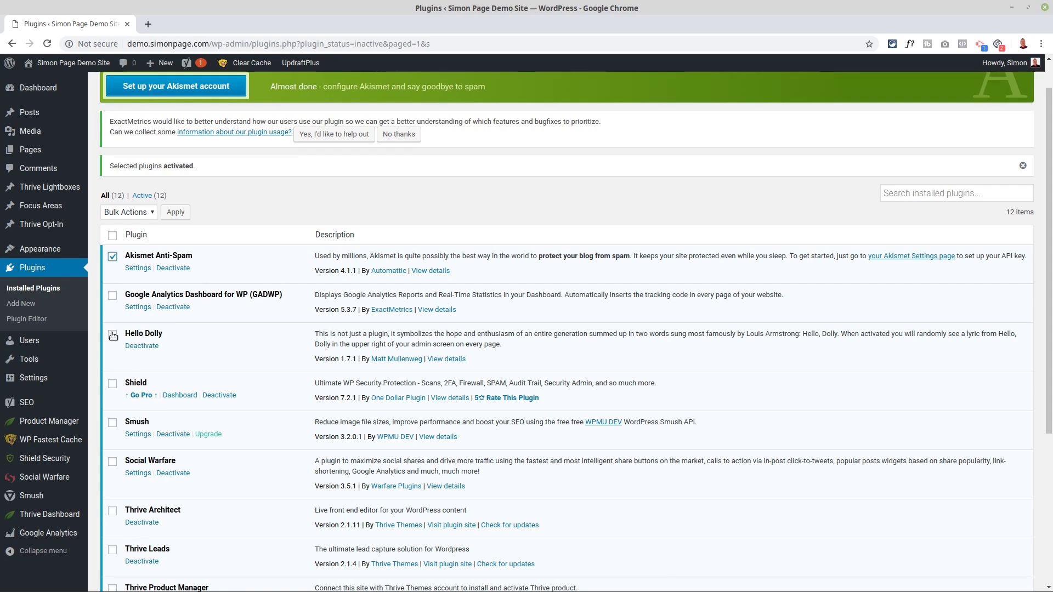
click(112, 336)
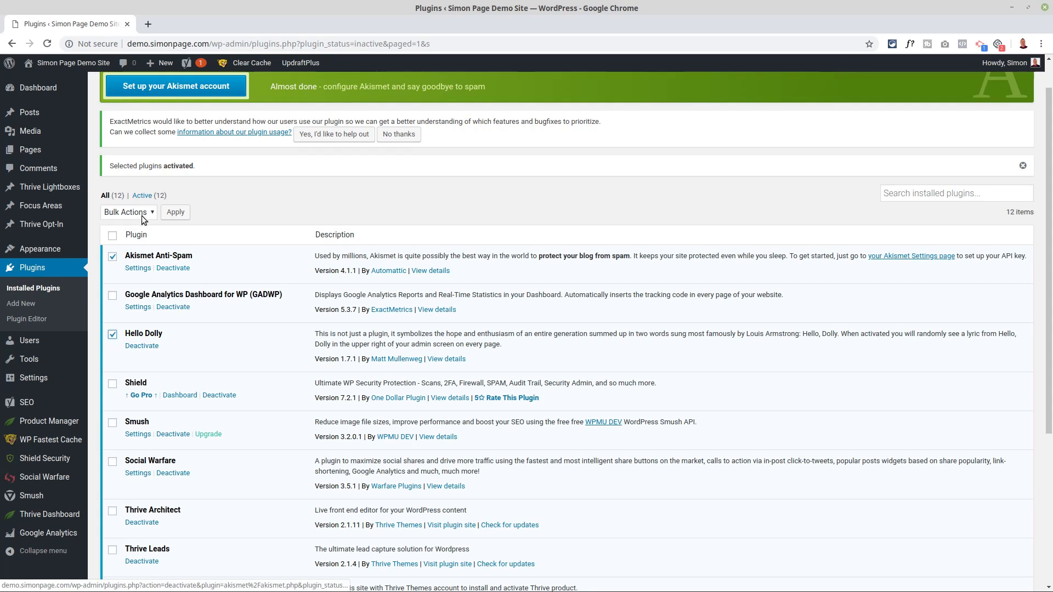
click(128, 212)
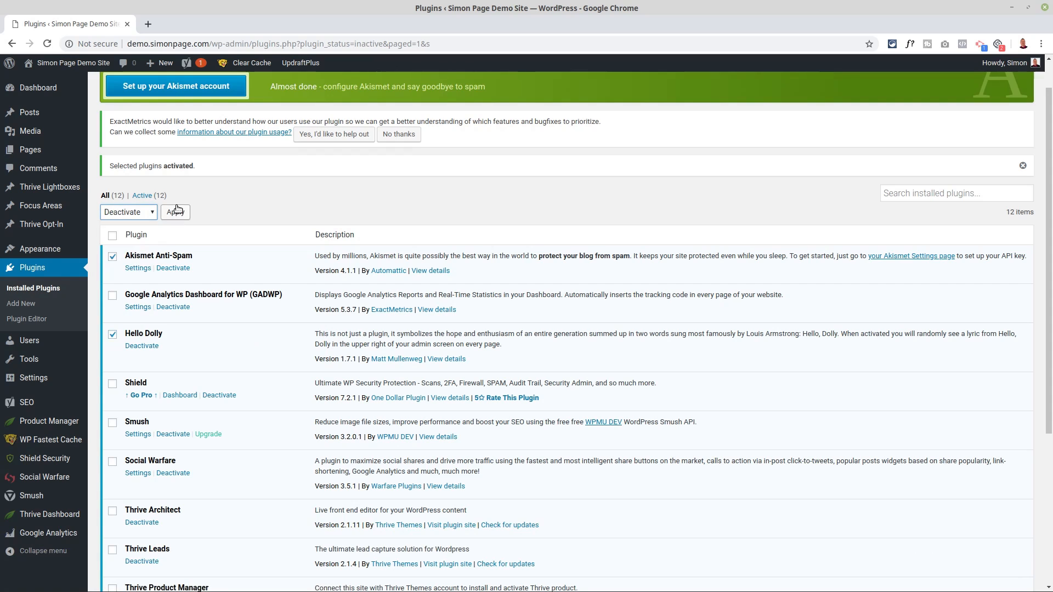
click(175, 212)
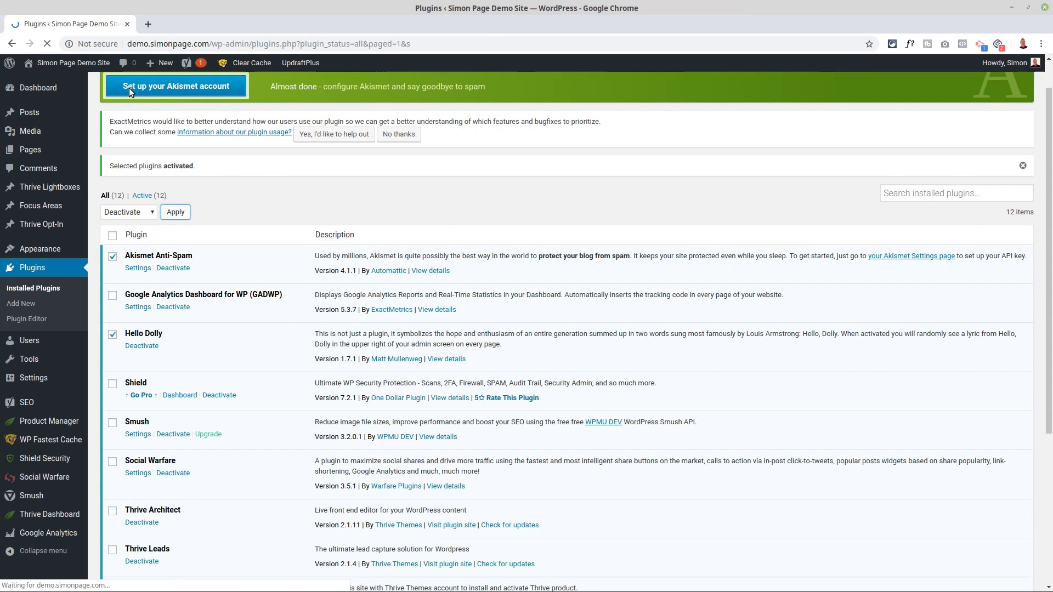
Step: Bulk-delete Akismet Anti-Spam and Hello Dolly, leaving 10 plugins listed
click(174, 212)
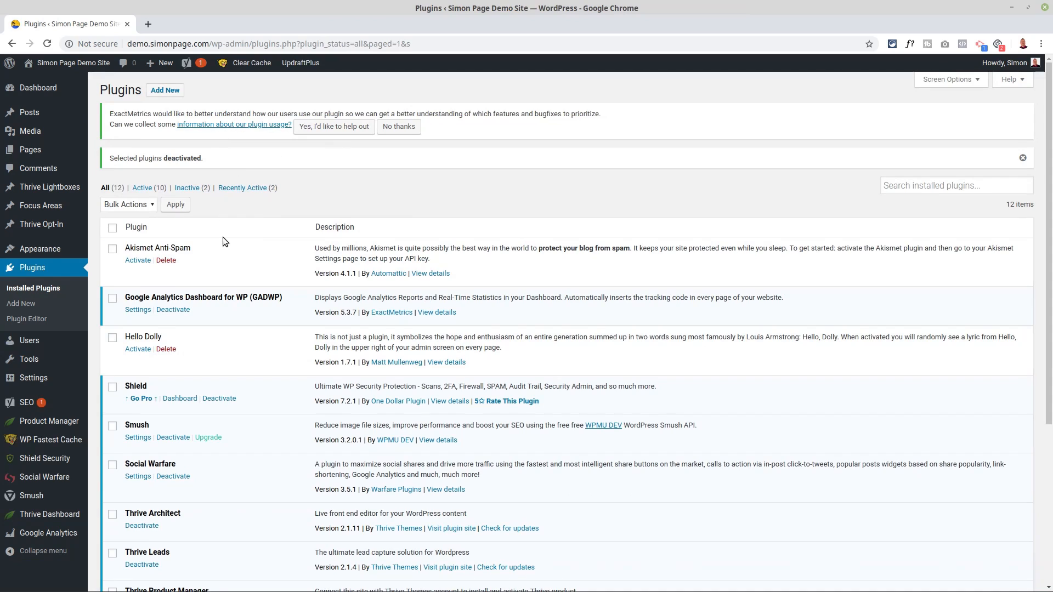
mouse_move(113, 250)
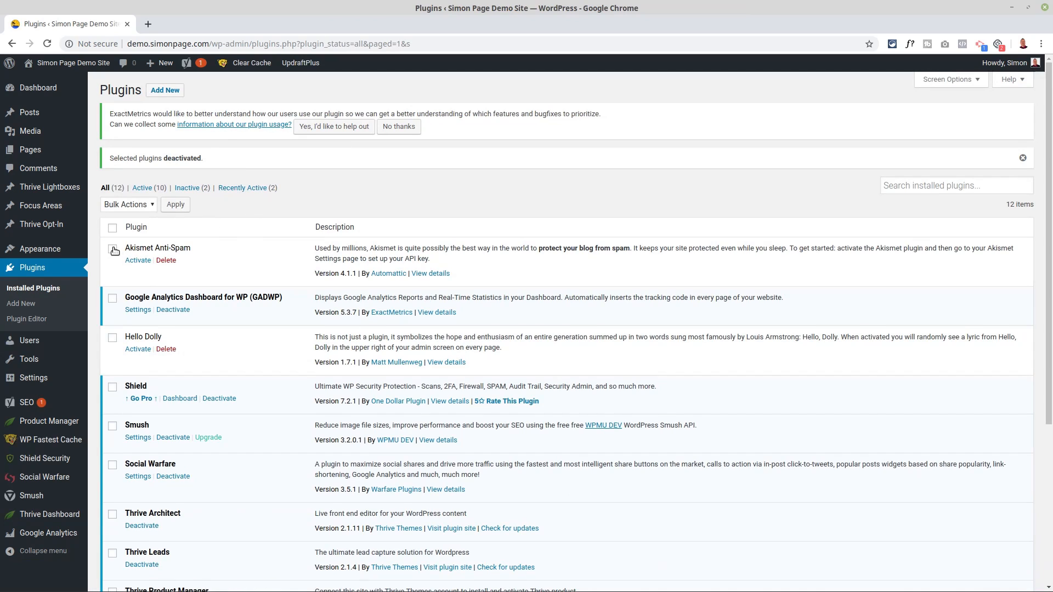
click(128, 204)
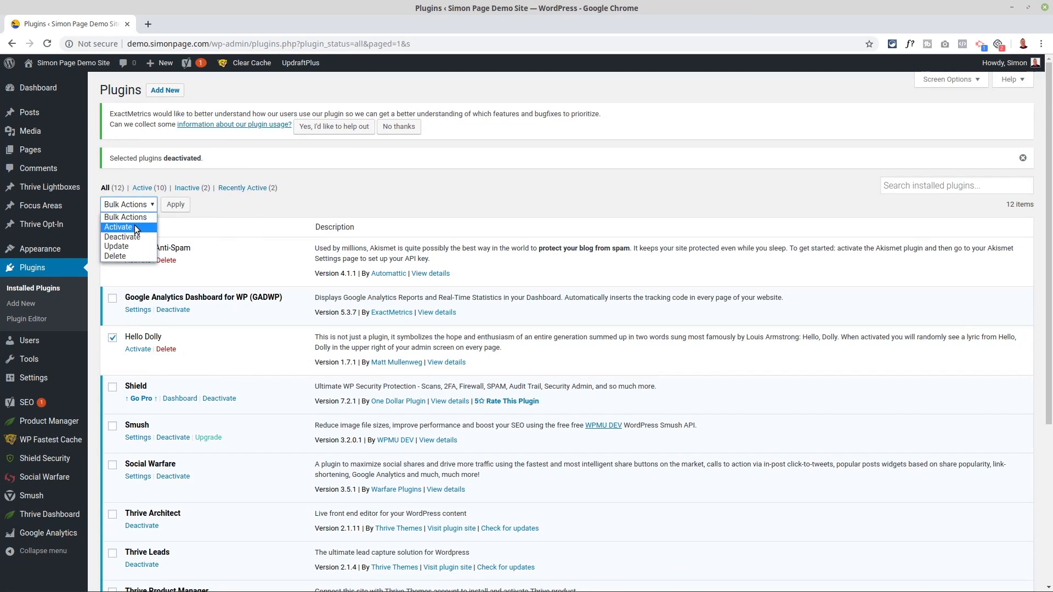
click(114, 256)
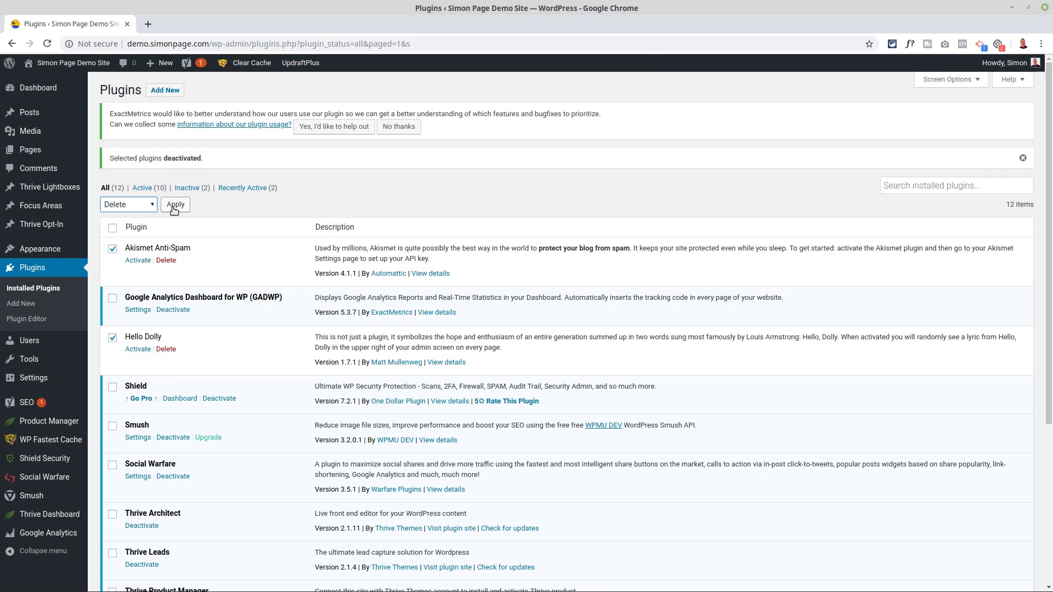
click(174, 204)
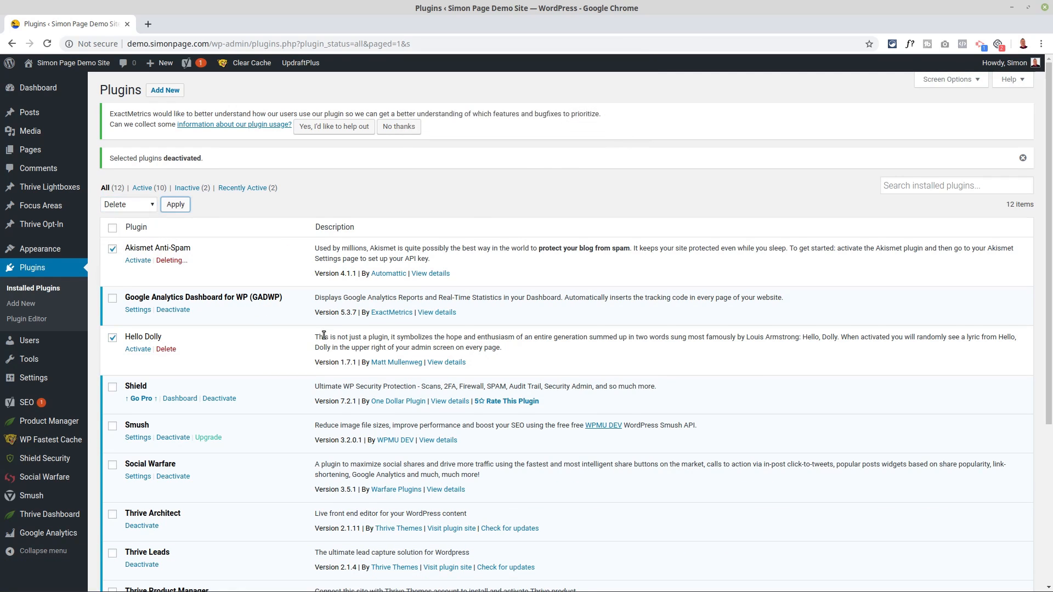
scroll(down, 3)
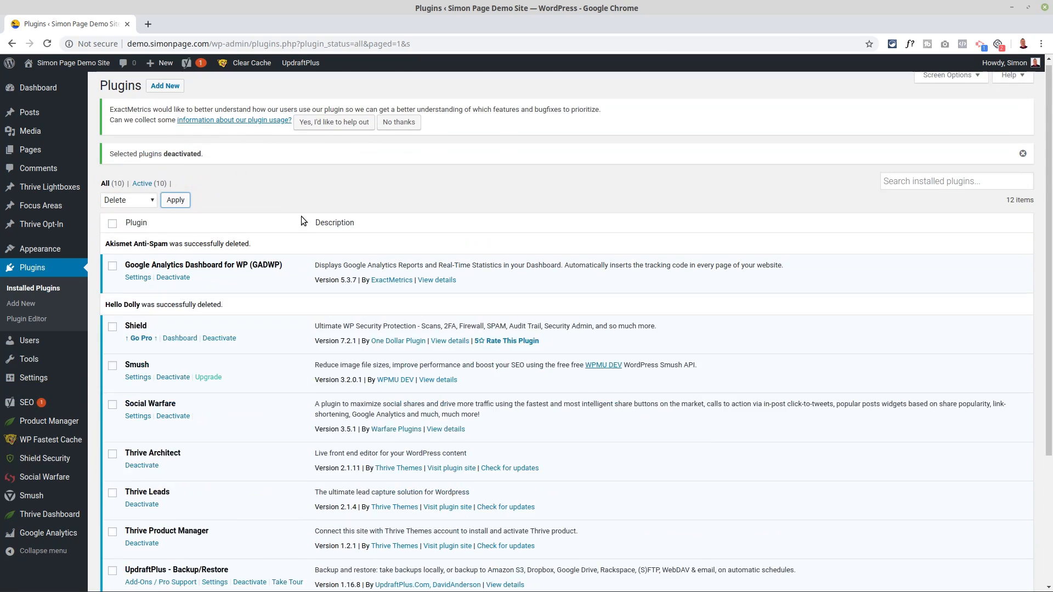
mouse_move(272, 279)
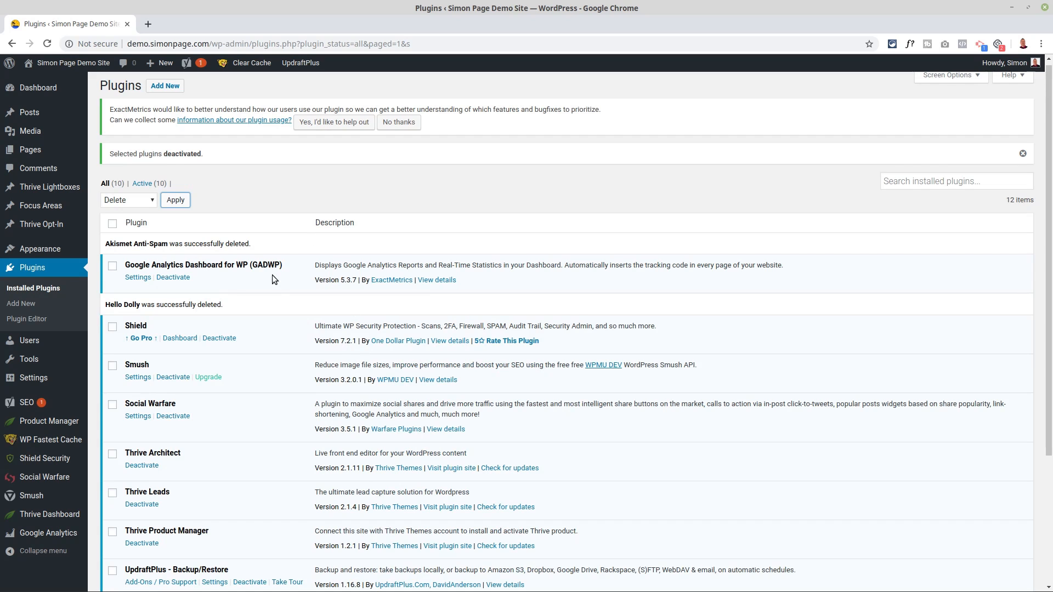
scroll(down, 3)
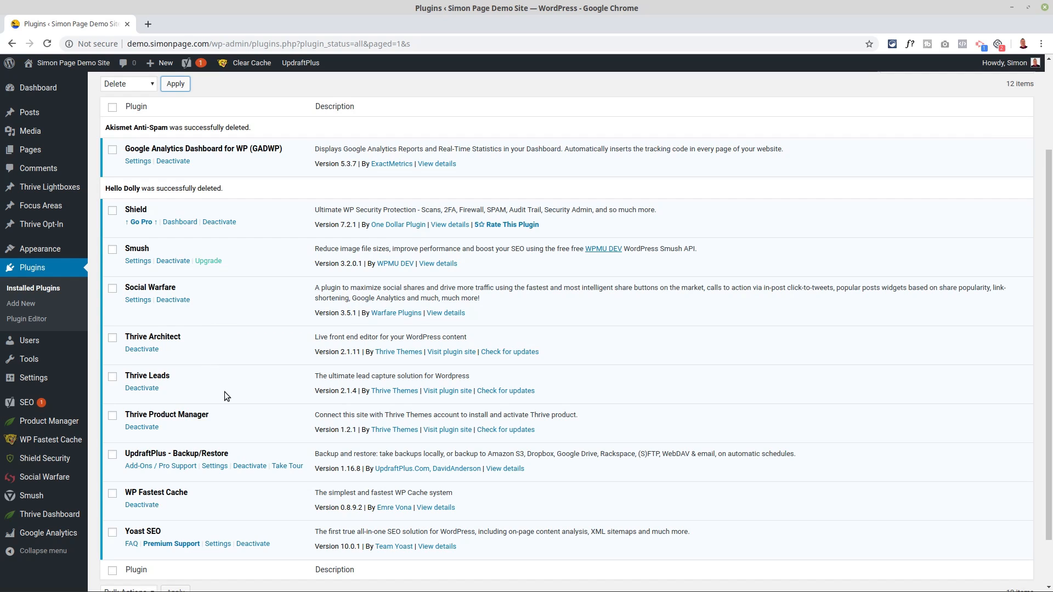
mouse_move(234, 305)
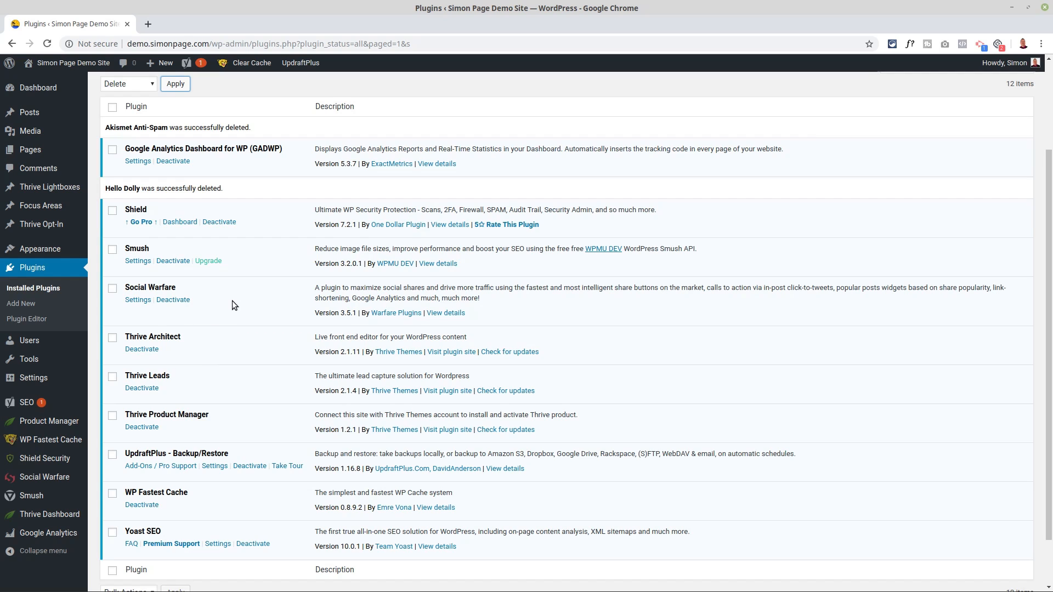
mouse_move(248, 336)
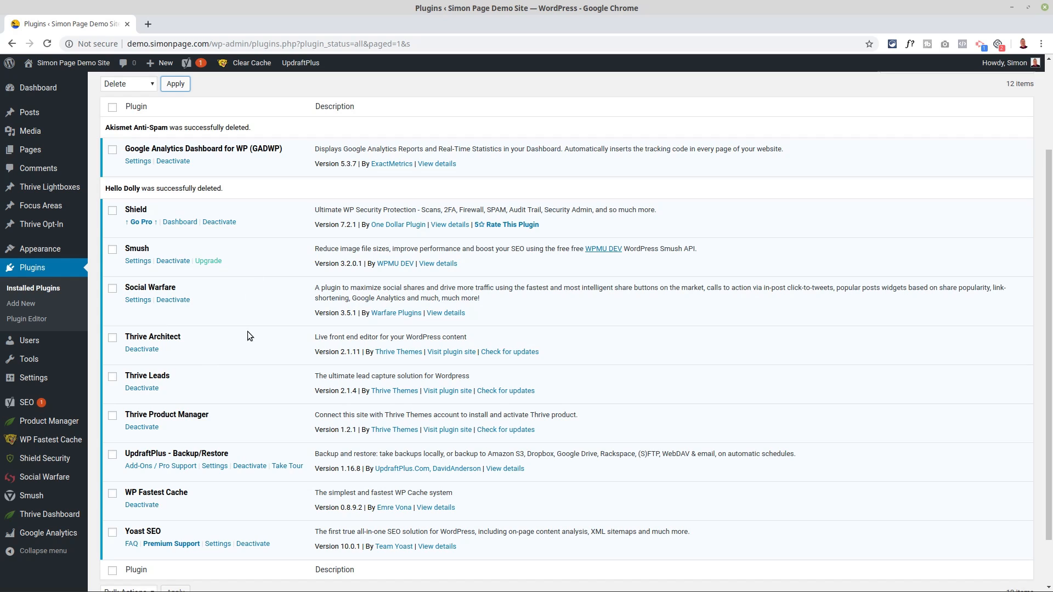
mouse_move(269, 422)
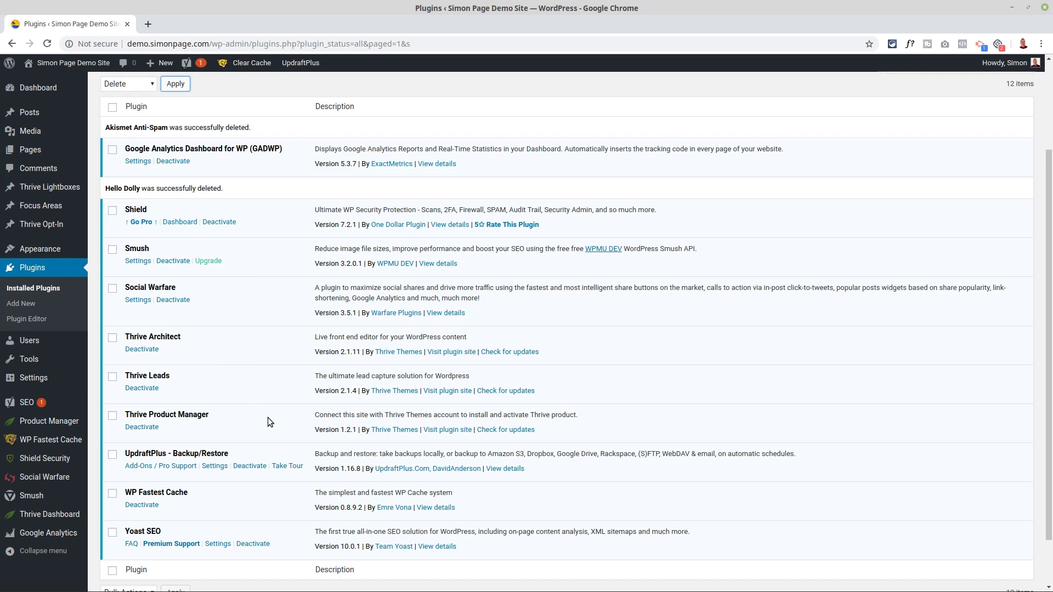
mouse_move(251, 424)
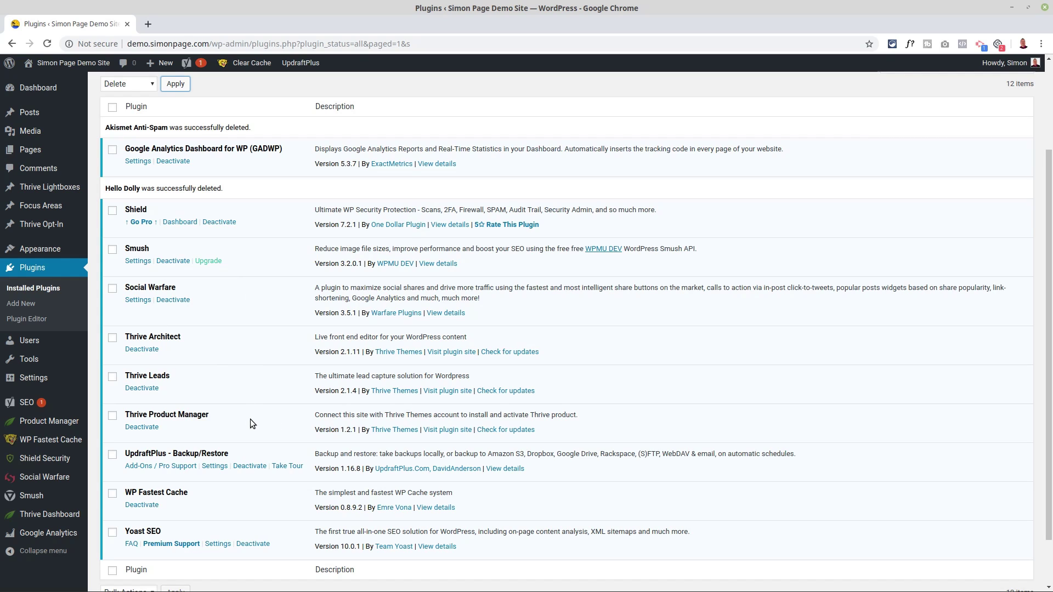
mouse_move(262, 385)
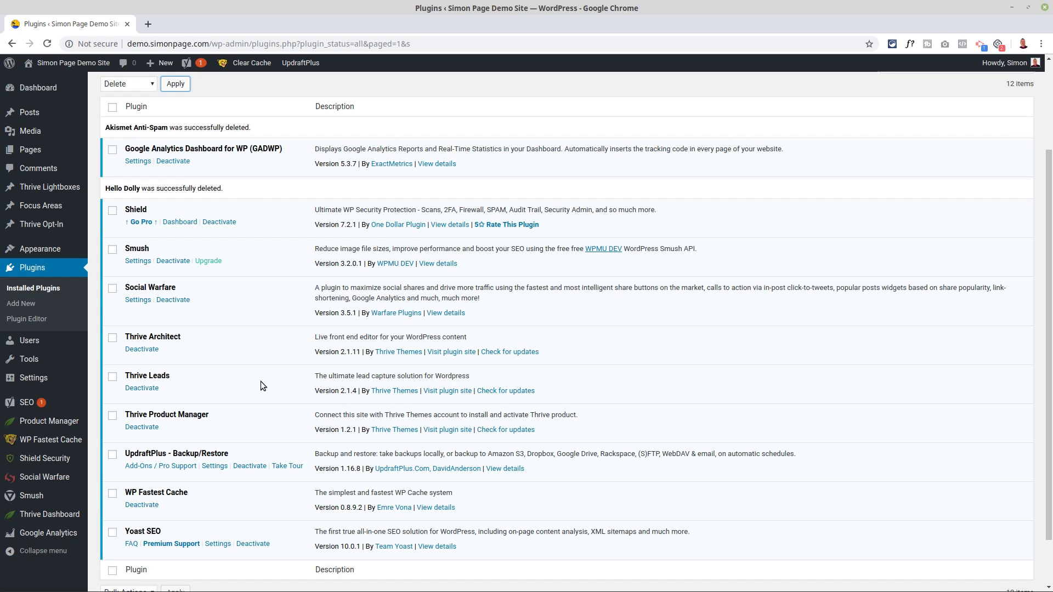
mouse_move(897, 410)
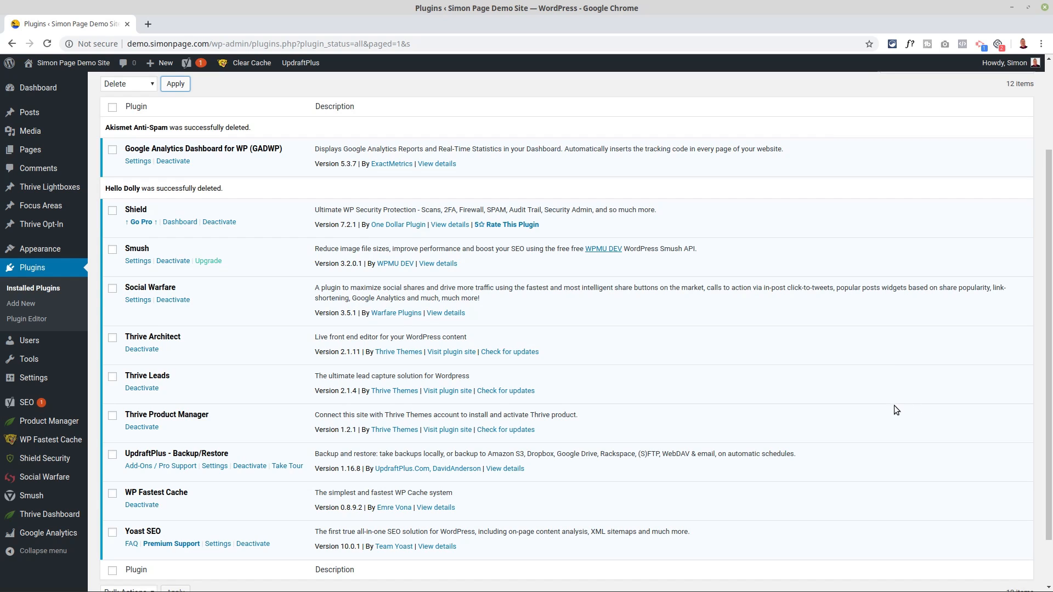
mouse_move(891, 411)
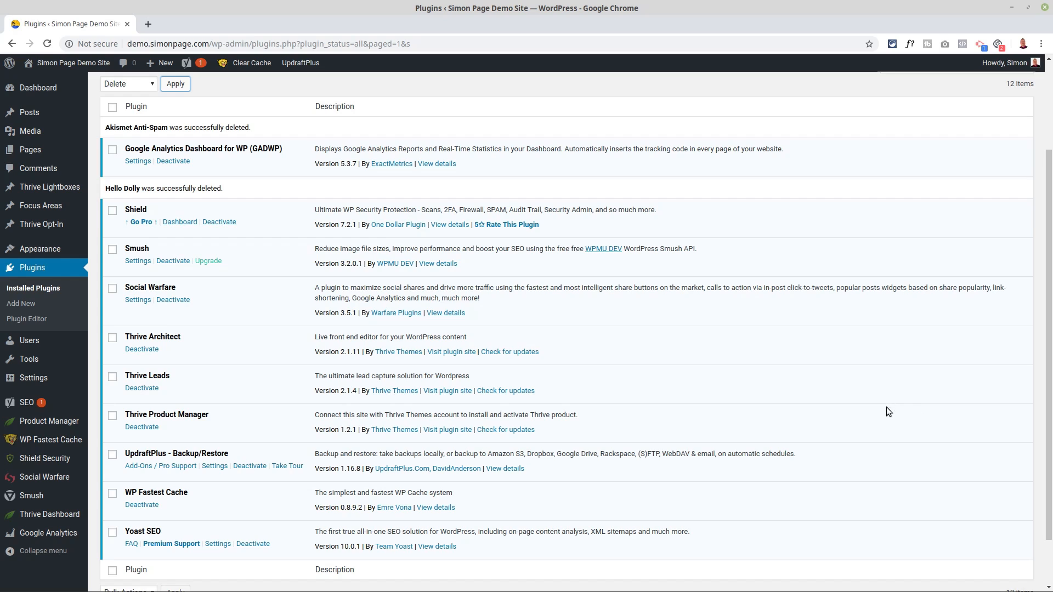
mouse_move(809, 415)
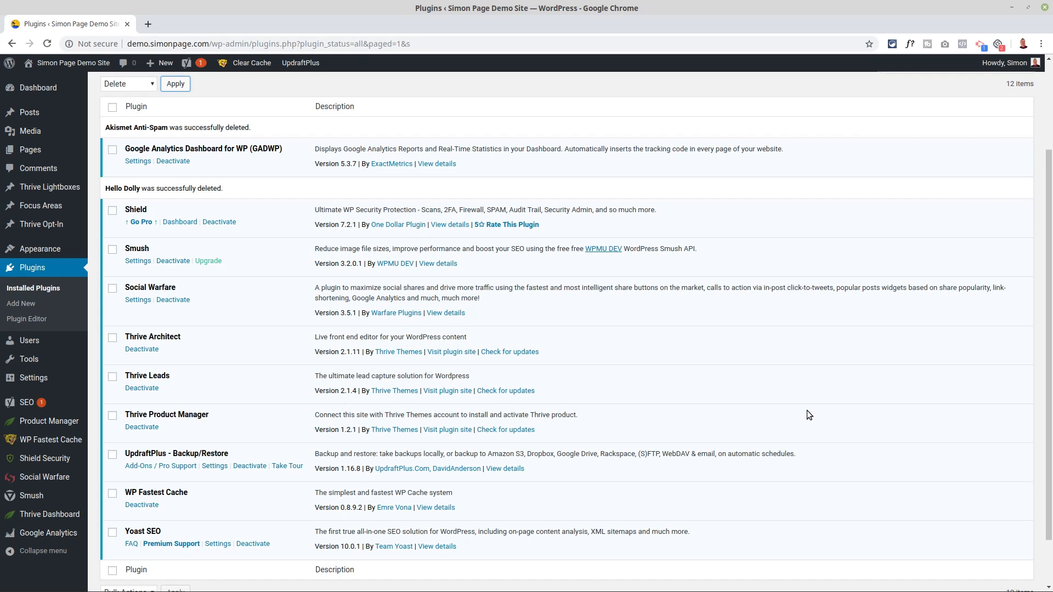
mouse_move(837, 416)
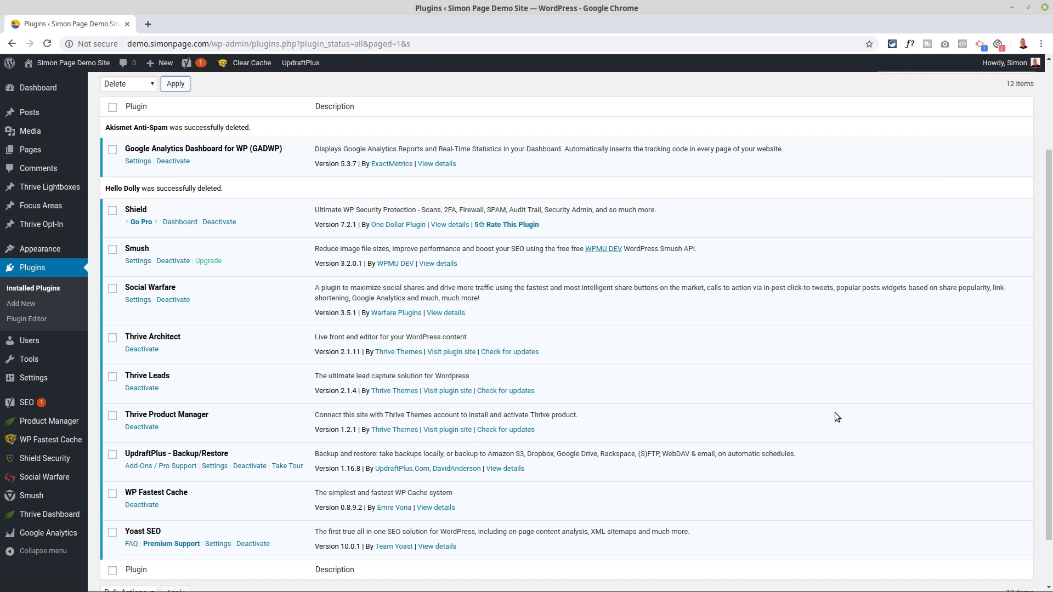